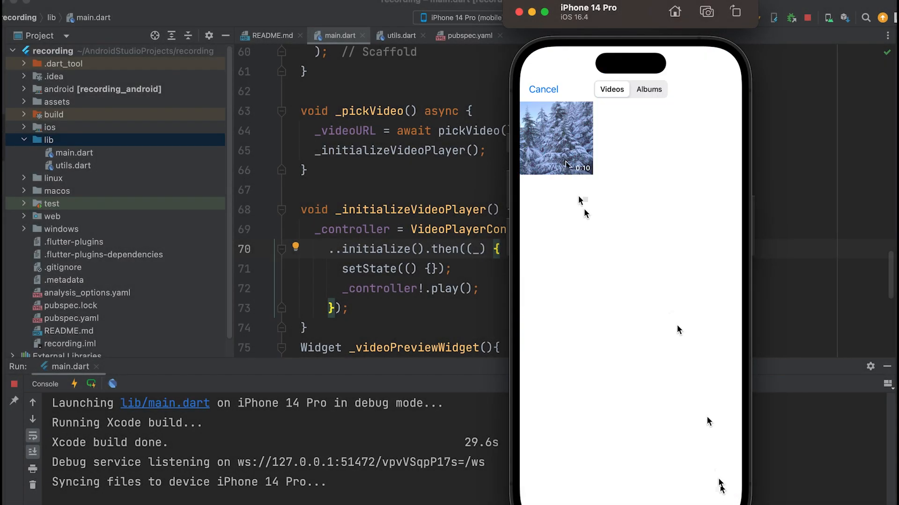
- Pick the snowy forest video clip, confirm it and upload it to storage
click(555, 137)
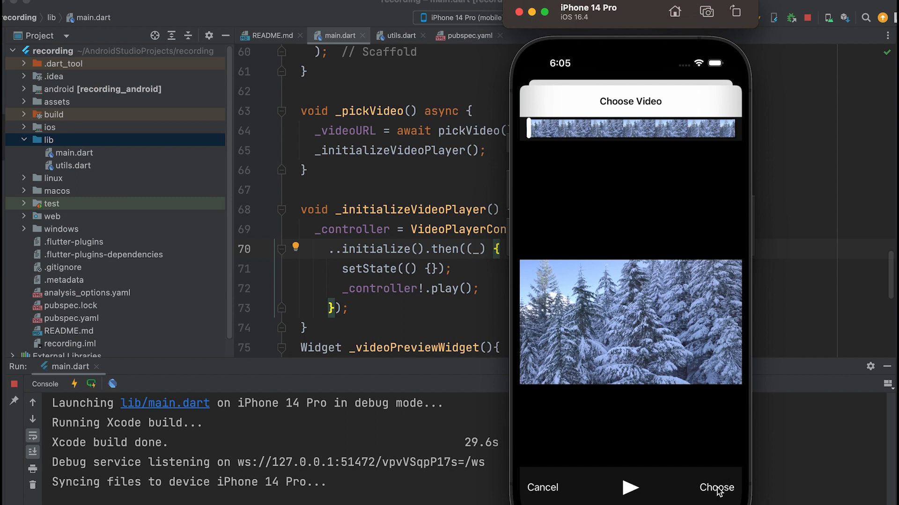
click(716, 488)
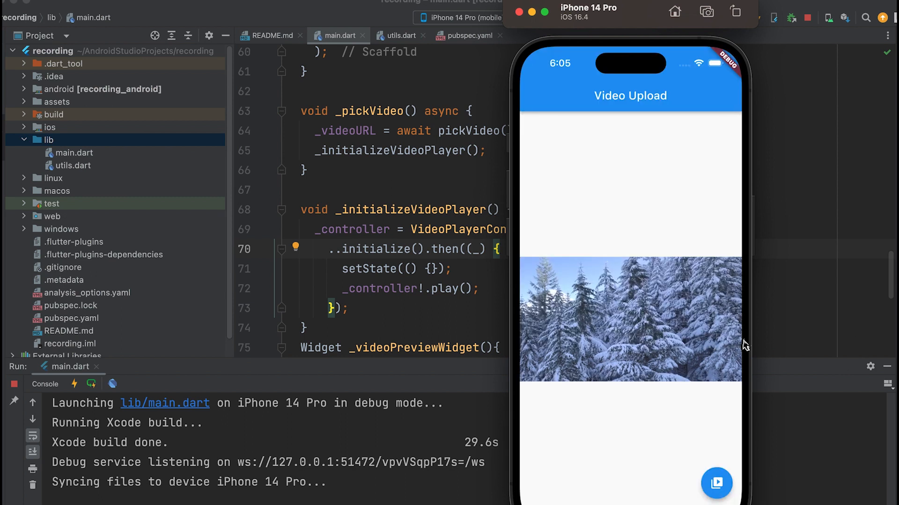
mouse_move(757, 398)
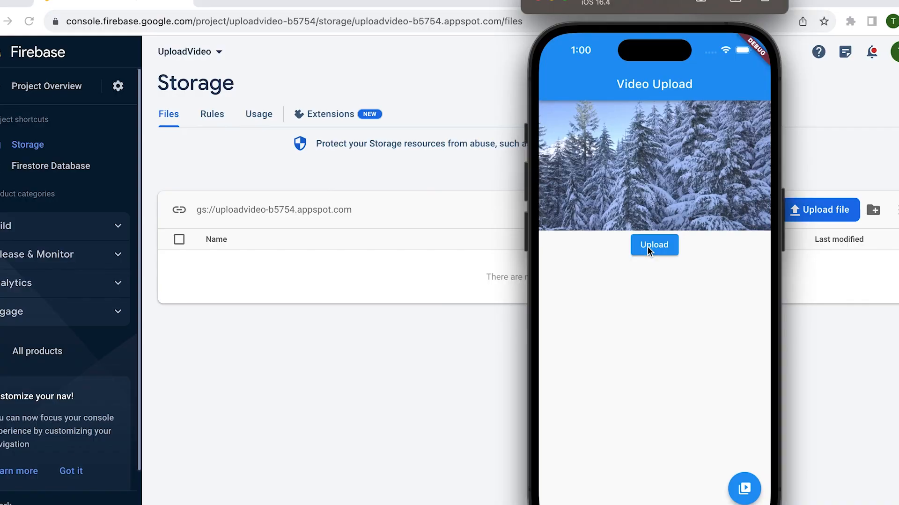
click(654, 244)
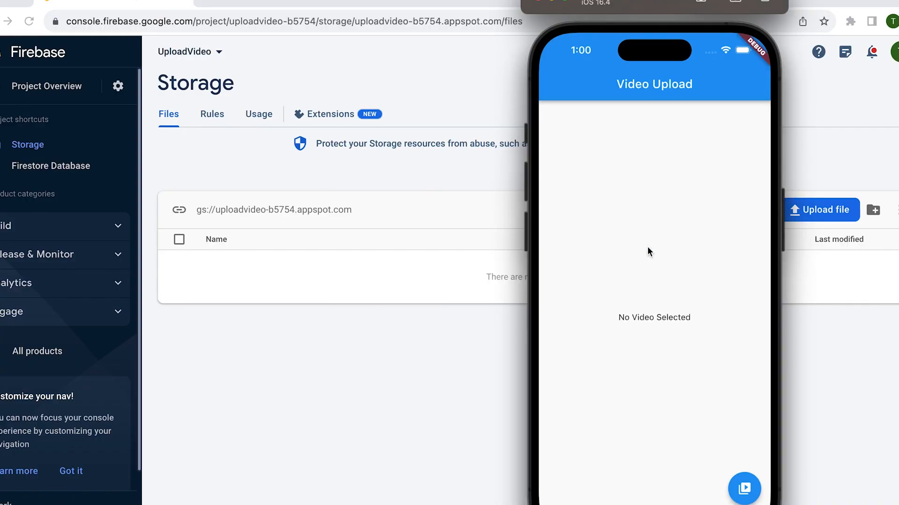
click(52, 86)
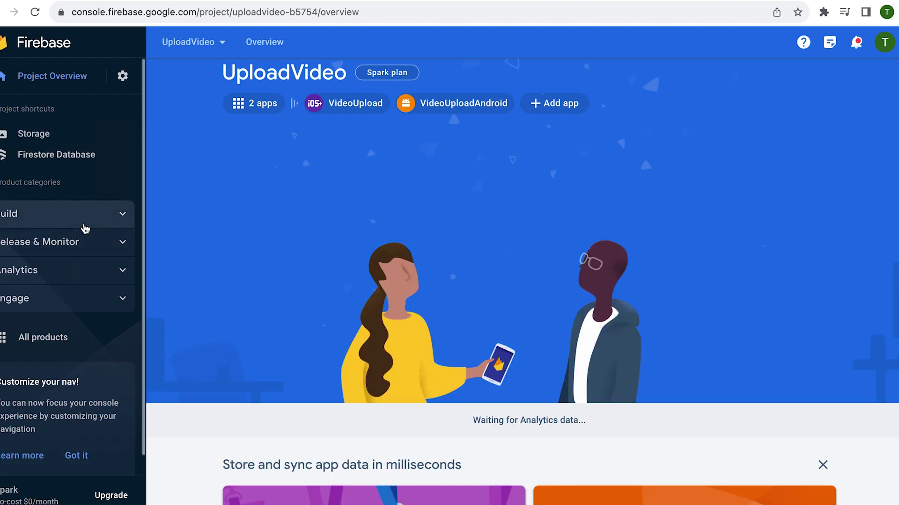
- Create the Cloud Firestore database, keeping default rules and enabling it in the nam5 location
click(34, 134)
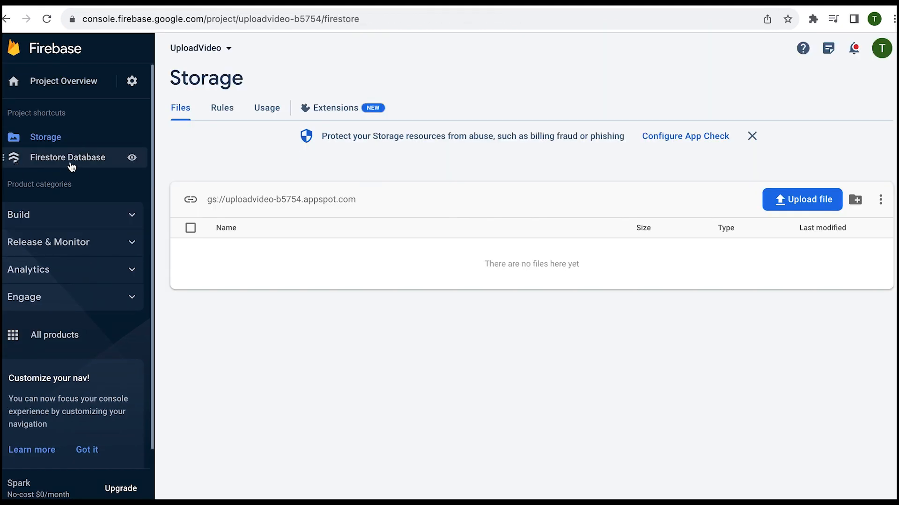
click(68, 158)
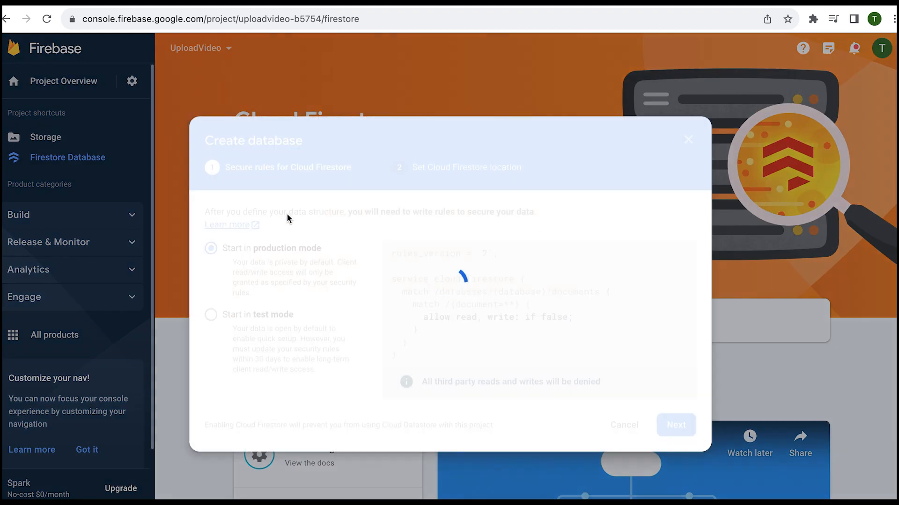
click(674, 425)
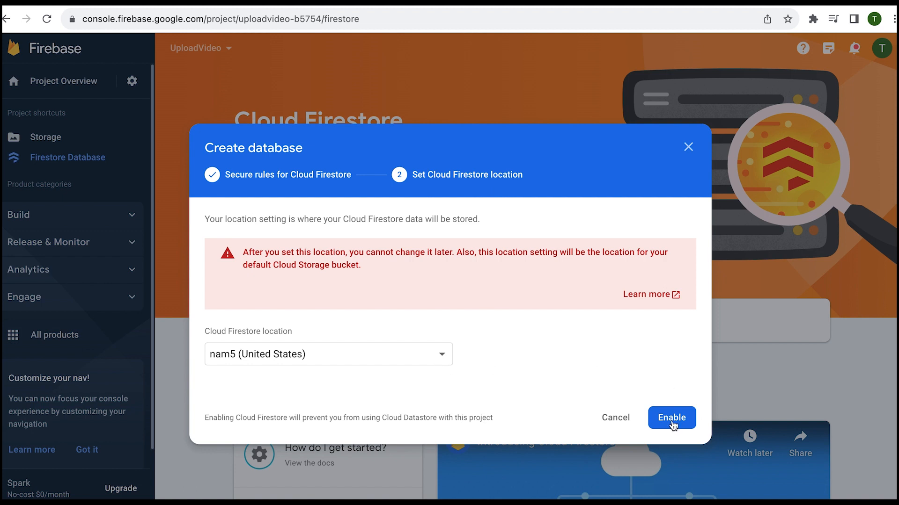
click(671, 417)
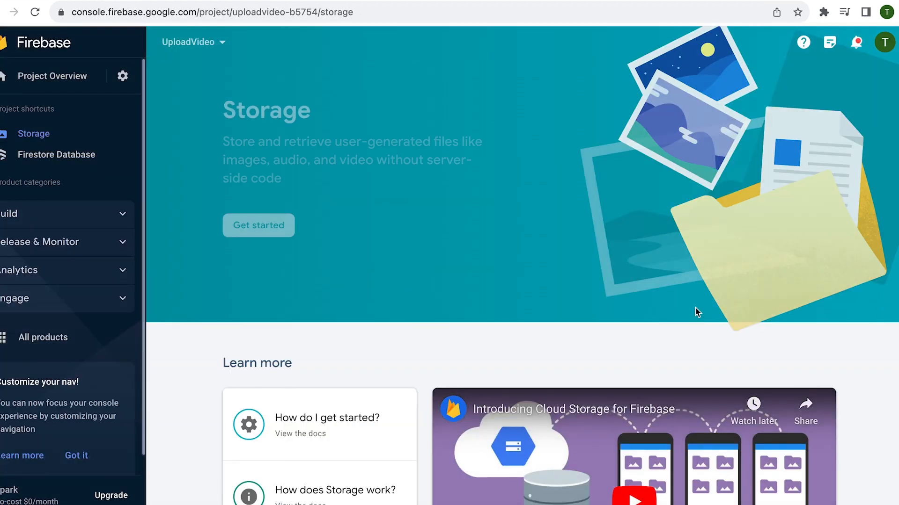
- Set up Cloud Storage in production mode with the nam5 (us-central) location
click(258, 225)
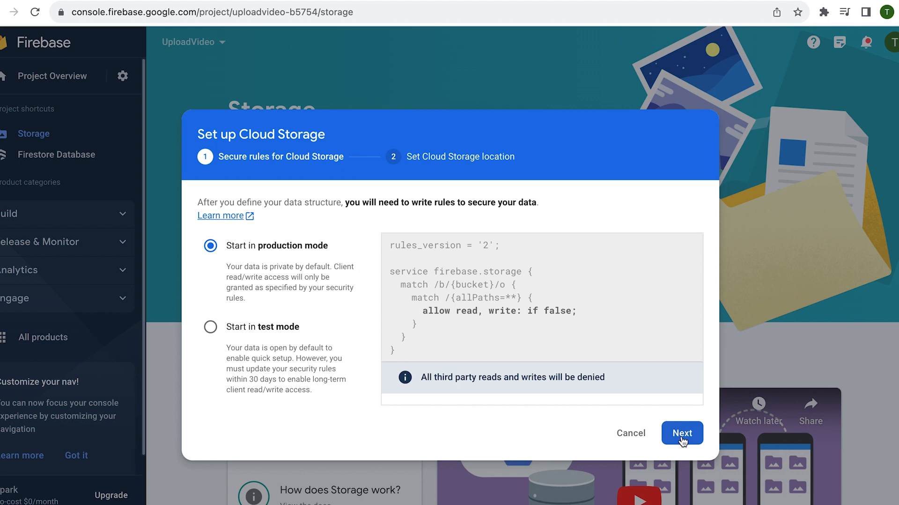
click(682, 432)
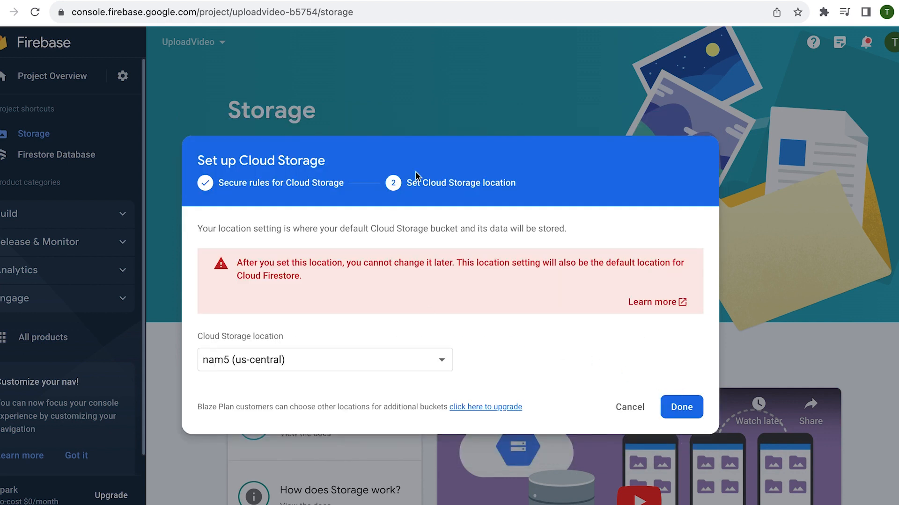
click(681, 407)
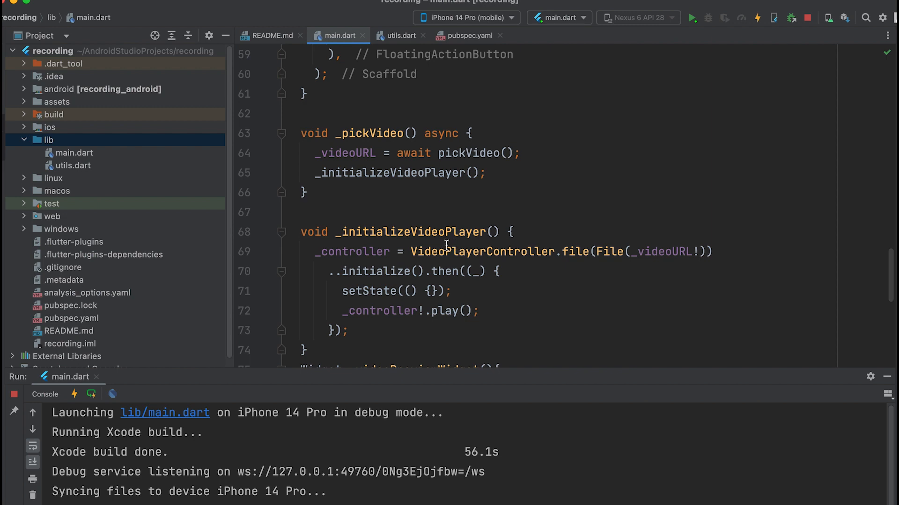
- Wrap the AspectRatio preview in a Column and add an ElevatedButton with onPressed: _uploadVideo
scroll(down, 3)
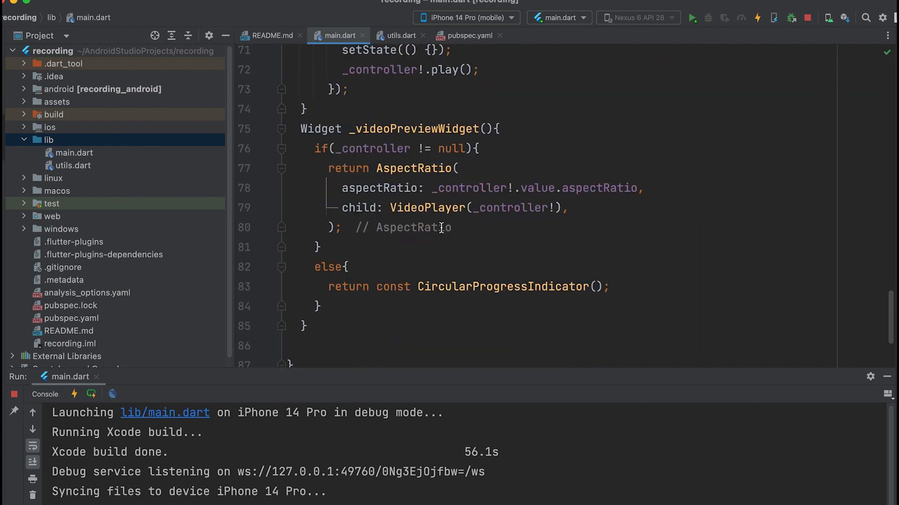
scroll(up, 3)
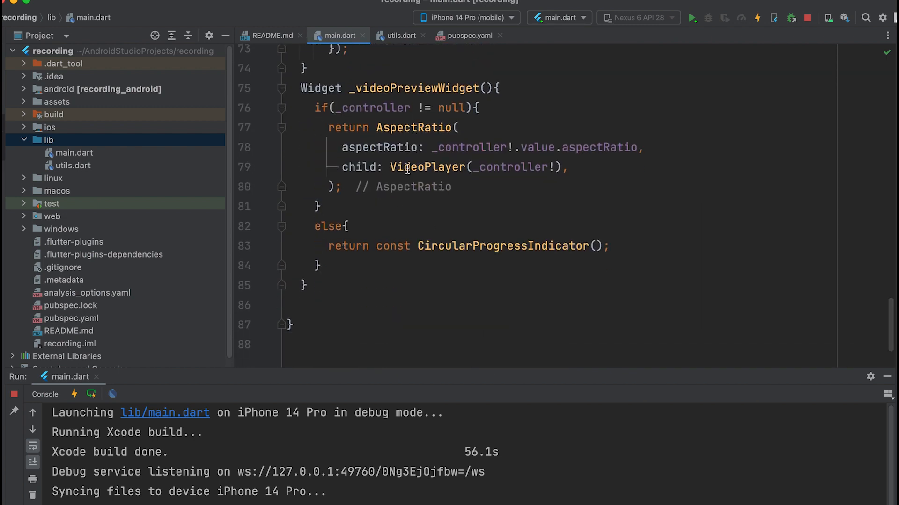
click(342, 187)
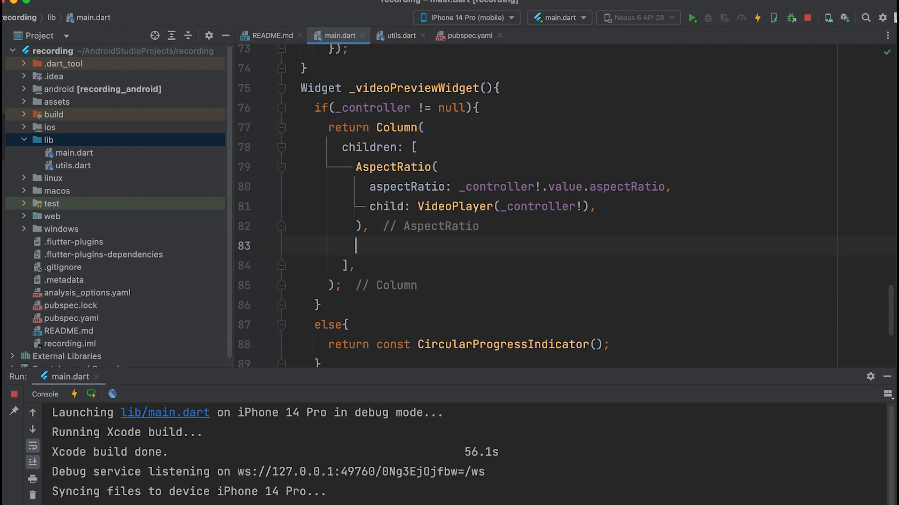
text(El)
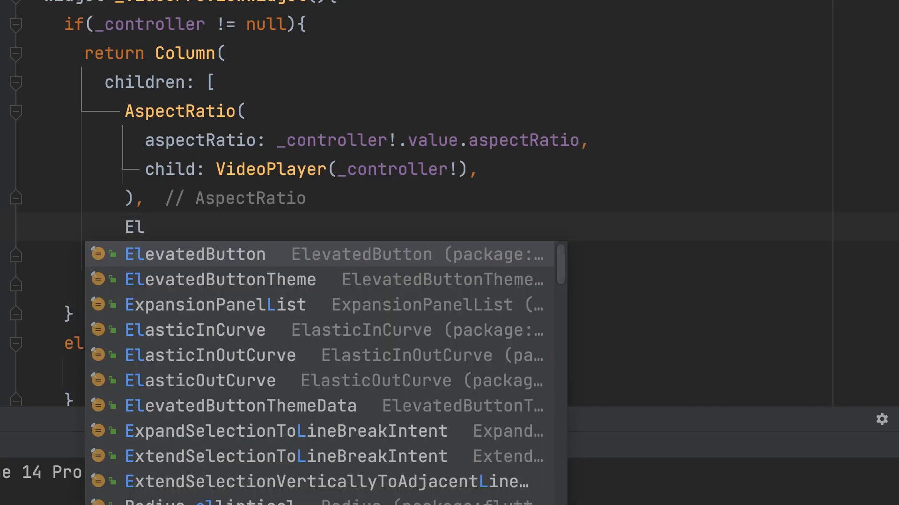
click(194, 254)
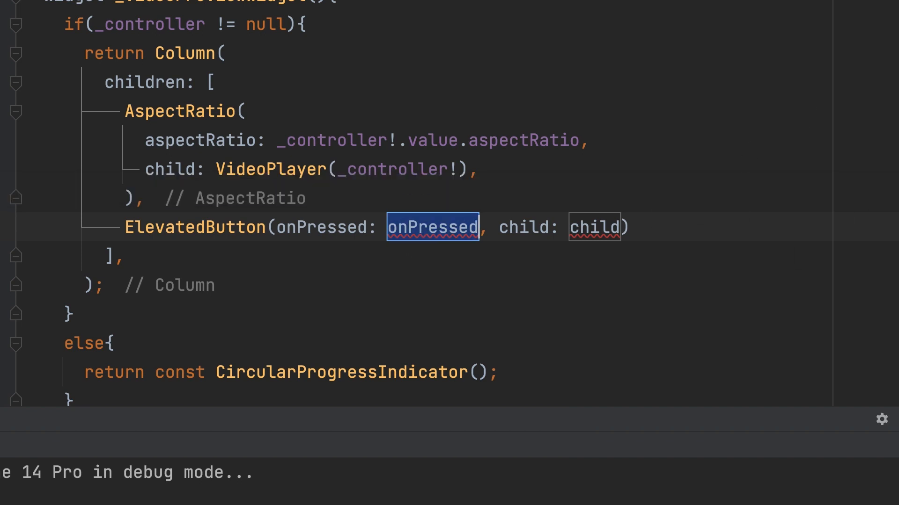
text(_uploadVideo)
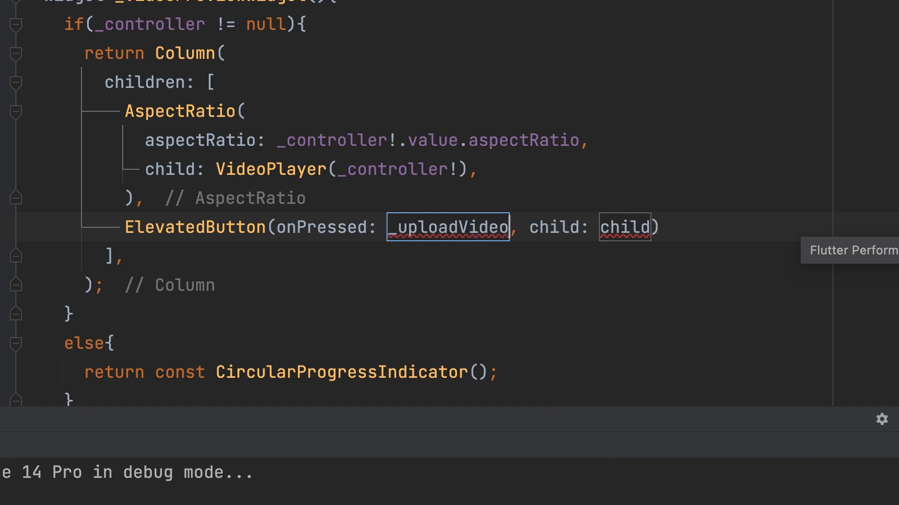
- Give the ElevatedButton the child const Text('Upload')
text(Text)
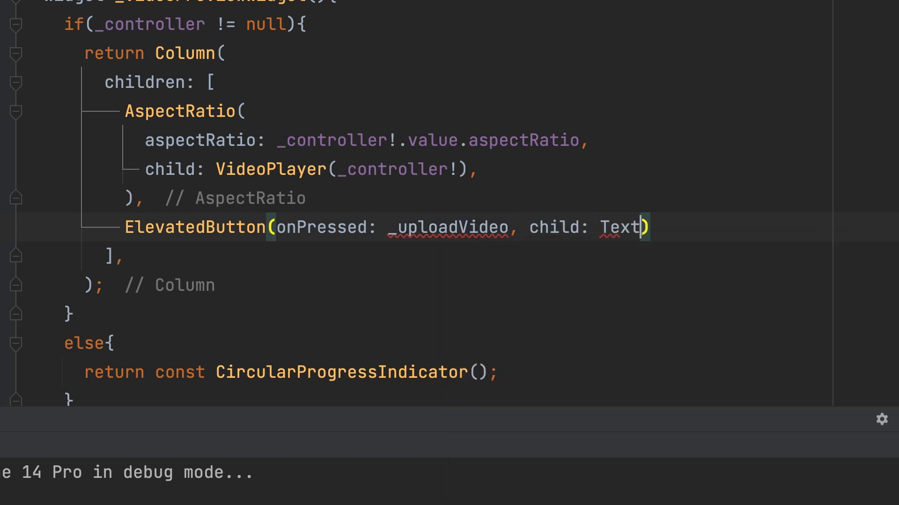
text((''))
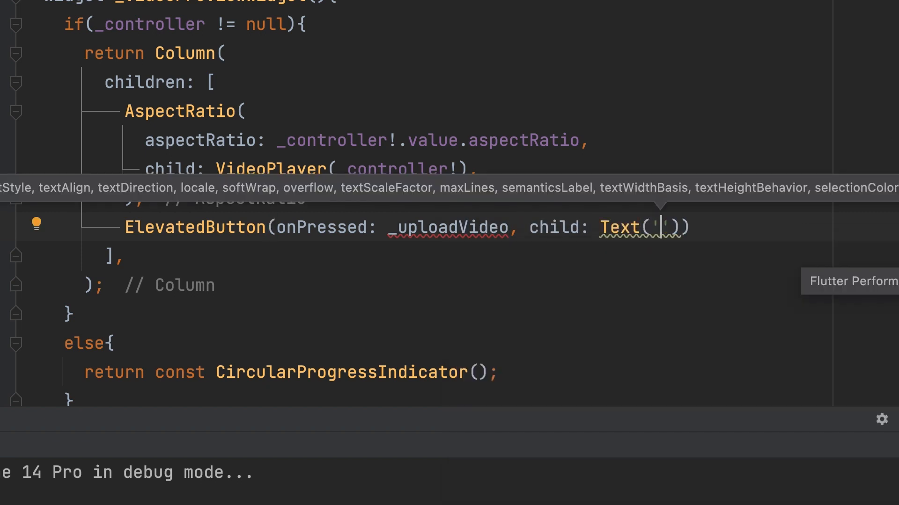
text(Upload)
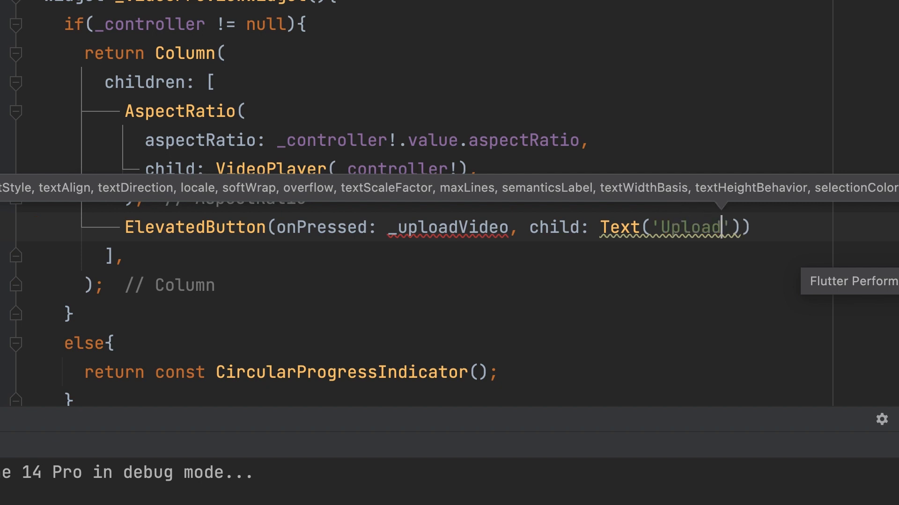
text(const)
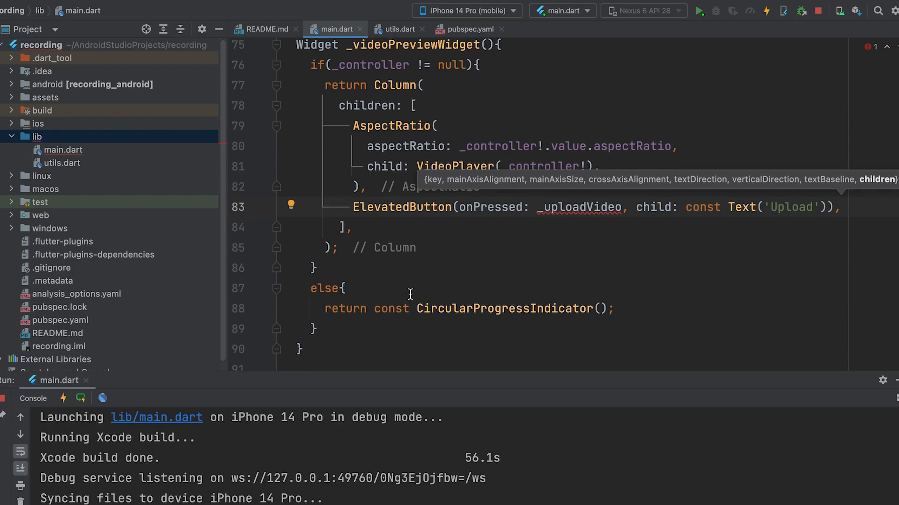
scroll(down, 3)
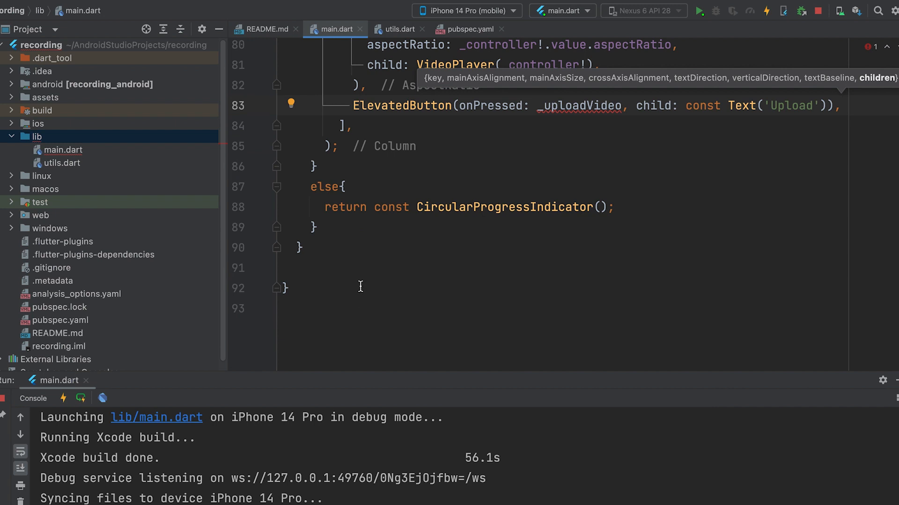
- Declare void _uploadVideo() async { below the video preview widget
text(void)
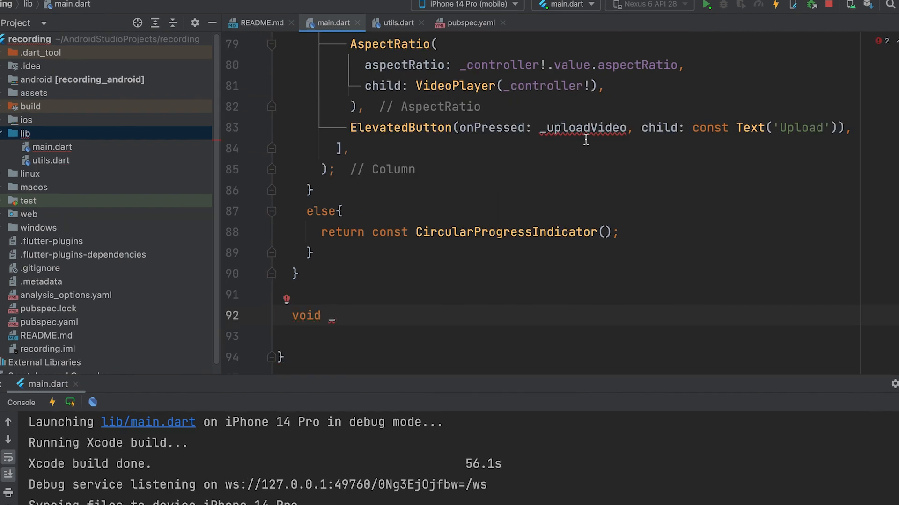
text(_uploadVideo)
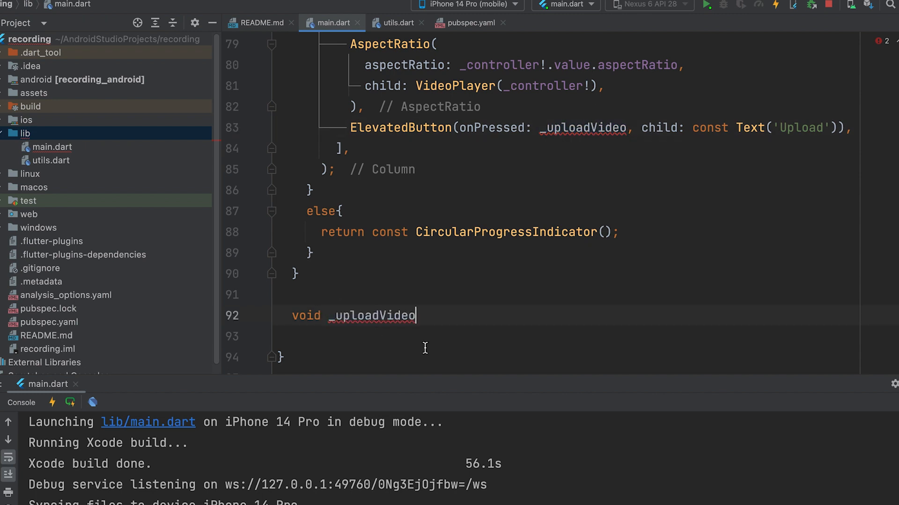
text(())
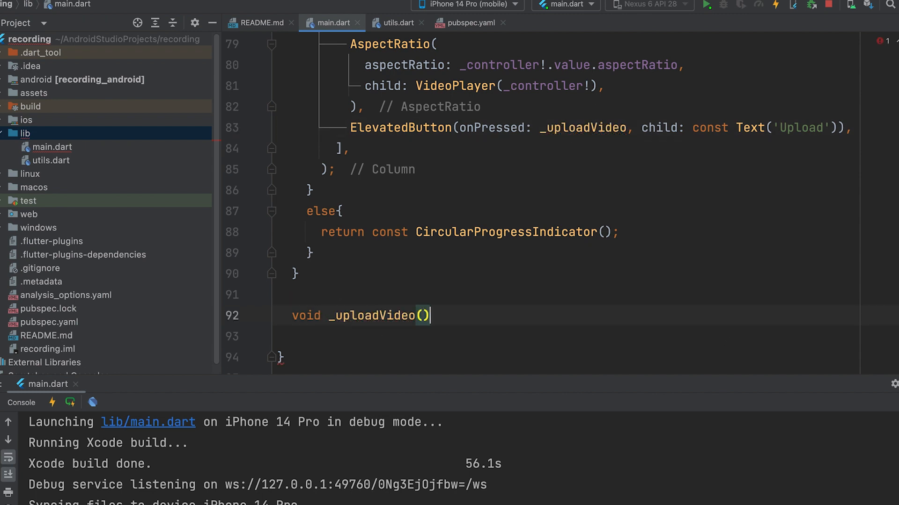
text(async)
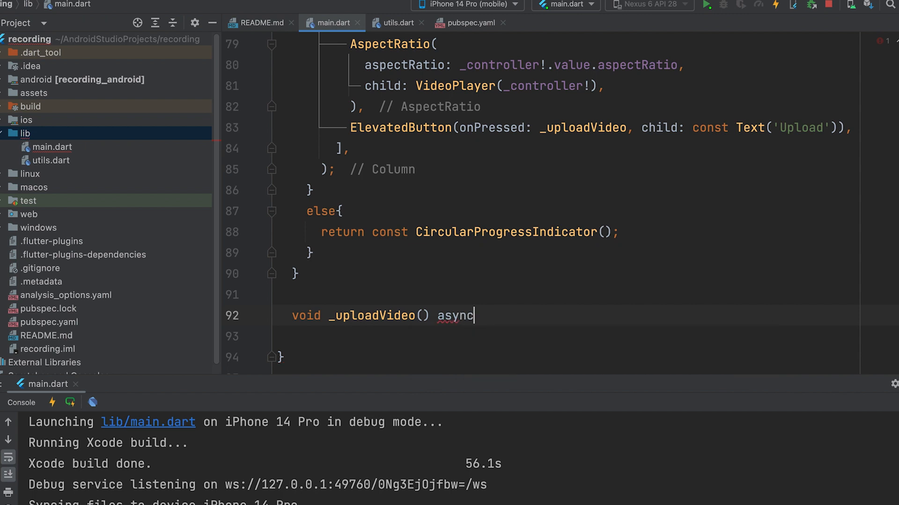
text({)
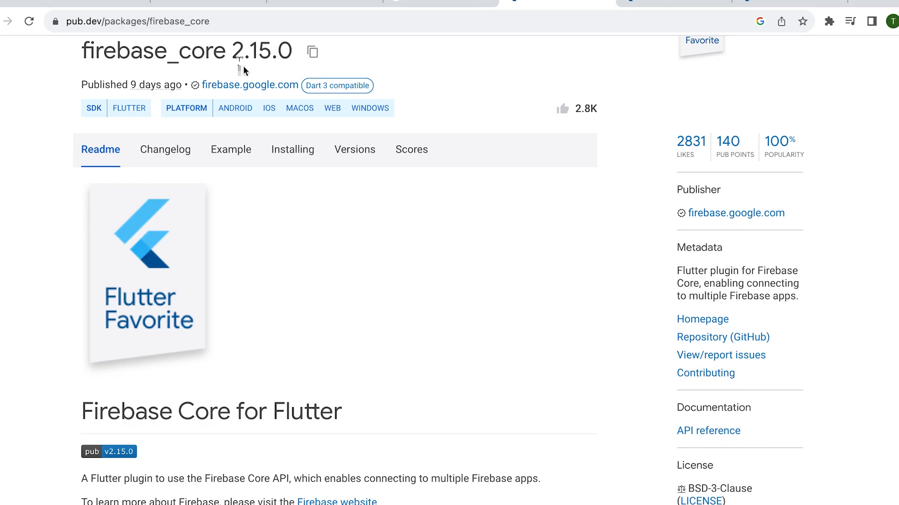
- Copy the firebase_core dependency line from its pub.dev installing instructions
click(313, 52)
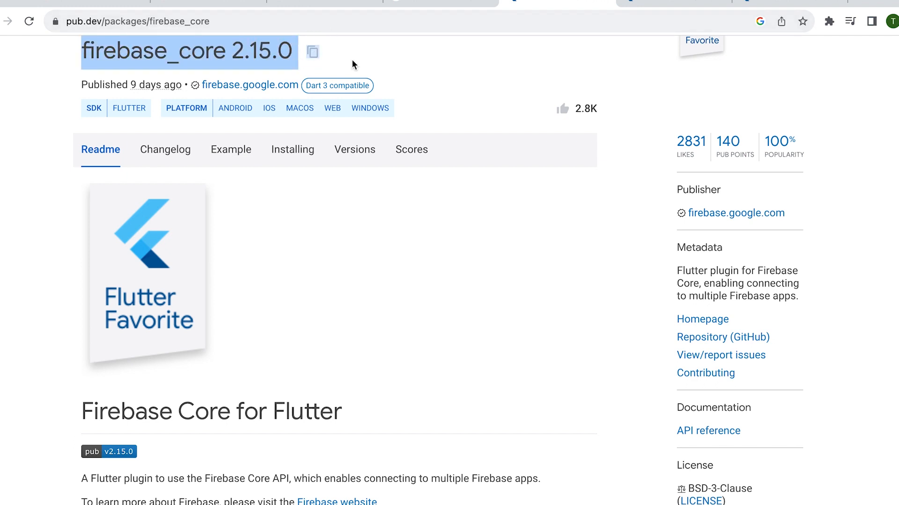
mouse_move(464, 53)
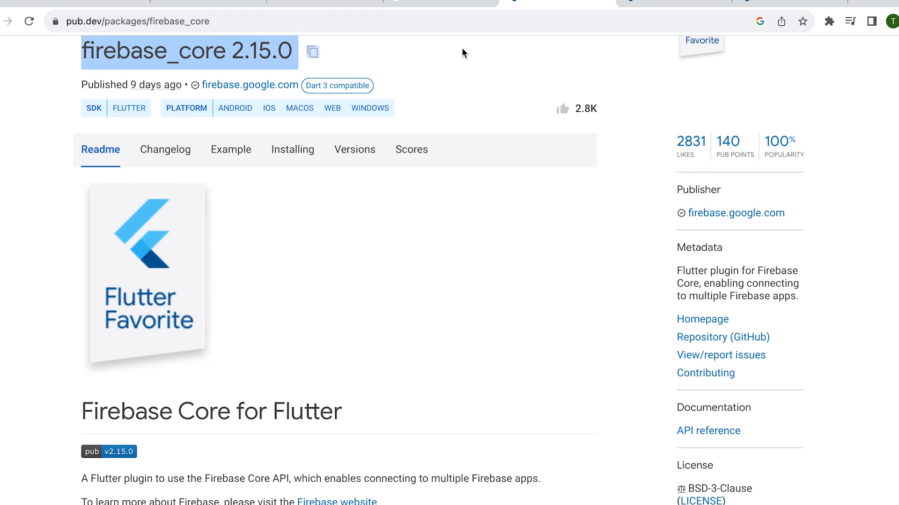
mouse_move(458, 164)
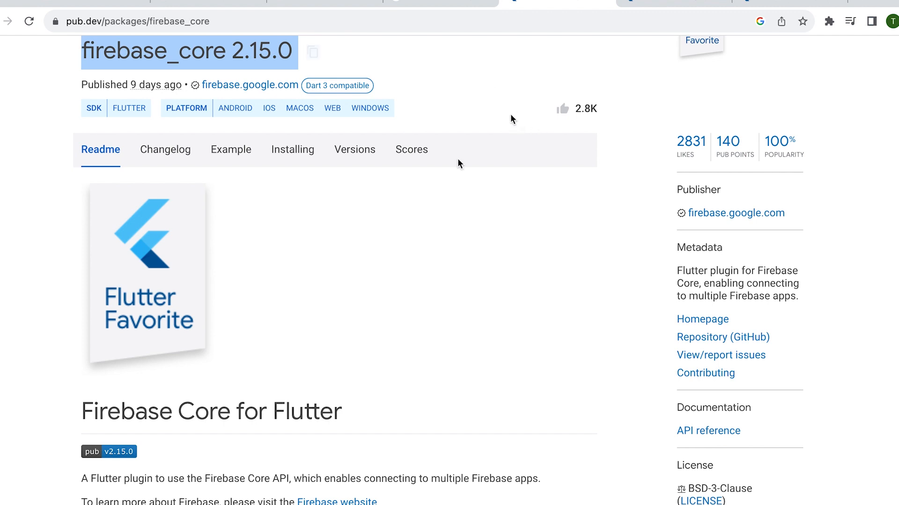
click(292, 149)
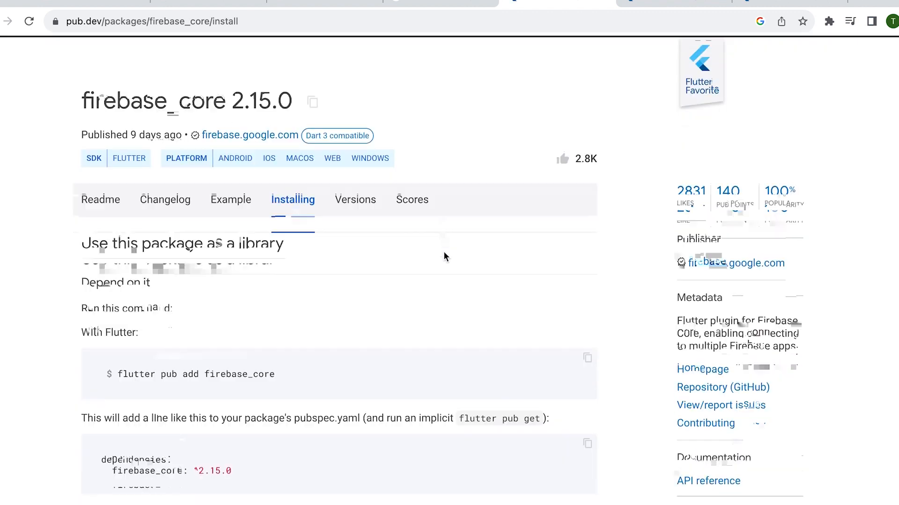
scroll(down, 3)
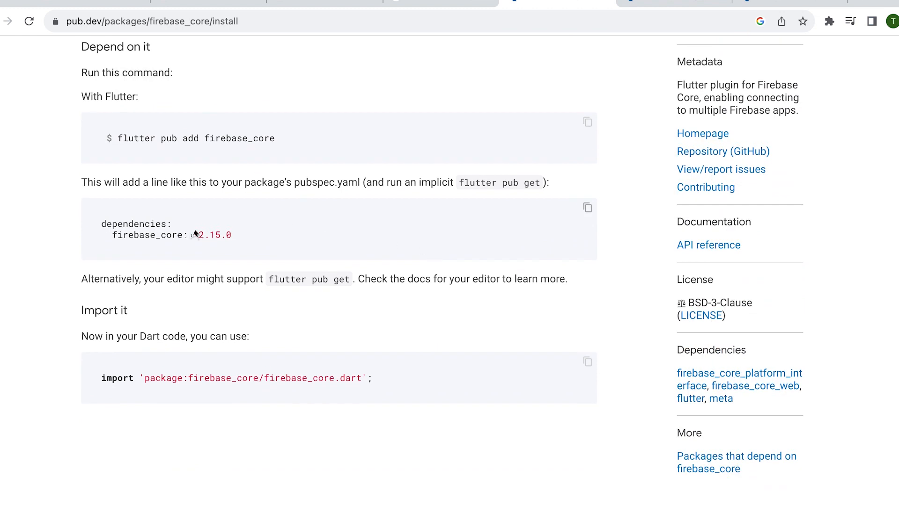
double_click(165, 235)
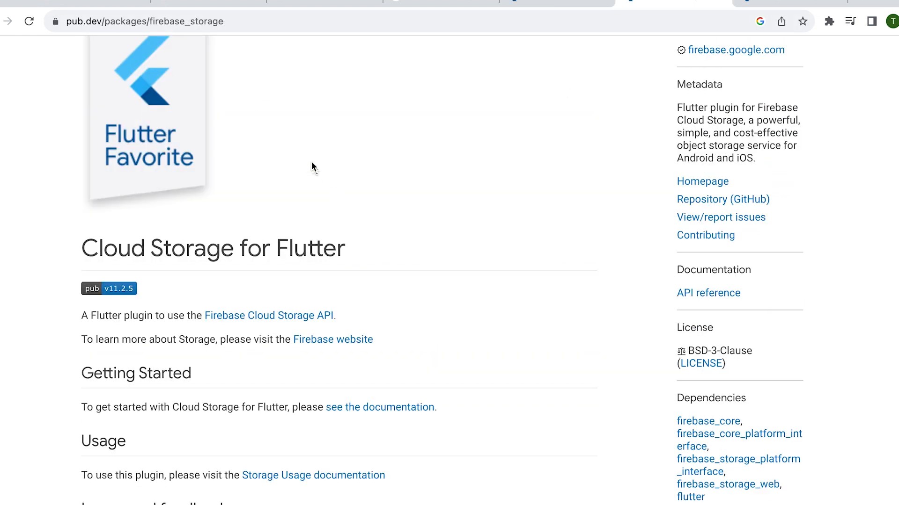
scroll(up, 3)
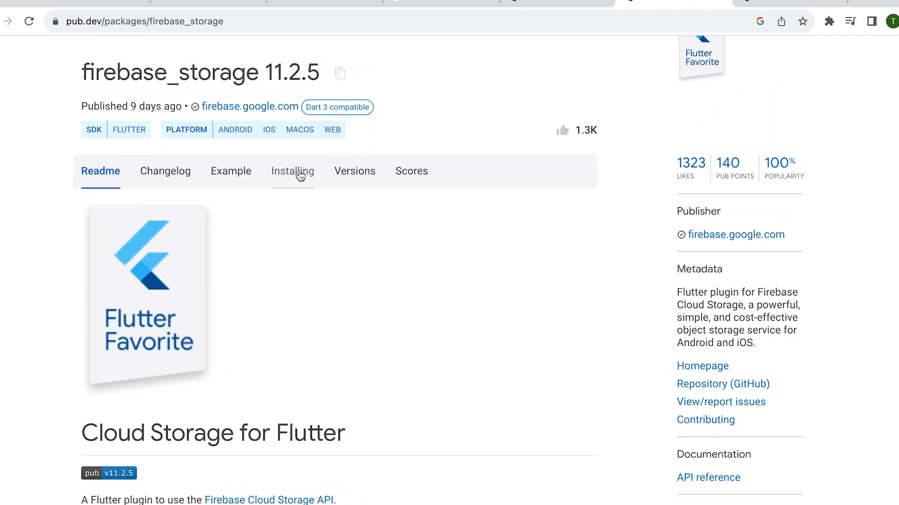
- Look up the firebase_storage and cloud_firestore dependency lines on their installing pages
click(292, 171)
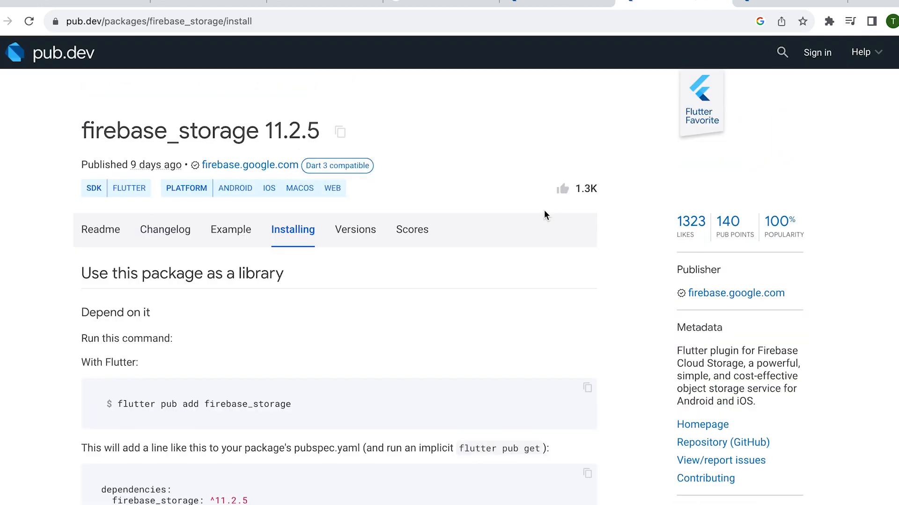
scroll(down, 3)
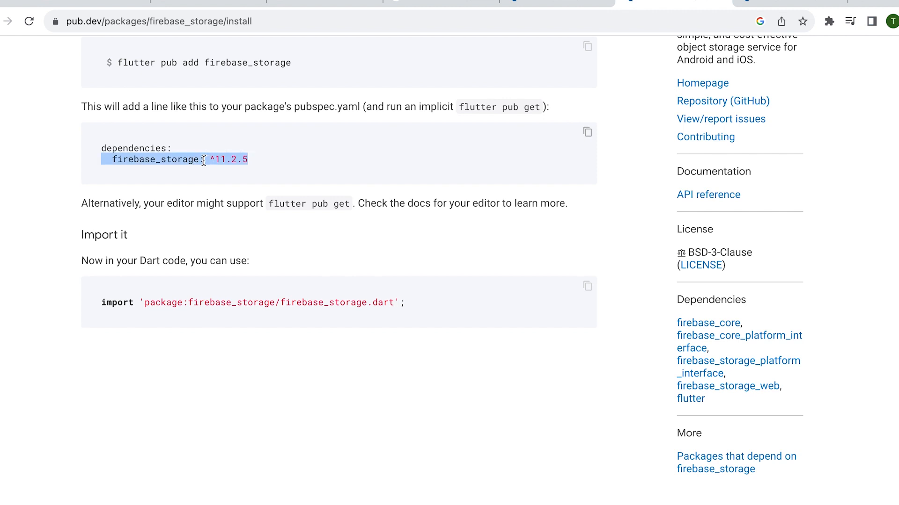
mouse_move(753, 11)
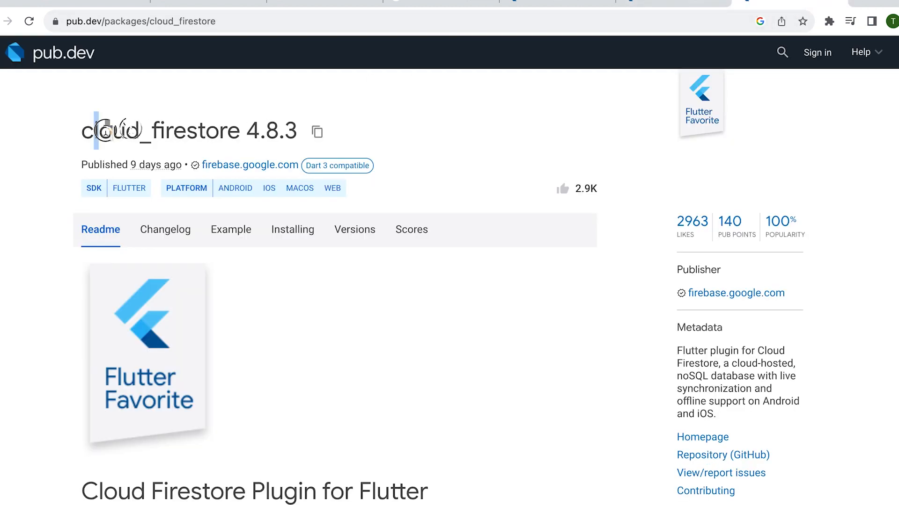
scroll(down, 3)
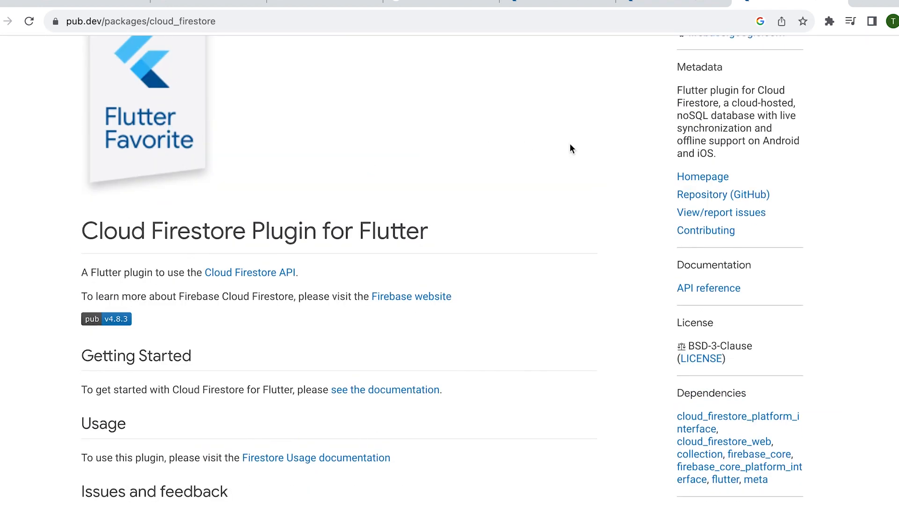
scroll(up, 3)
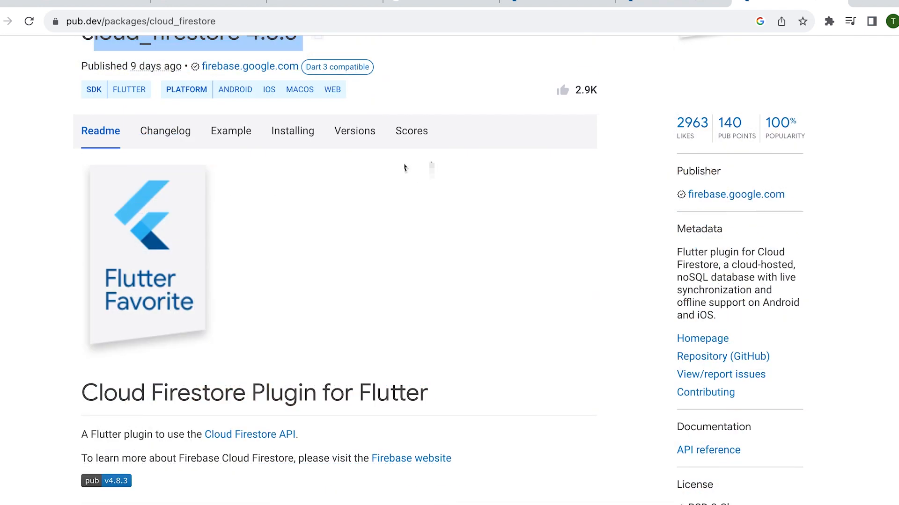
click(292, 131)
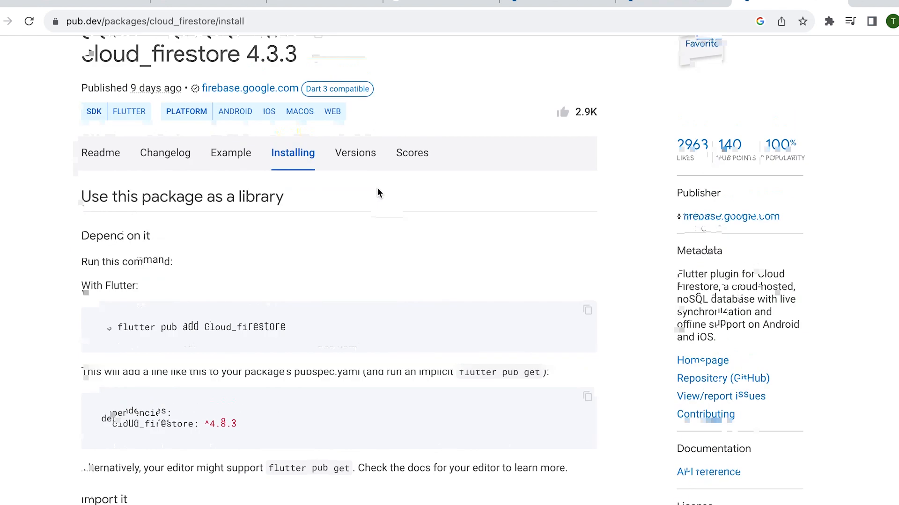
scroll(down, 3)
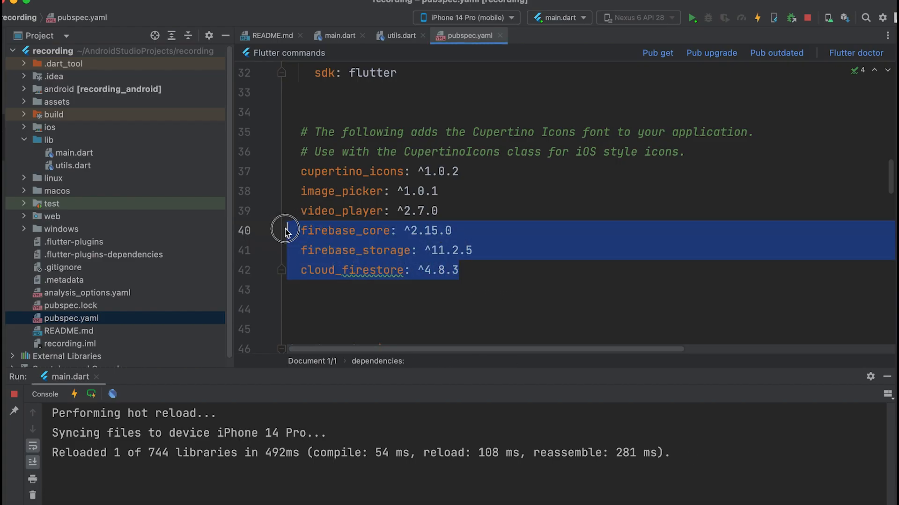
mouse_move(521, 232)
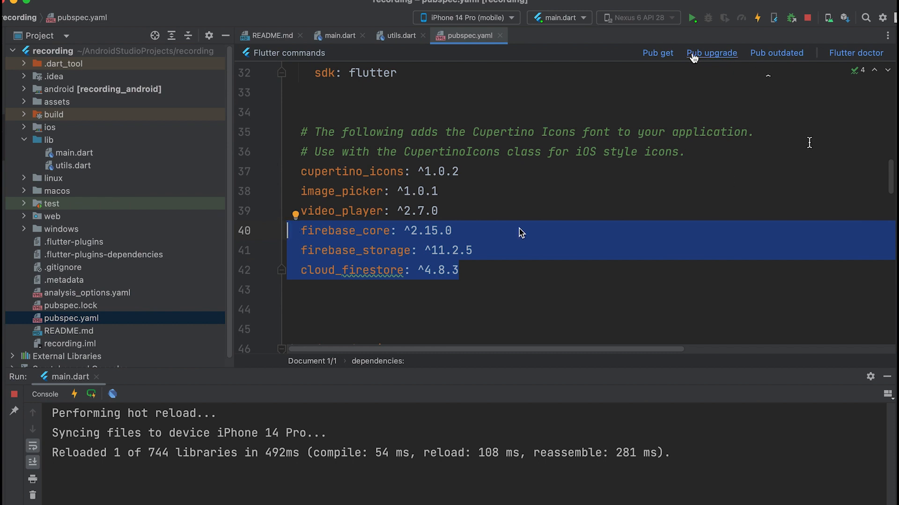
mouse_move(657, 53)
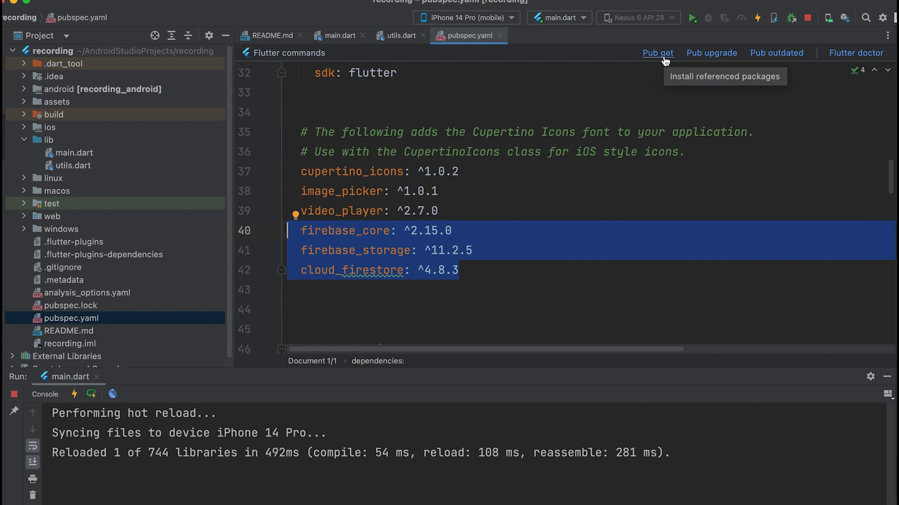
- Run Pub get to fetch the newly added Firebase packages
click(657, 52)
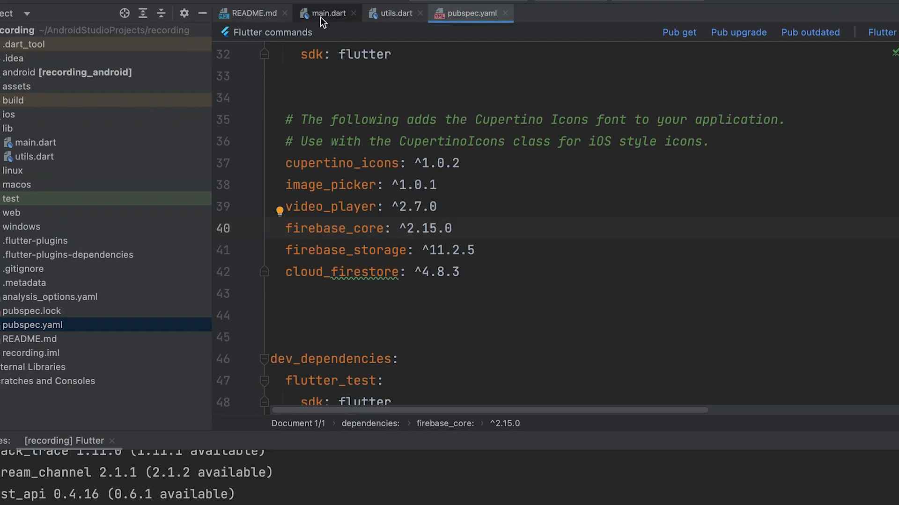
- In main.dart, mark main() async and import the firebase_core package
click(327, 12)
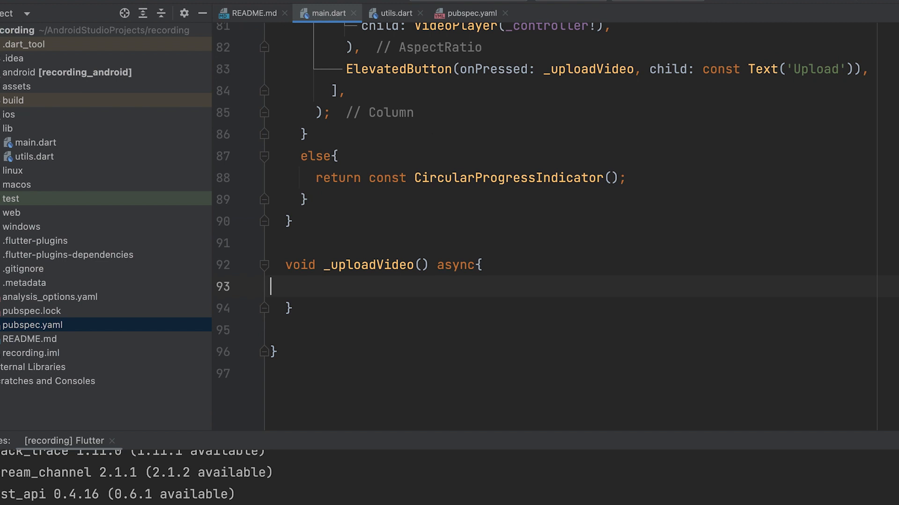
text(async{)
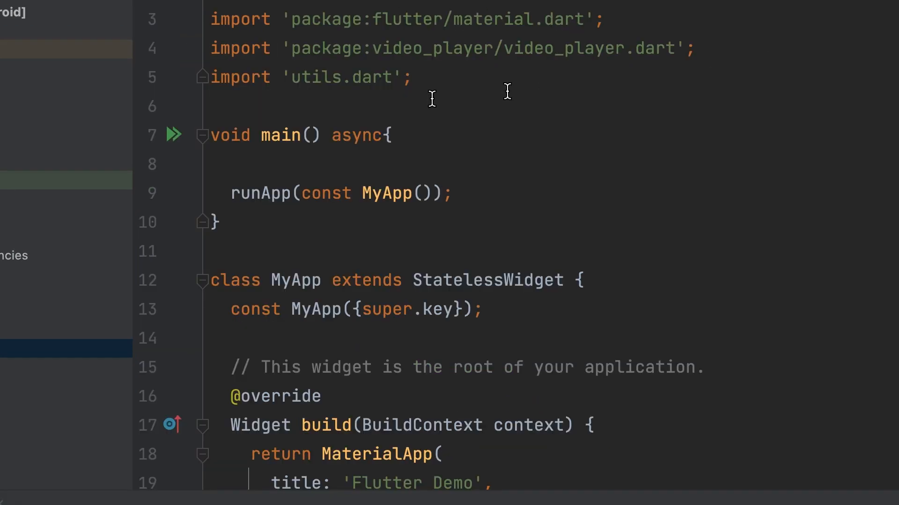
key(enter)
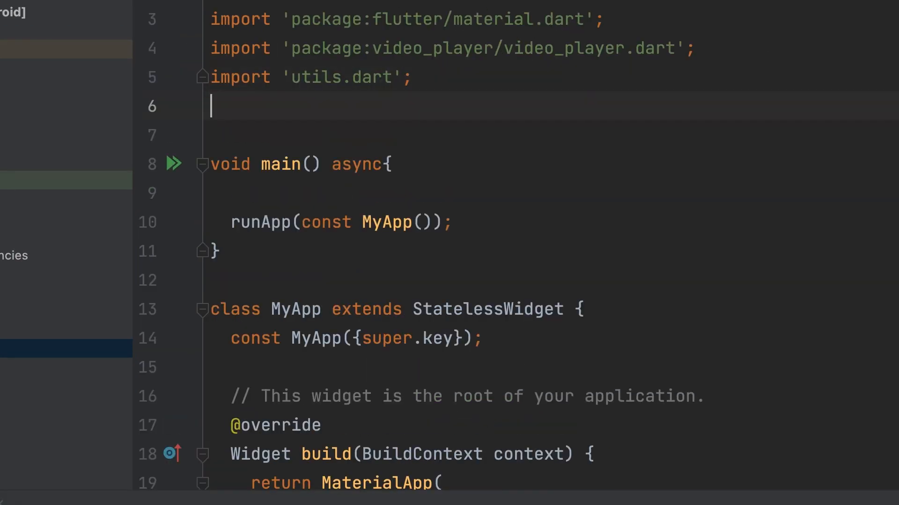
text(import '';)
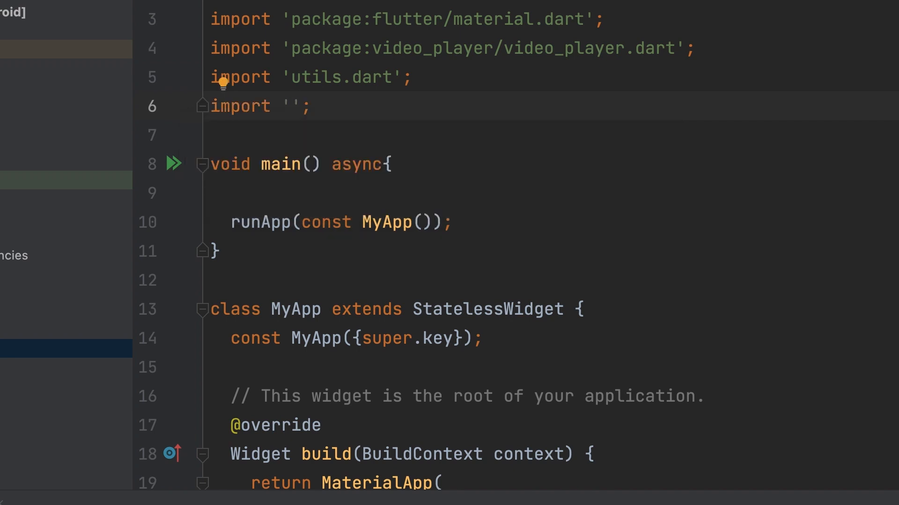
text(firebase_core/firebase_core.dart)
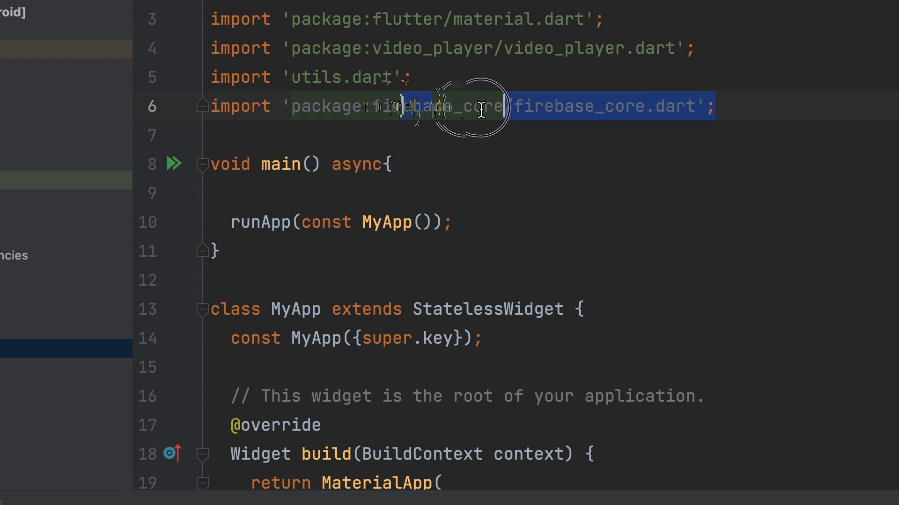
- Add WidgetsFlutterBinding.ensureInitialized() and await Firebase.initializeApp(); before runApp
text(WidgetsFlutterBinding)
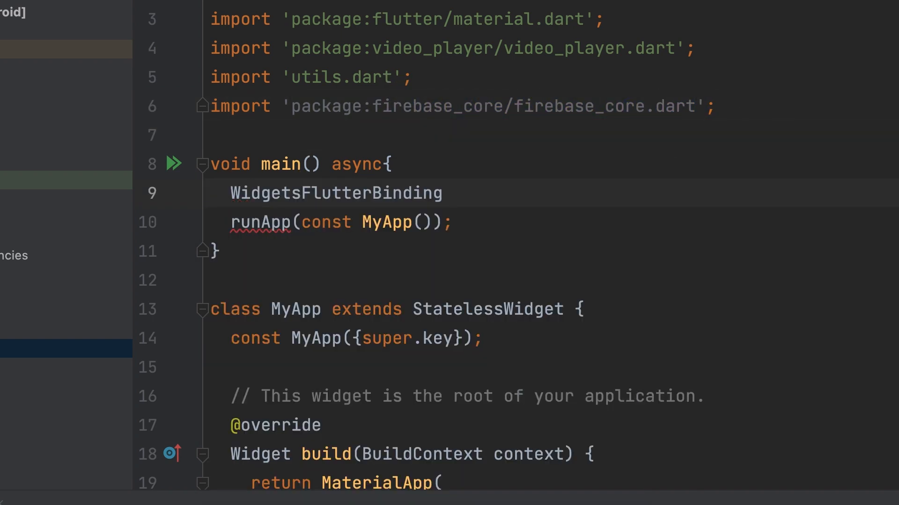
text(.ensureInitialized();)
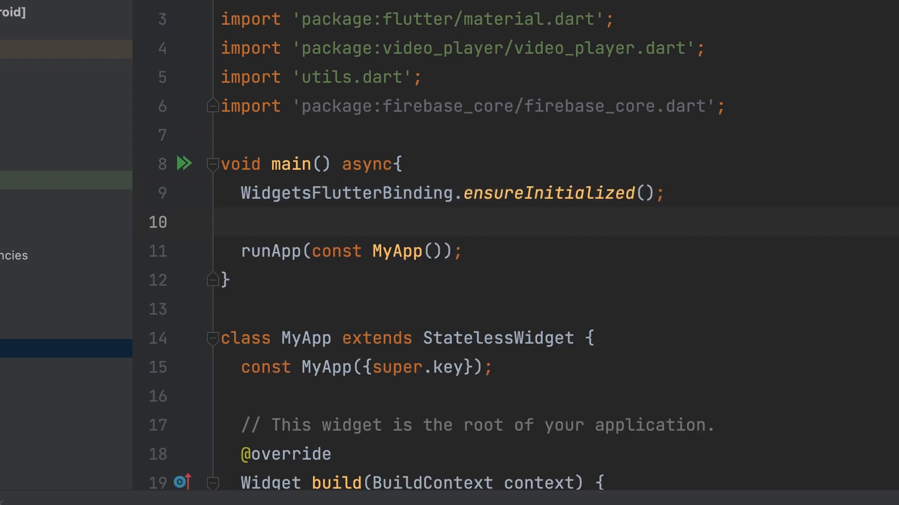
text(await)
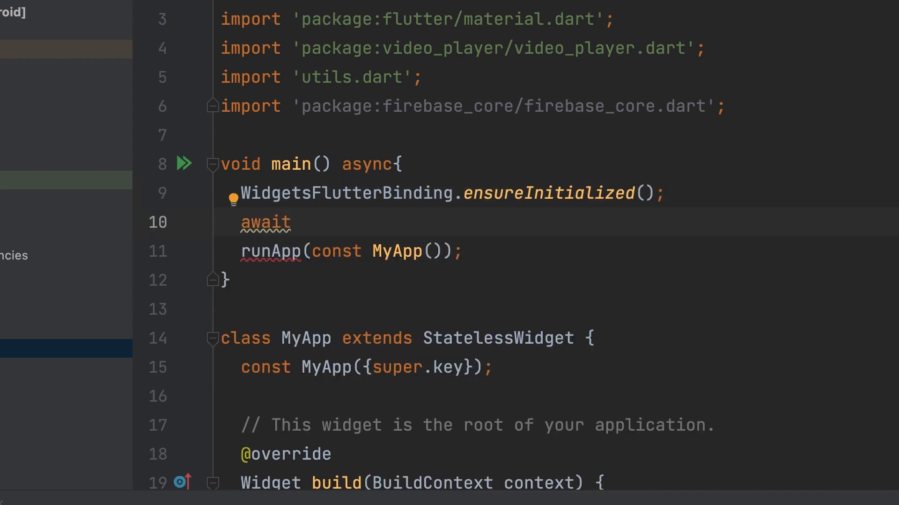
text(Firebase.)
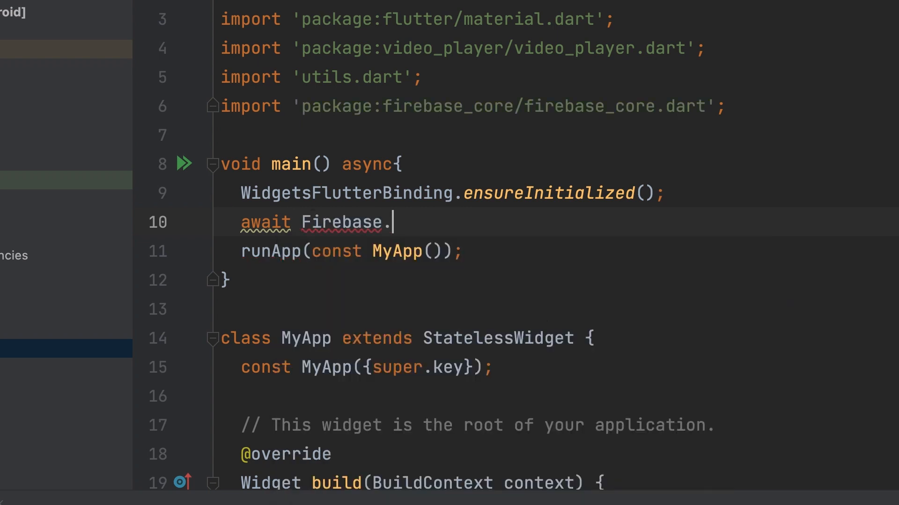
text(initializeApp();)
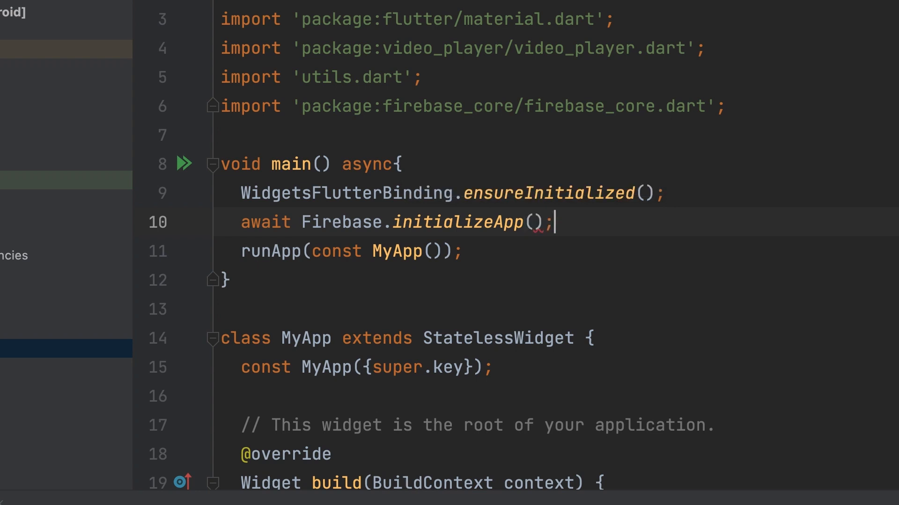
click(465, 250)
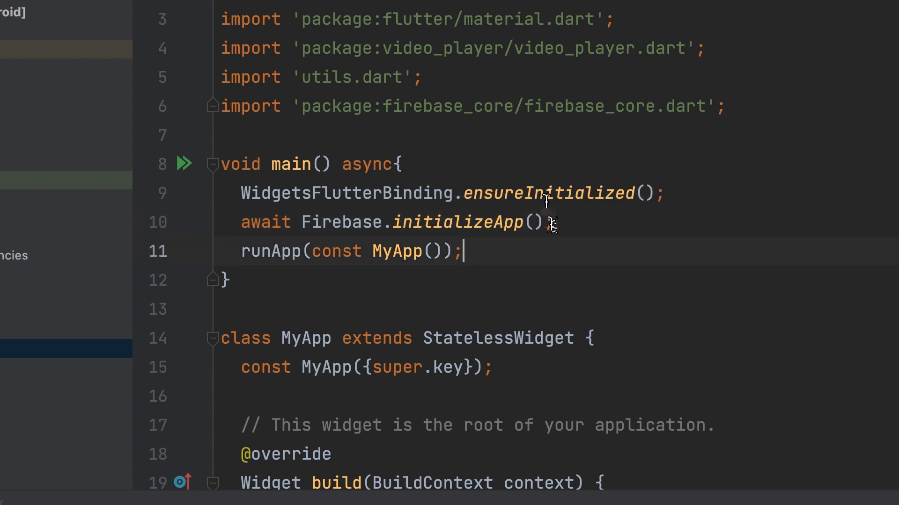
- Create a new Dart file named save_video under lib/resources and begin an import
right_click(29, 141)
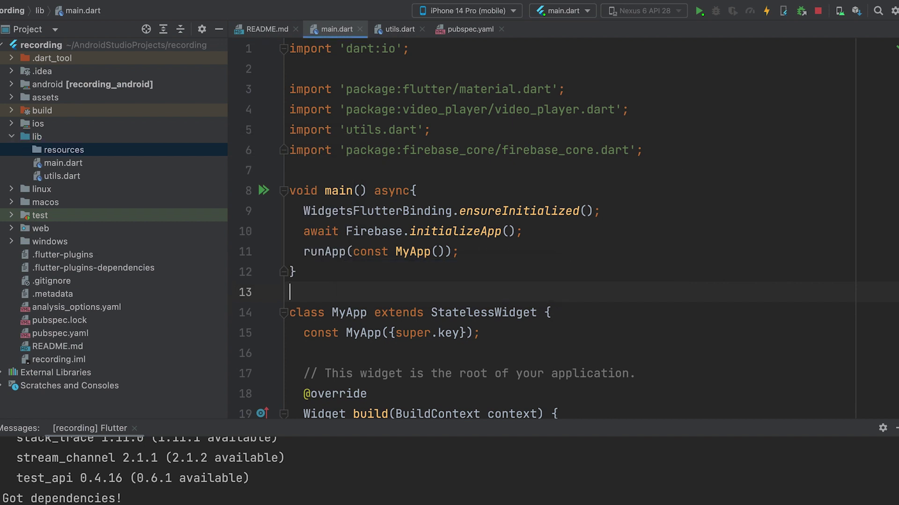
right_click(65, 150)
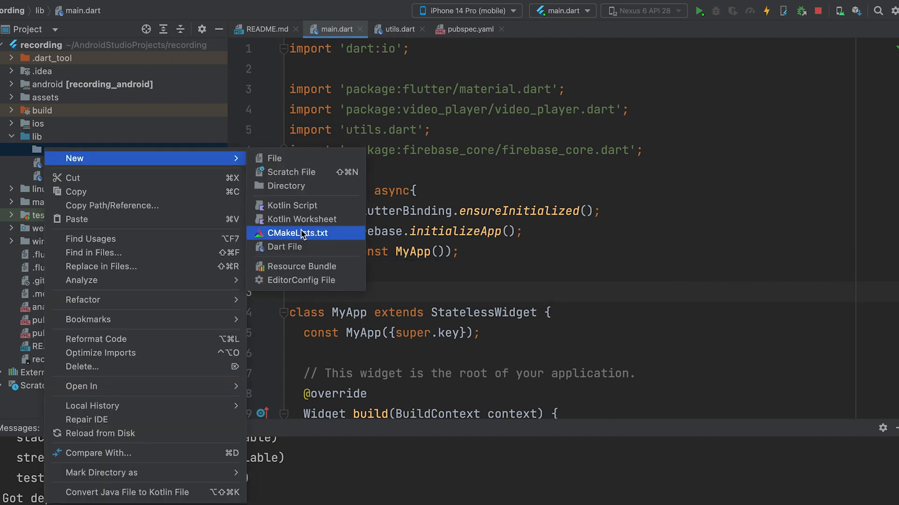
click(284, 246)
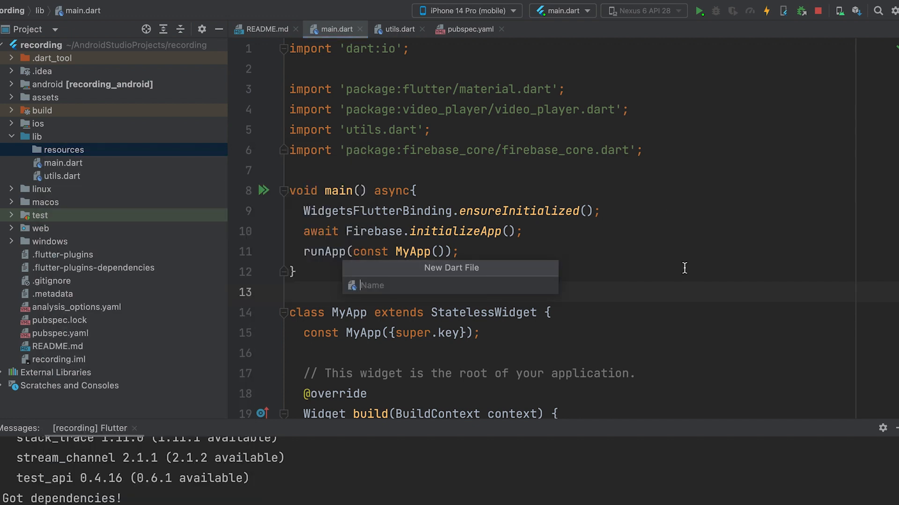
text(save)
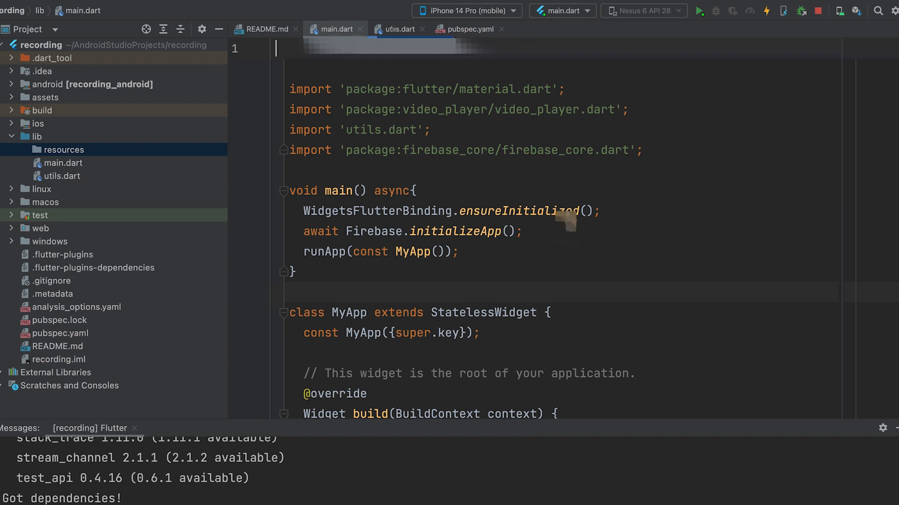
text(import 'fi';)
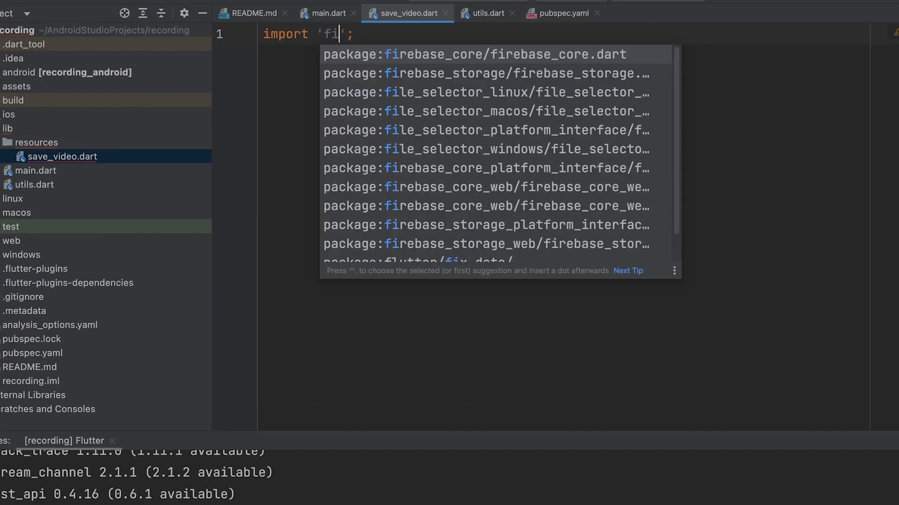
- Import firebase_storage and declare final FirebaseStorage _storage = FirebaseStorage.instance
click(486, 73)
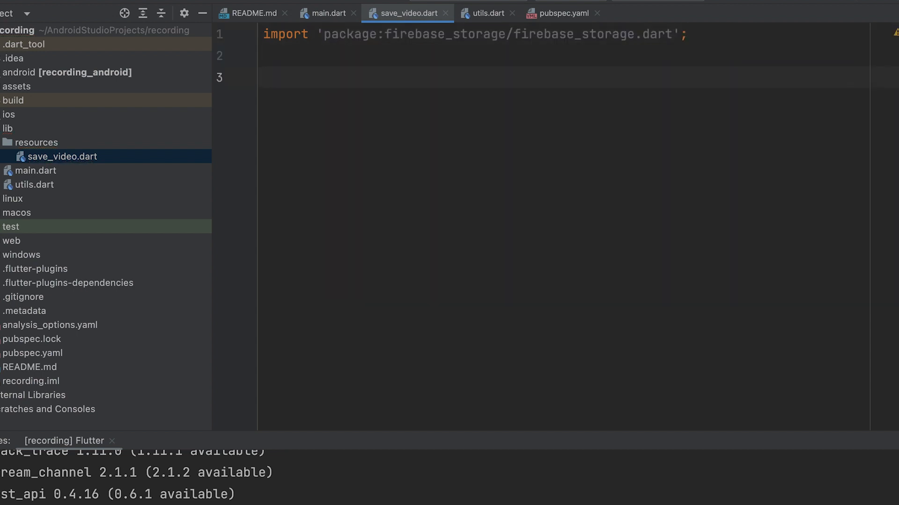
click(264, 77)
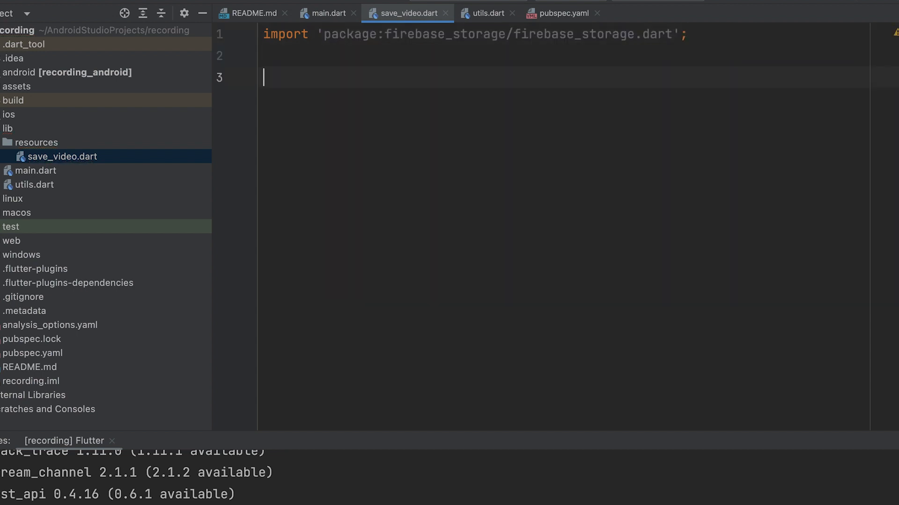
text(final)
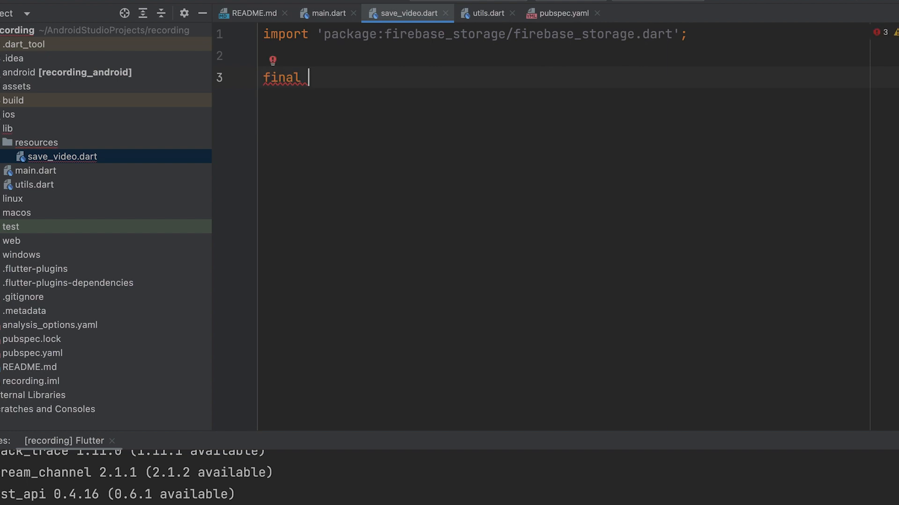
text(FirebaseStorage)
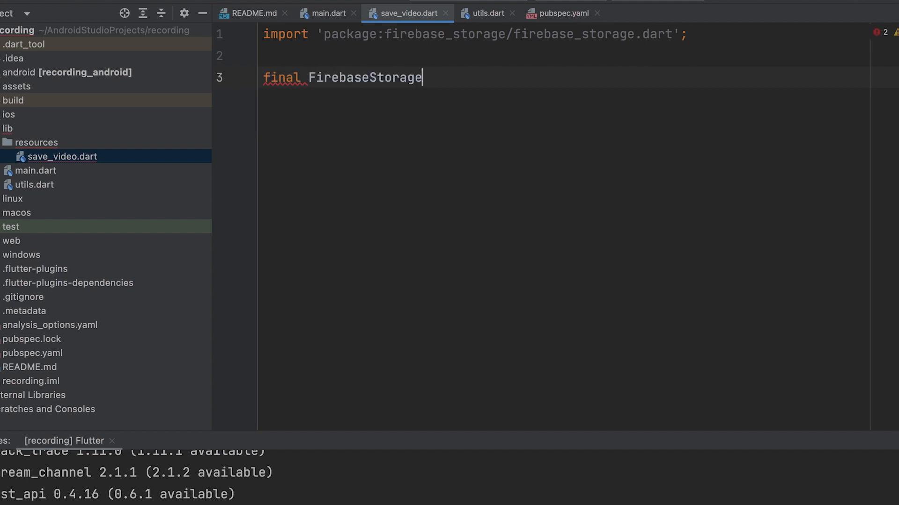
text(_storage)
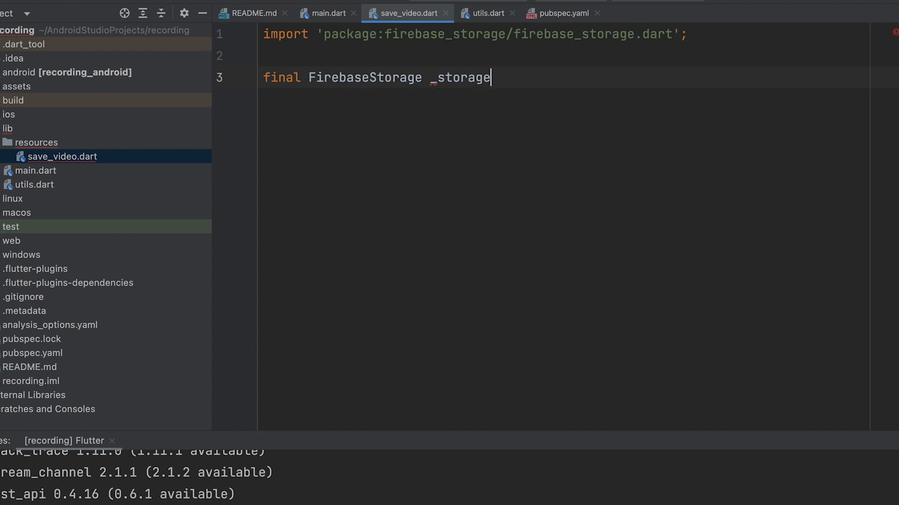
text(= FirebaseStorage.instance;)
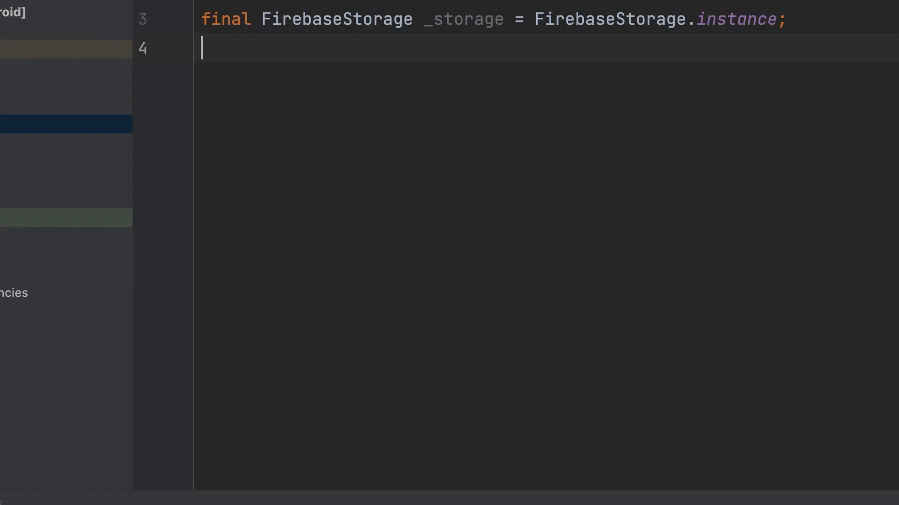
- Declare a StoreData class with an async uploadVideo(String videoUrl) method
text(class)
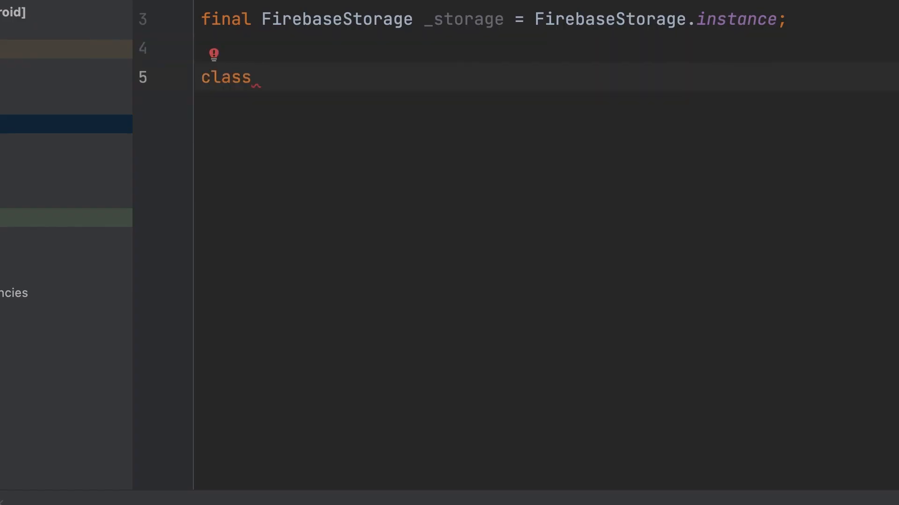
text(StoreDat)
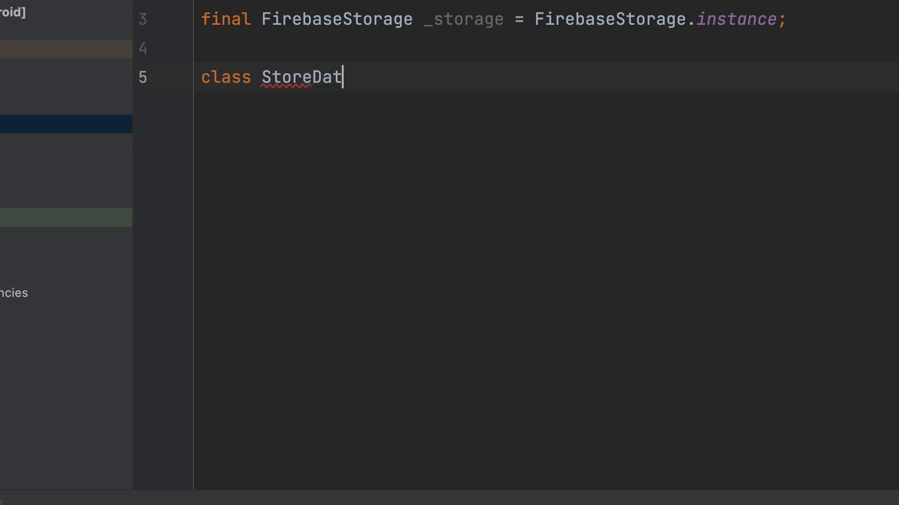
text(a{)
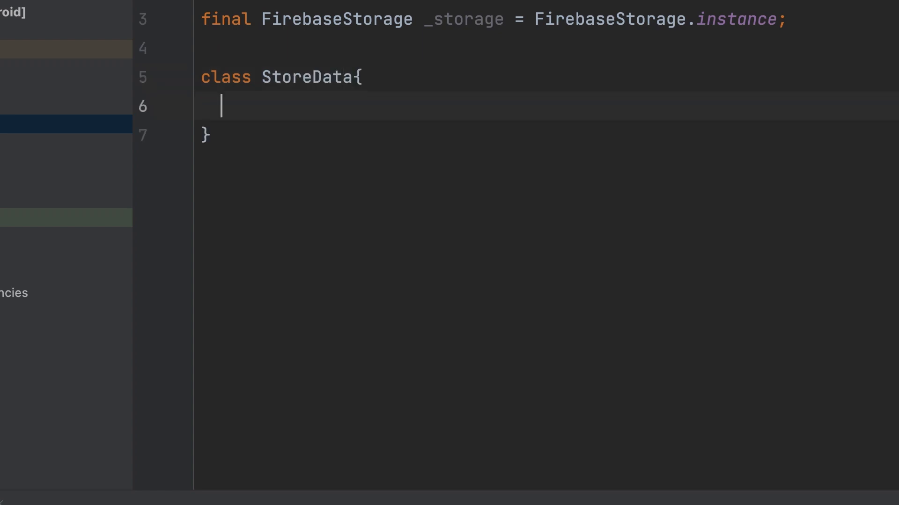
text(Future<>)
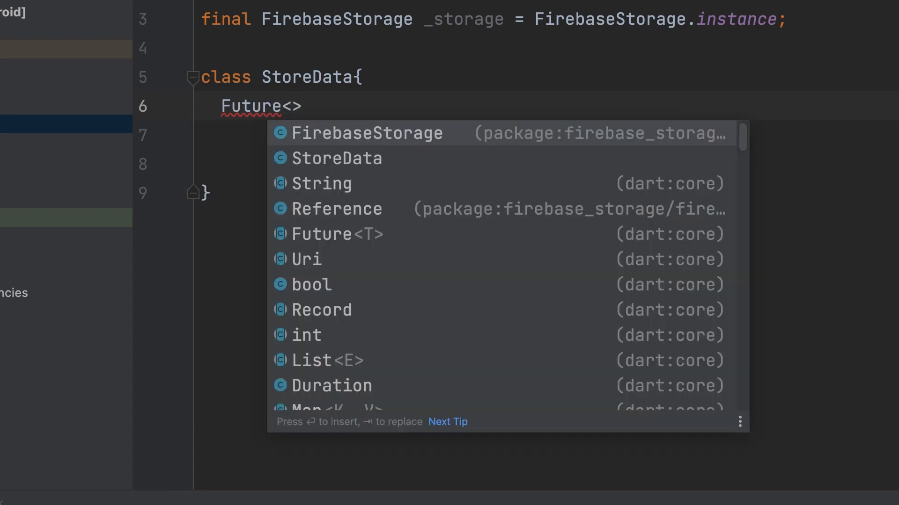
text(String)
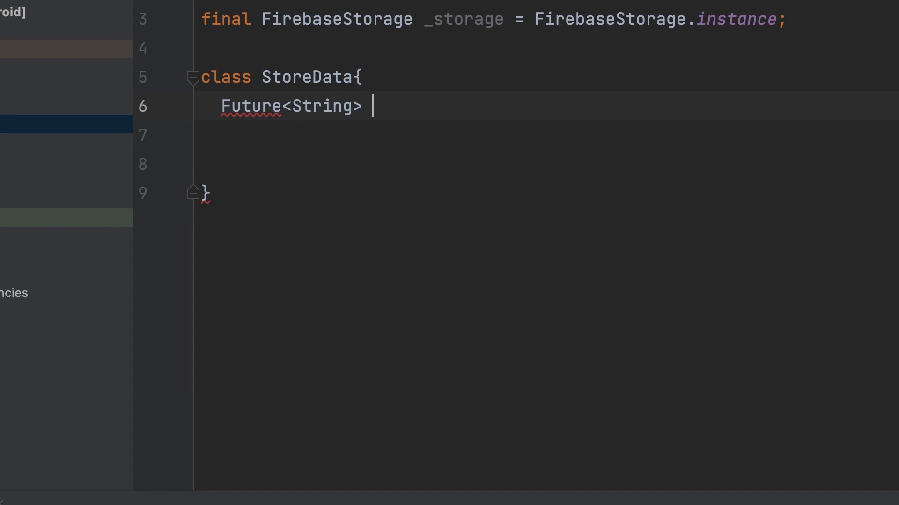
text(uploadVi)
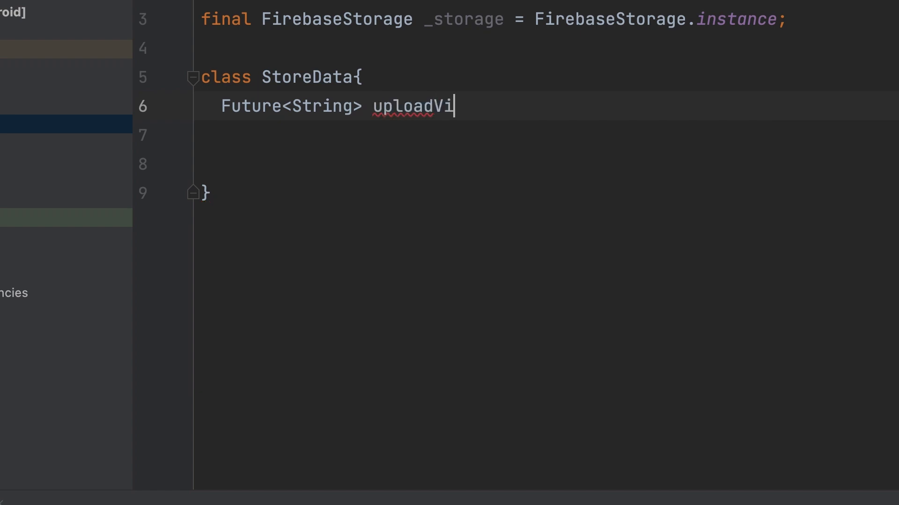
text(deo())
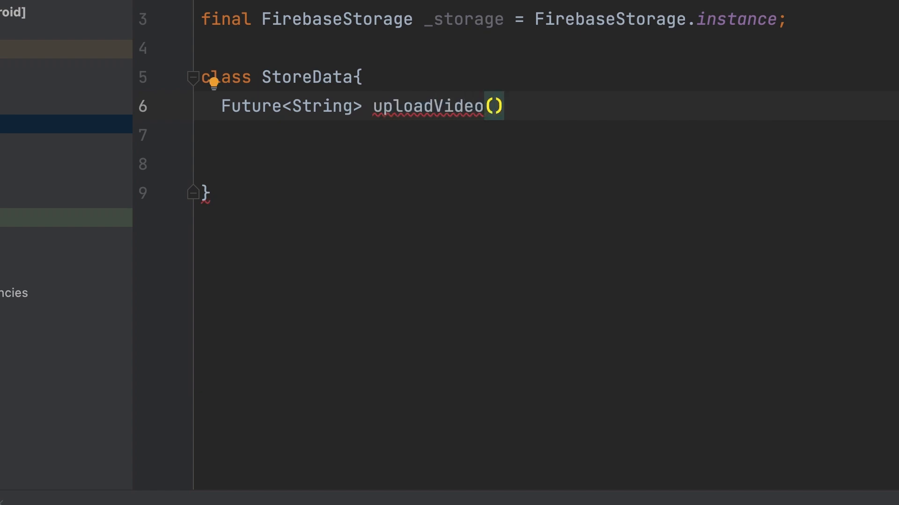
text(String vid)
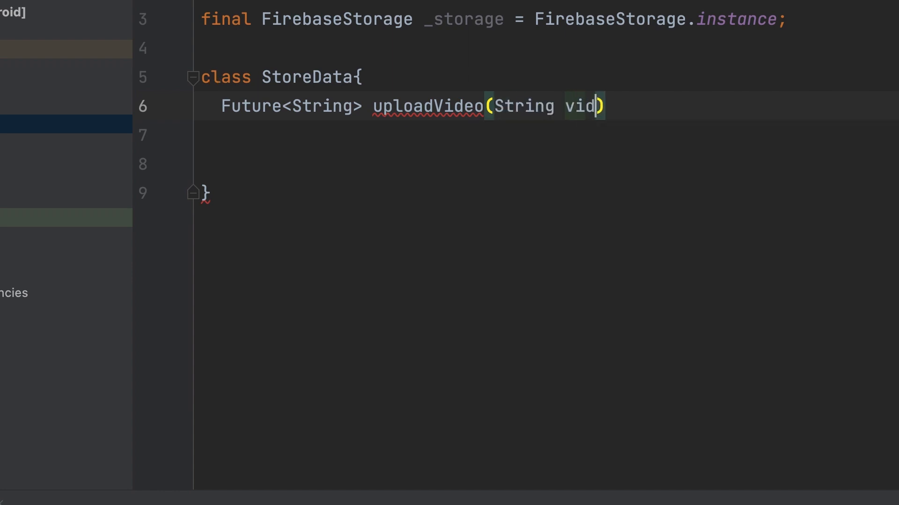
text(eoU)
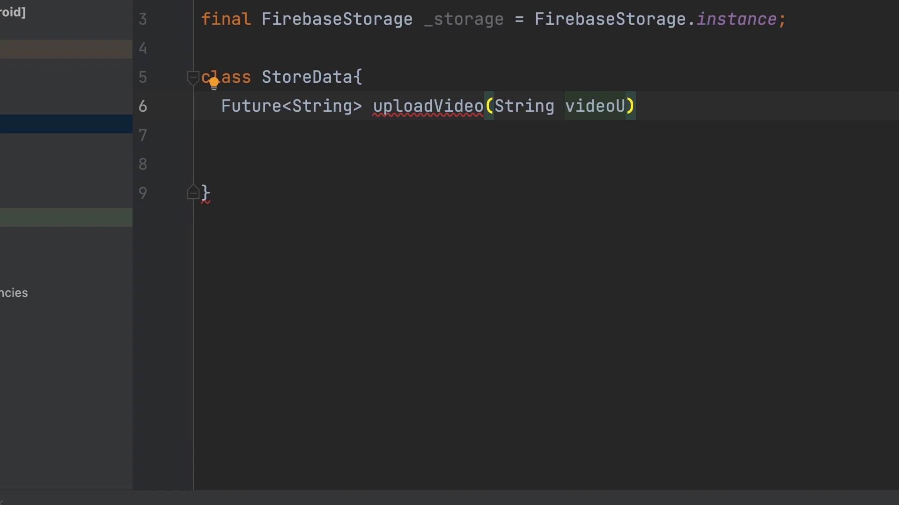
text(rl)
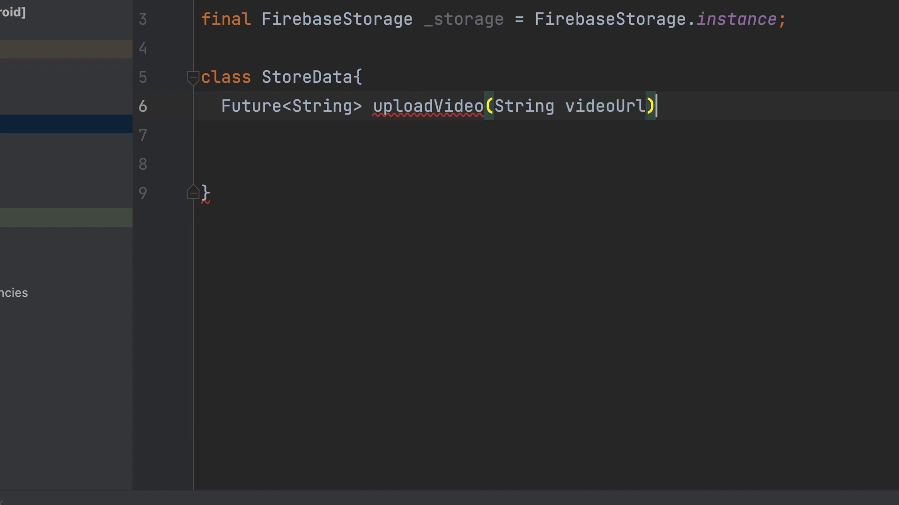
text(async{})
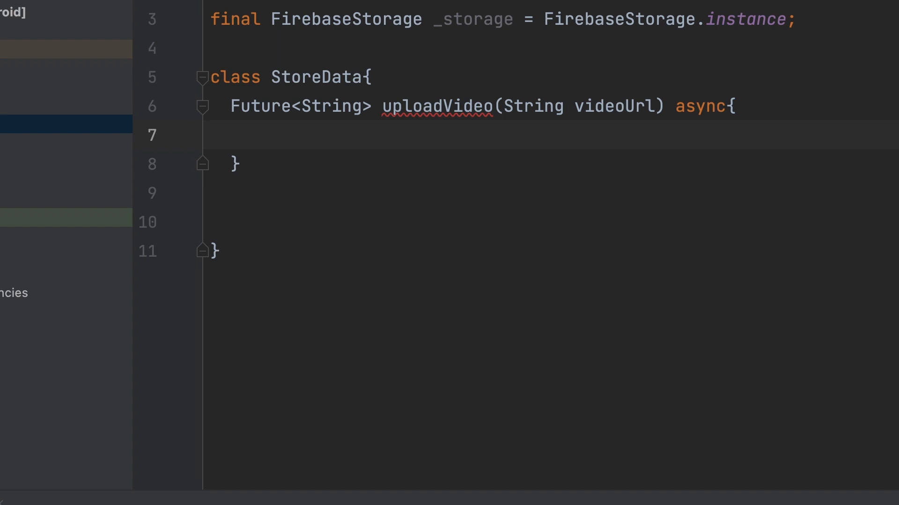
- Create Reference ref = _storage.ref().child('videos/${DateTime.now()}.mp4');
text(Reference)
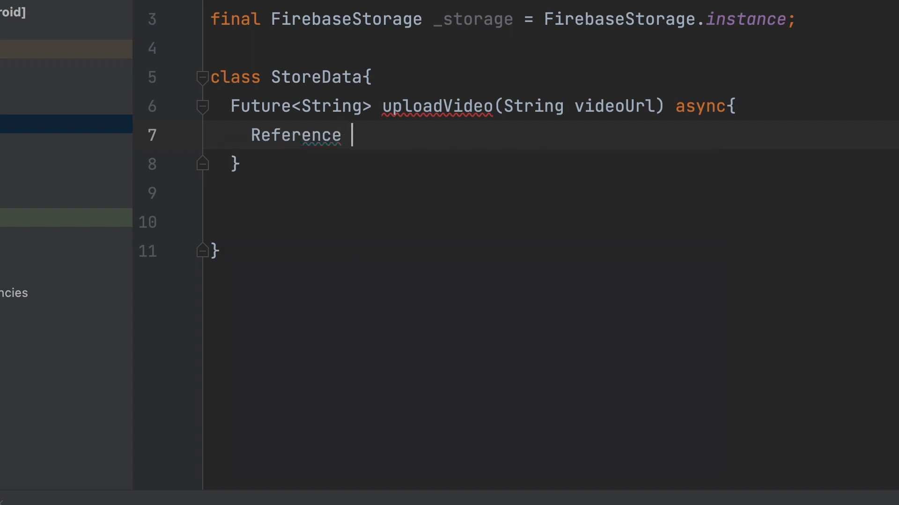
text(ref =)
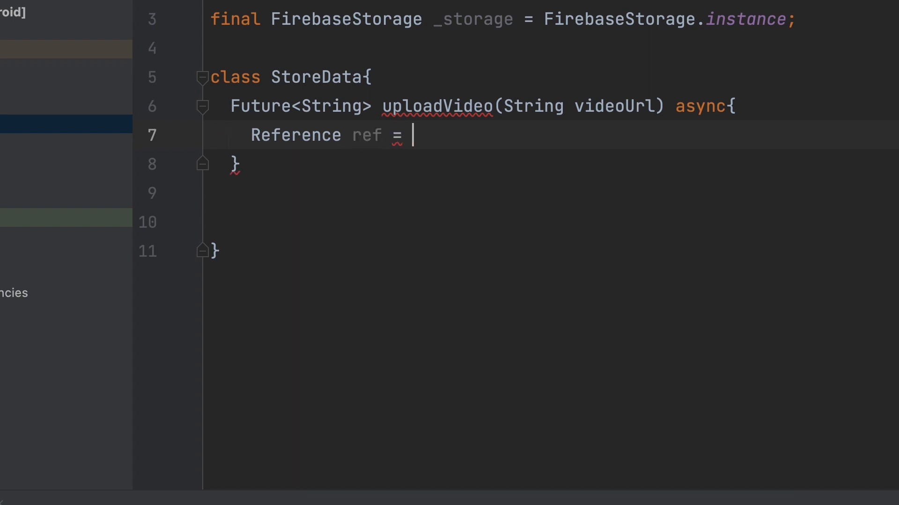
text(_storage.ref()
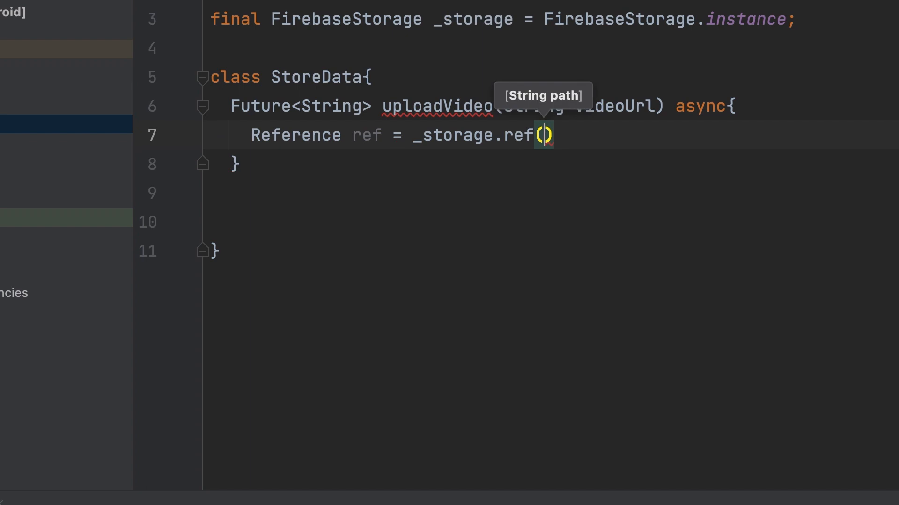
text(.child(path)
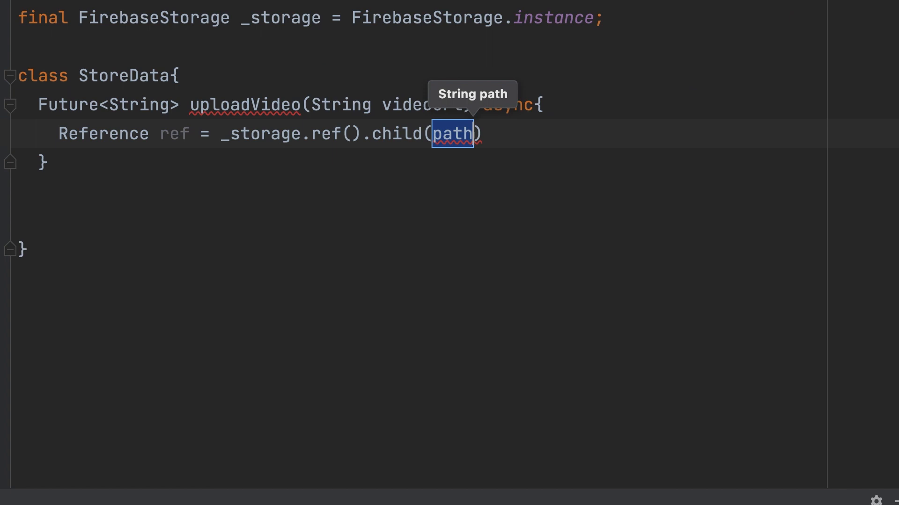
text(')
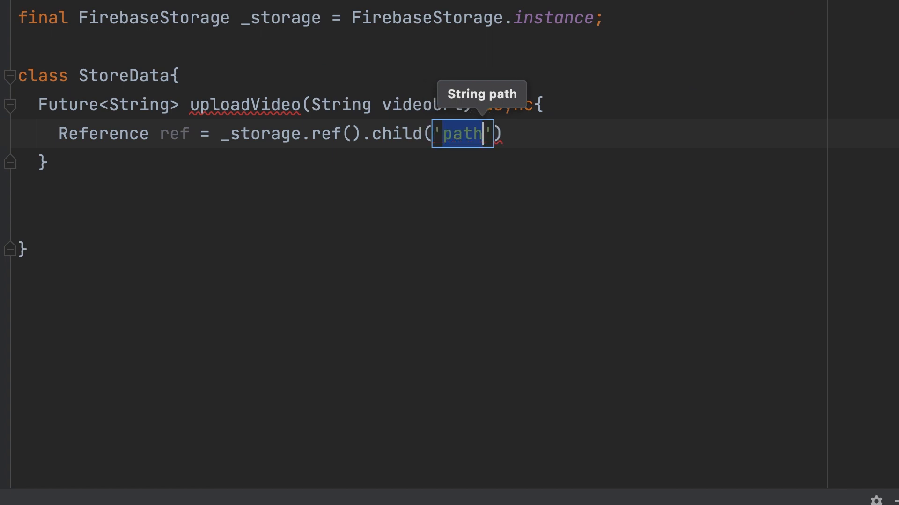
text(vide)
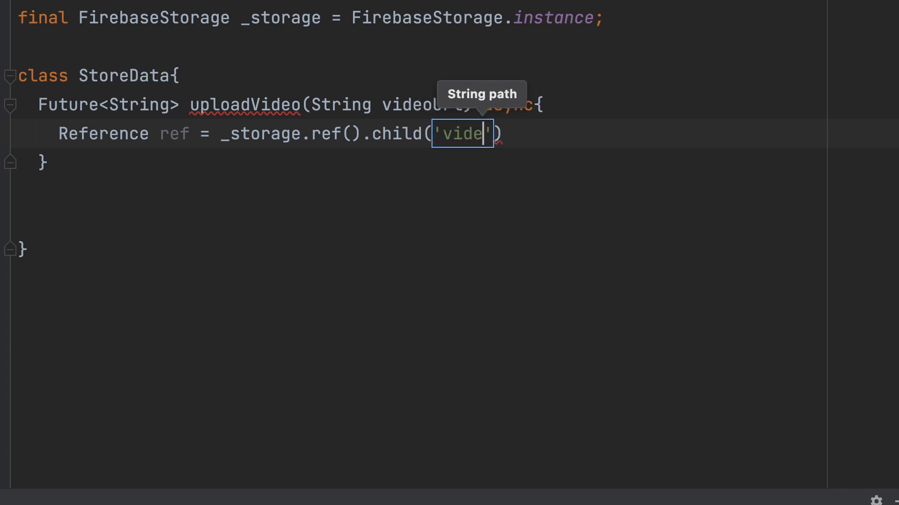
text(os)
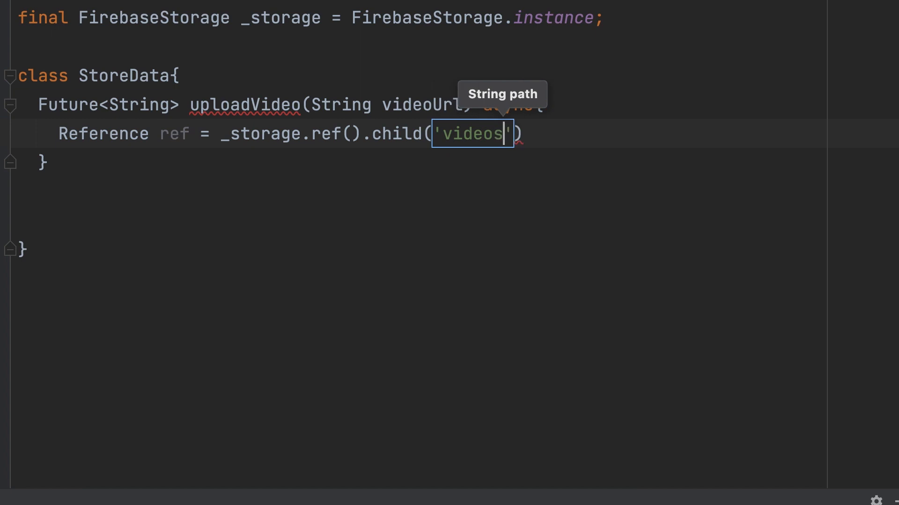
text(/)
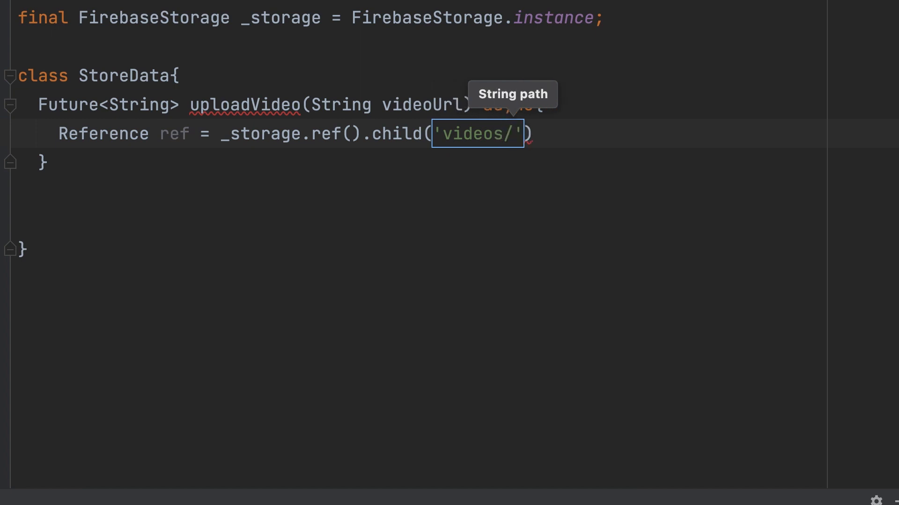
text(${)
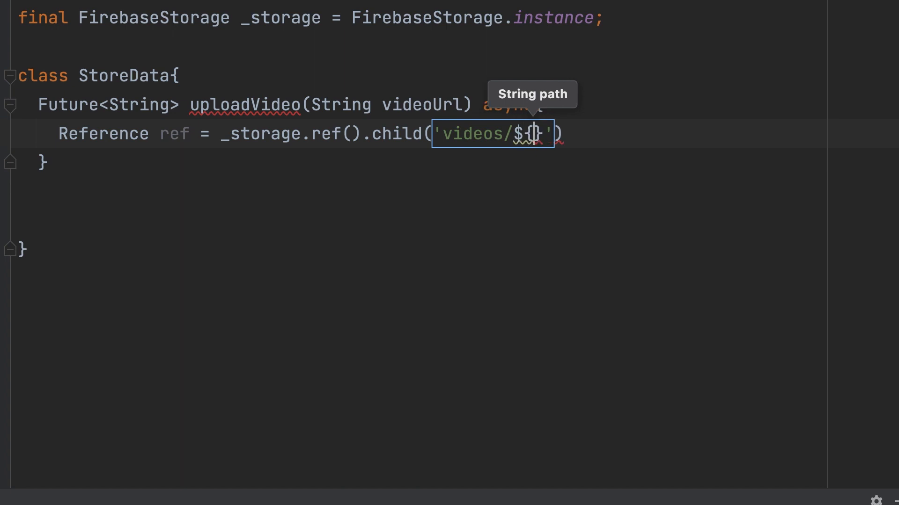
text(DateTime)
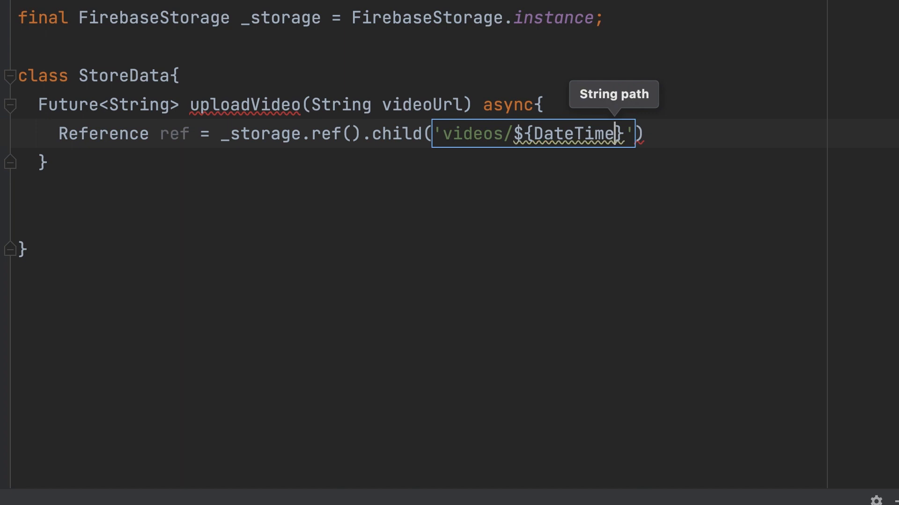
text(.now()
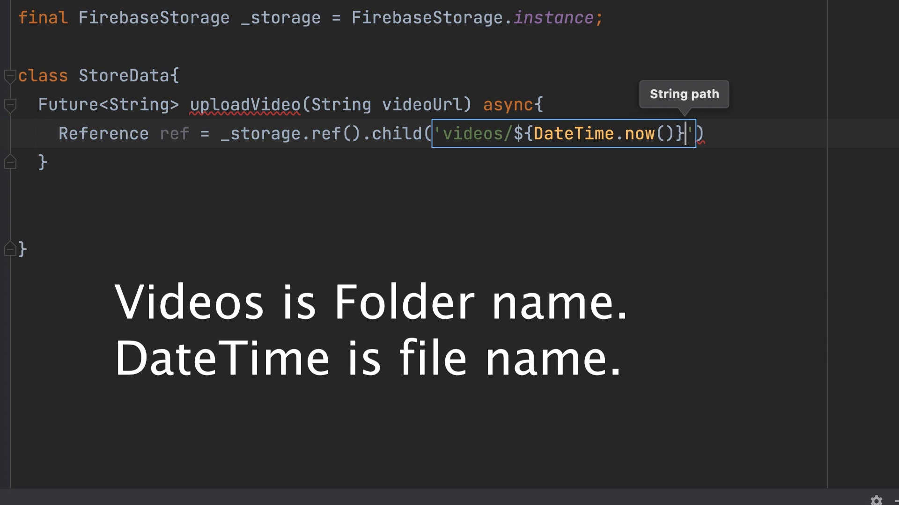
text(.mp4)
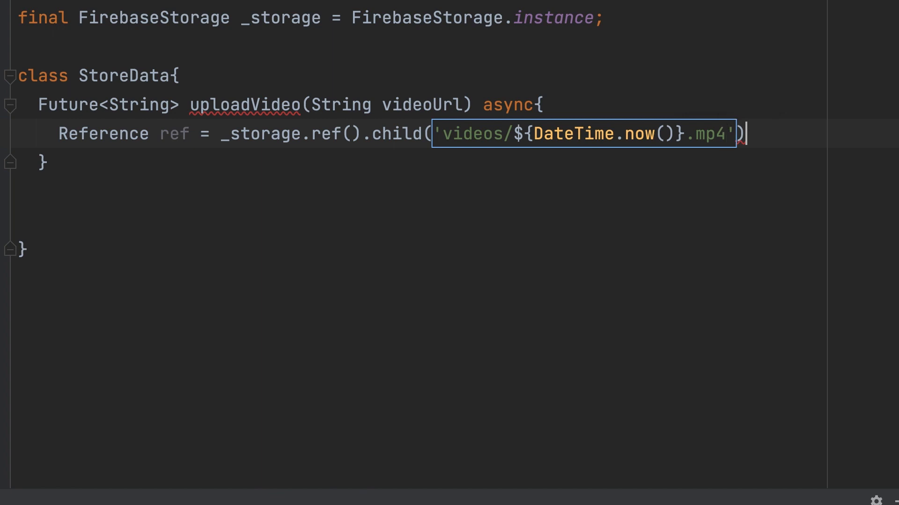
text(;)
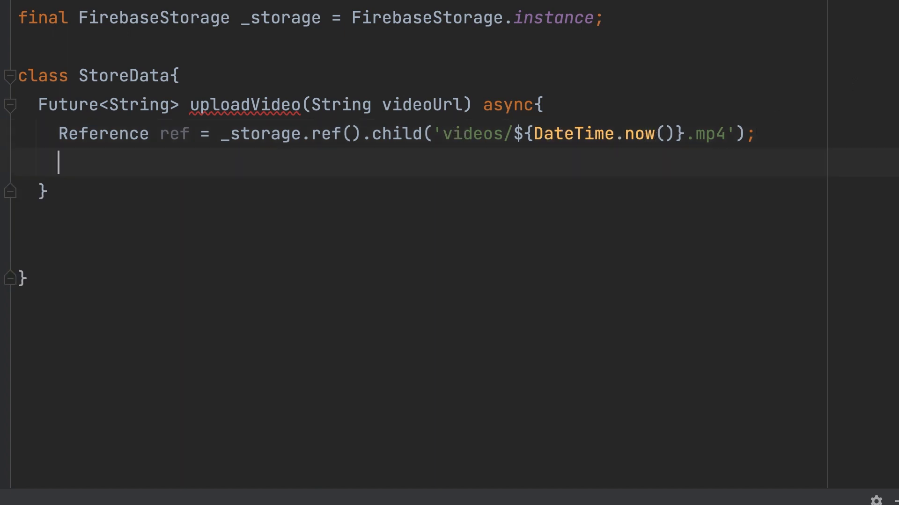
- Await ref.putFile(File(videoUrl)) so the dart:io import is added
text(await ref.)
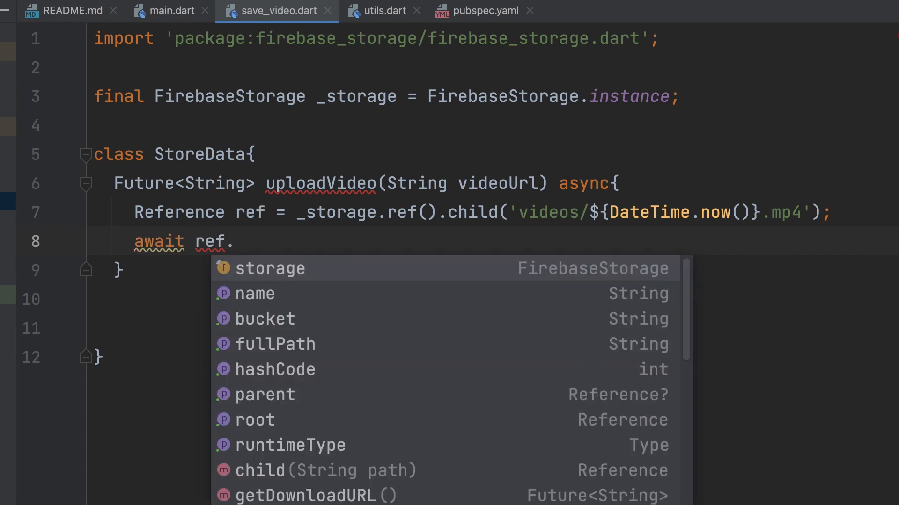
text(putFile(file)
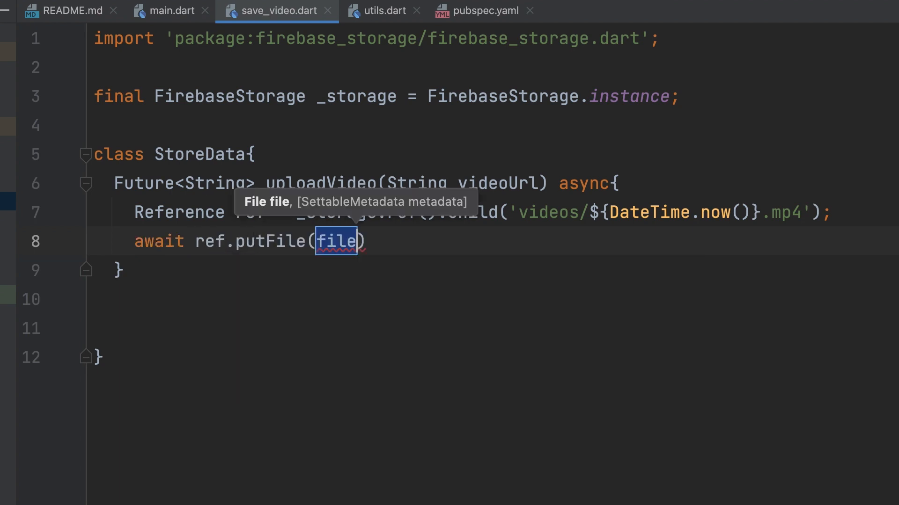
text(Fil)
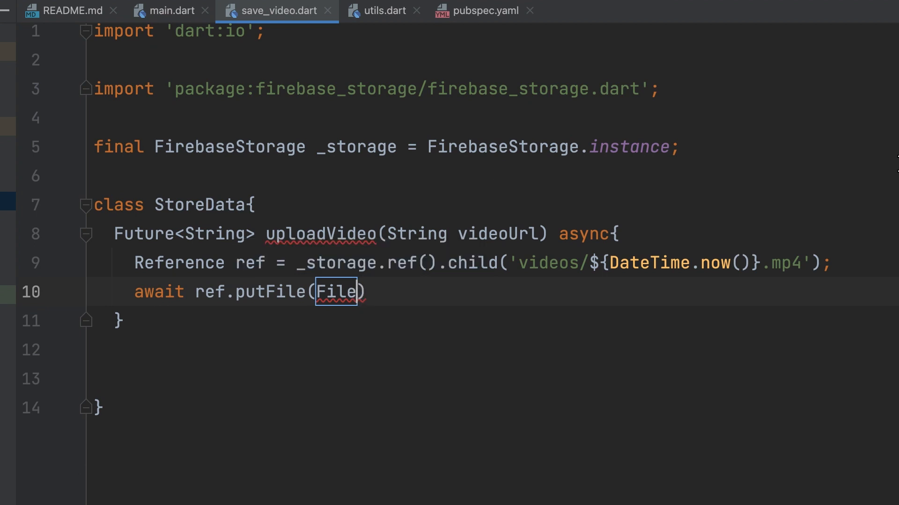
text(())
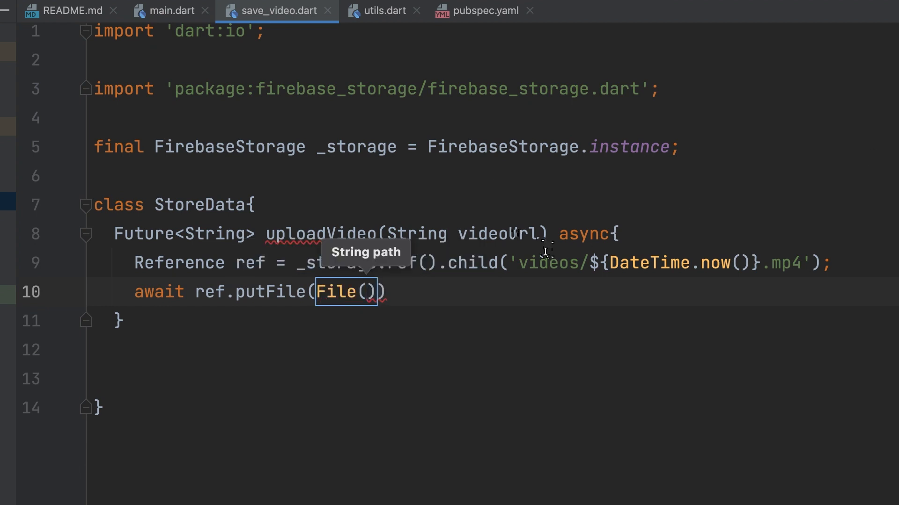
text(videoUrl)
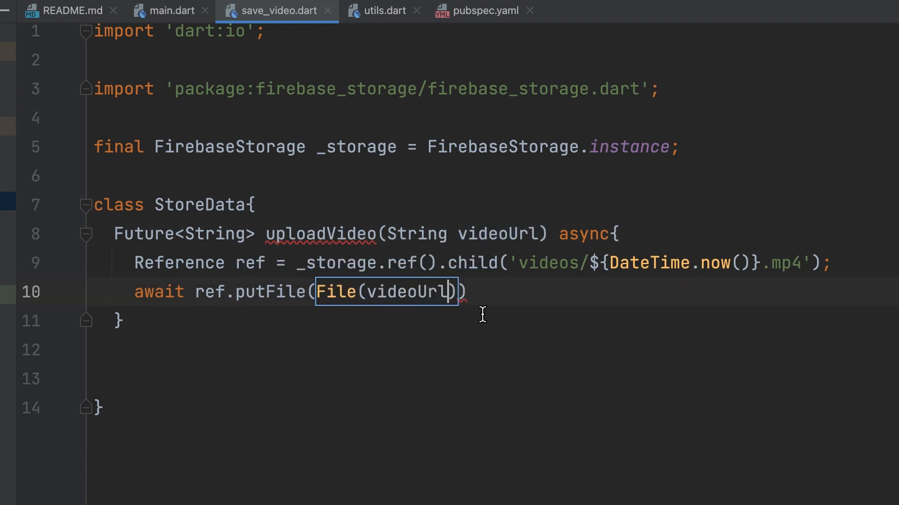
text(;)
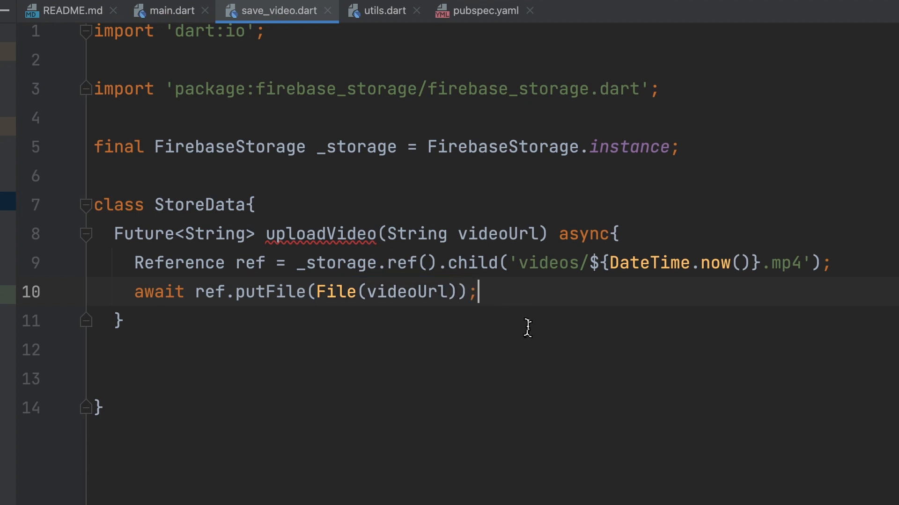
key(enter)
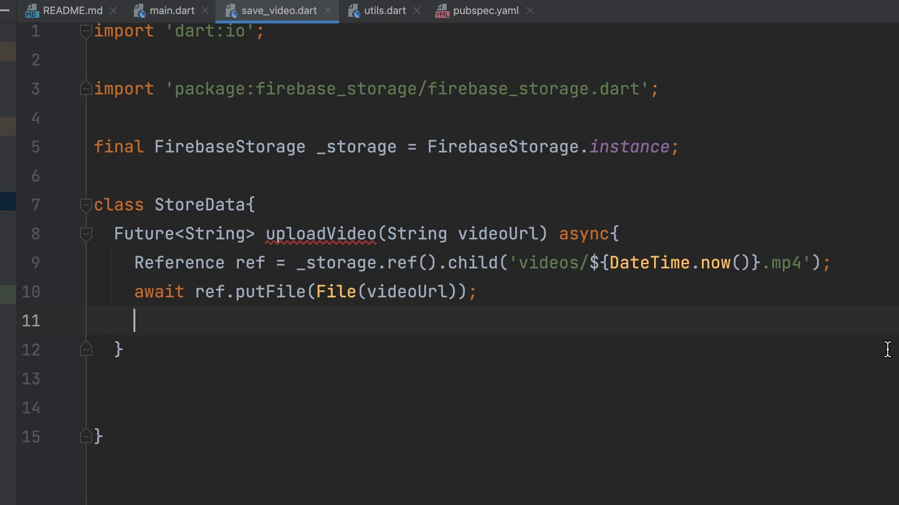
- Store await ref.getDownloadURL() in a String downloadURL and return it
text(S)
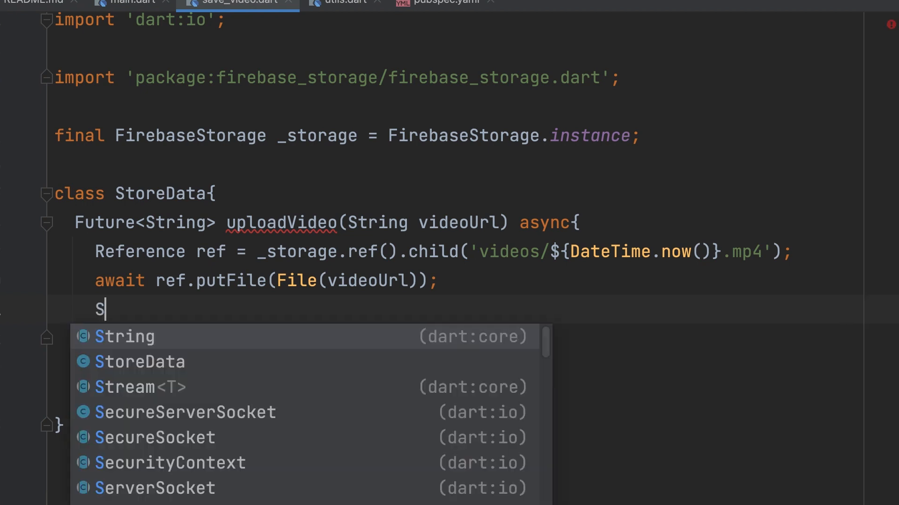
click(125, 336)
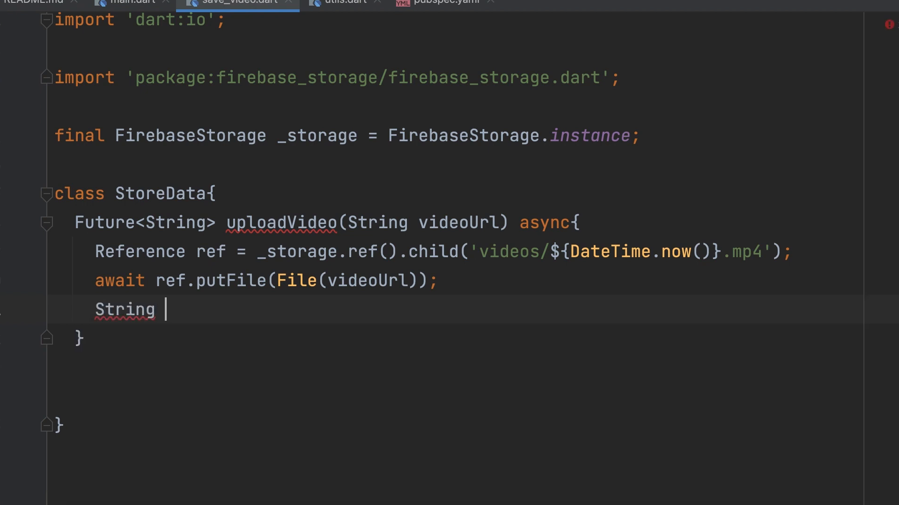
text(d)
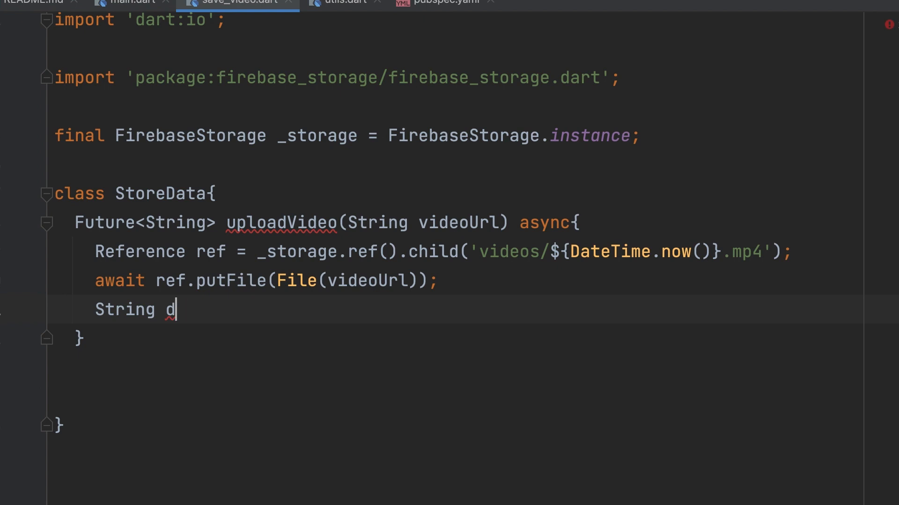
text(ownload)
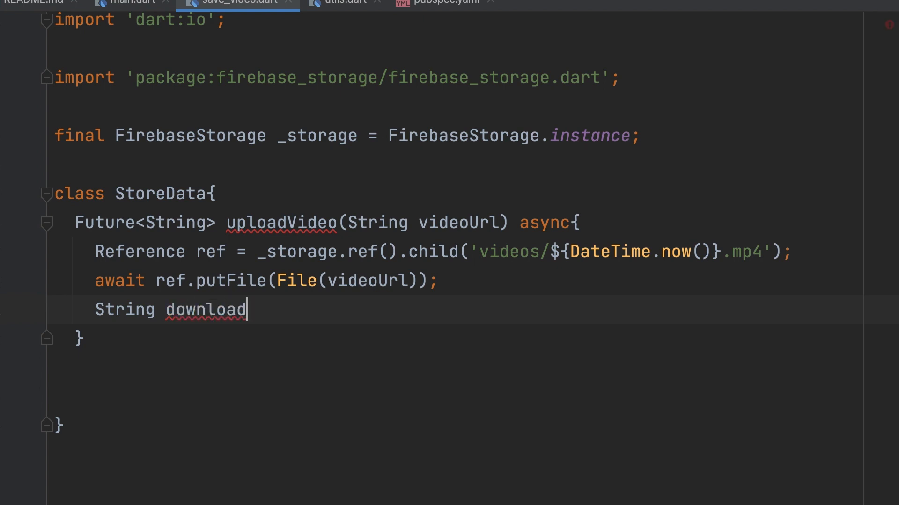
text(URL =)
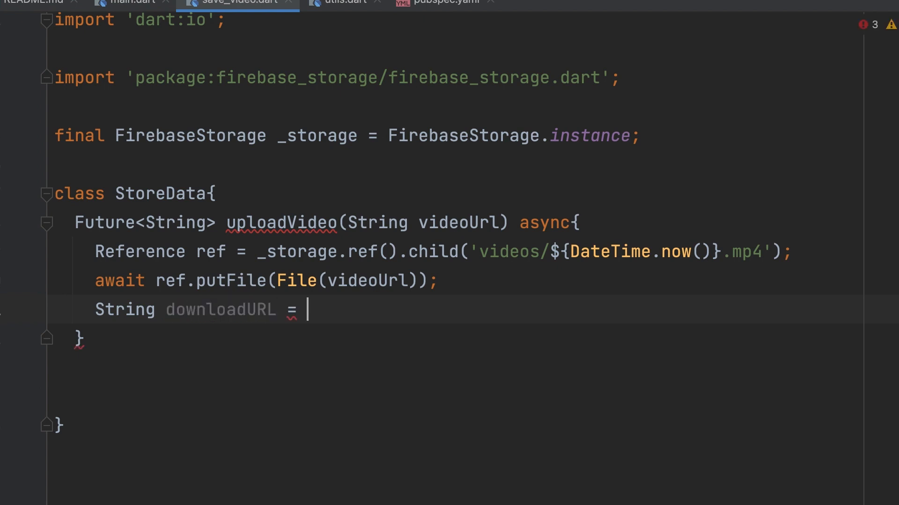
text(await)
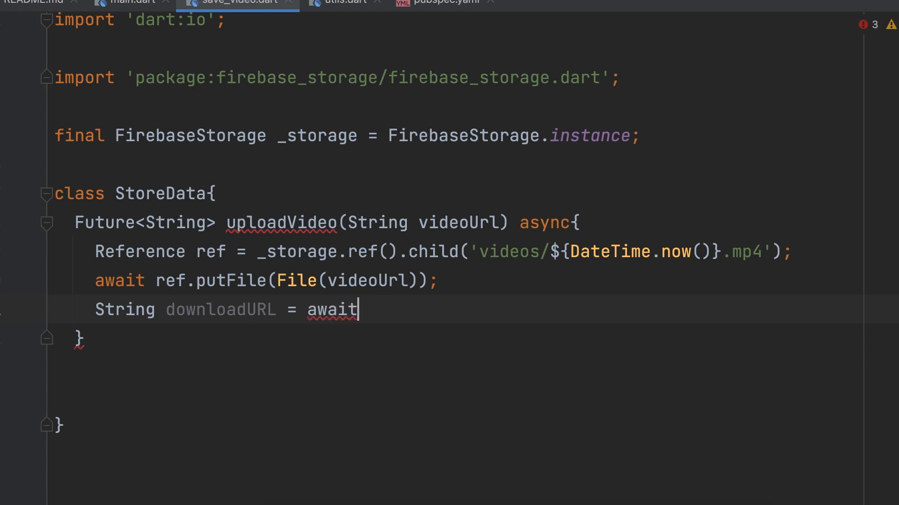
text(ref.getDownloadURL();)
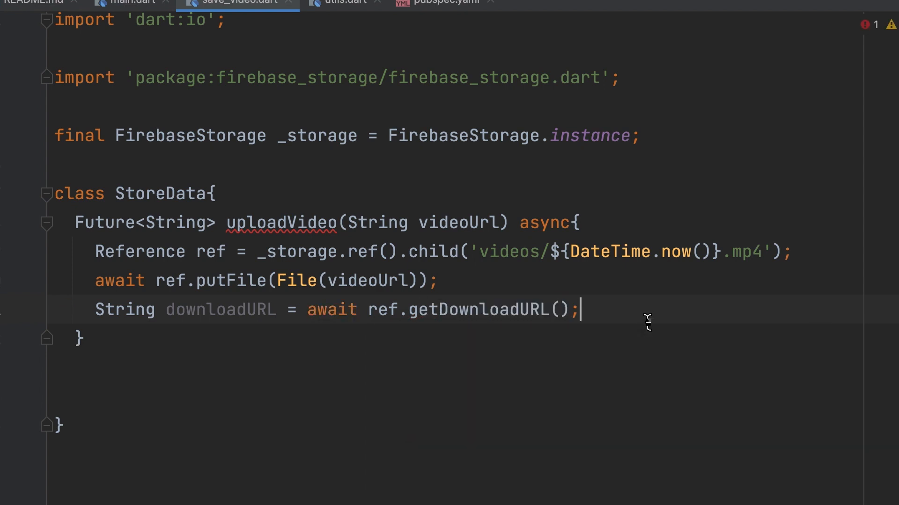
text(re)
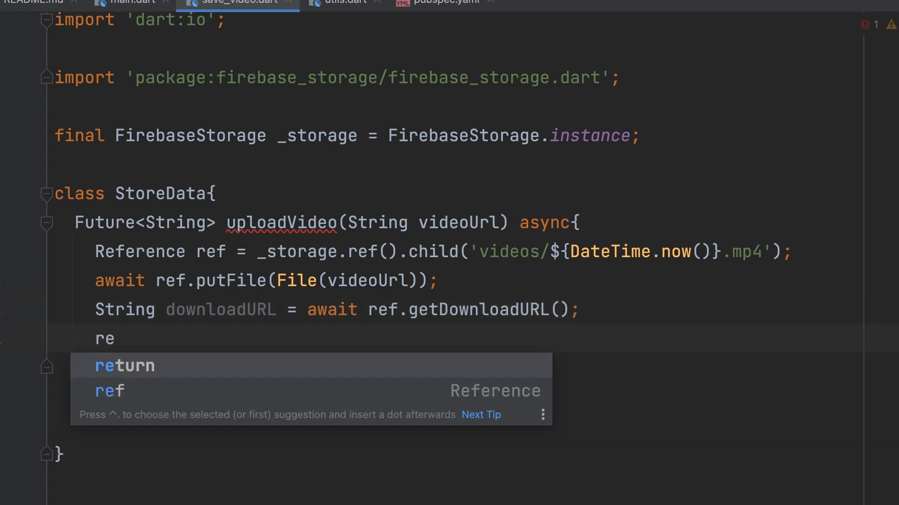
text(turn do)
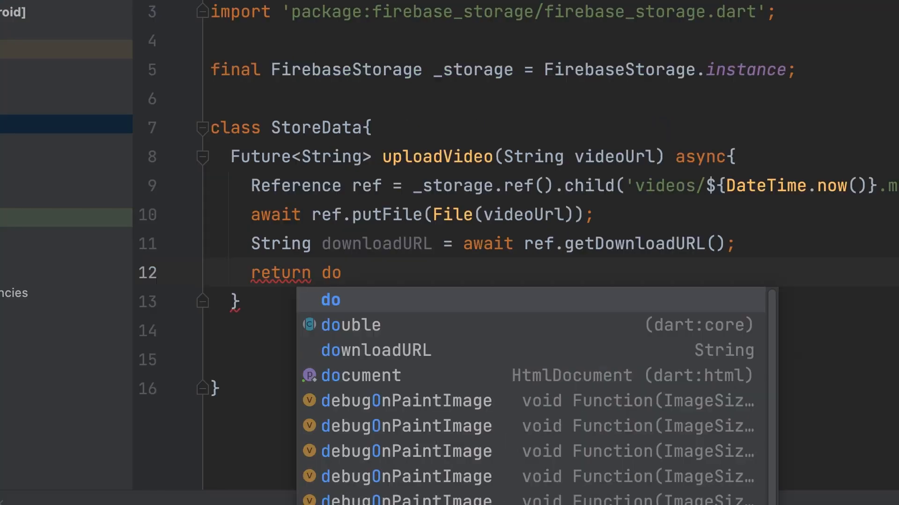
click(375, 350)
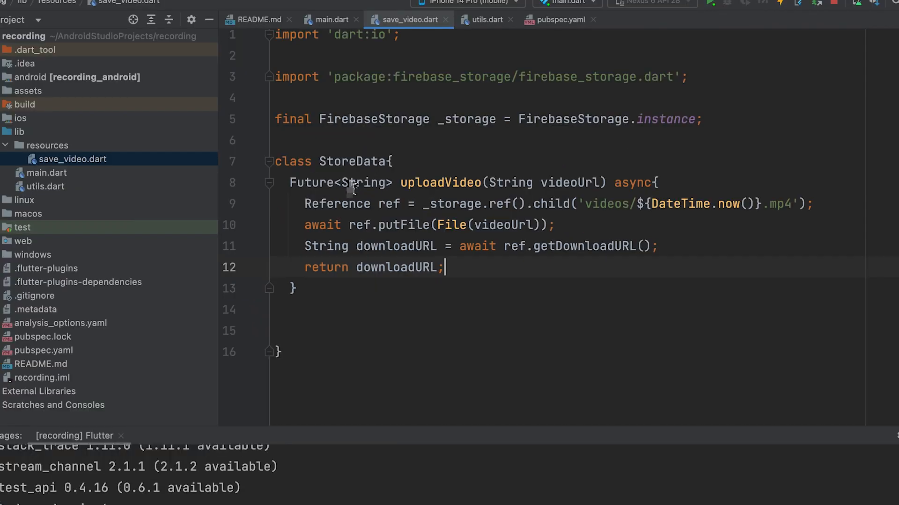
- In main.dart import resources/save_video.dart and add a nullable String _downloadURL field
click(330, 19)
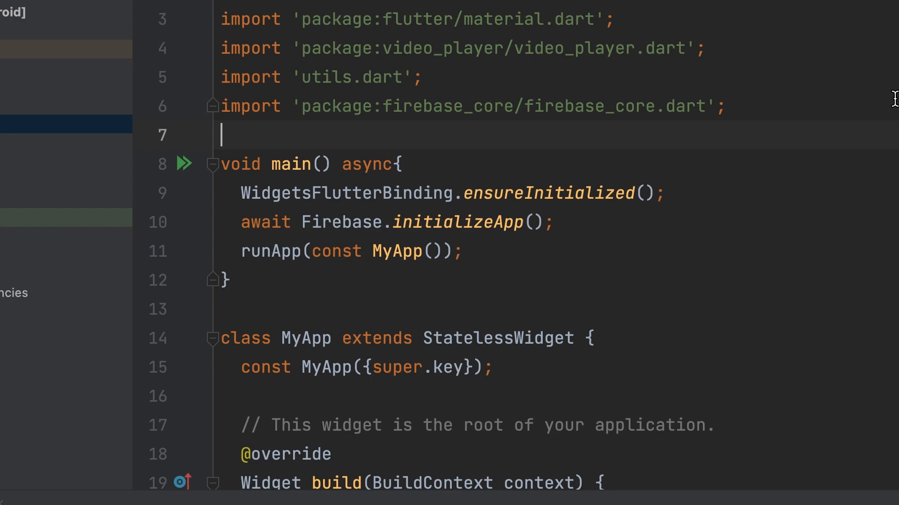
text(import 'h';)
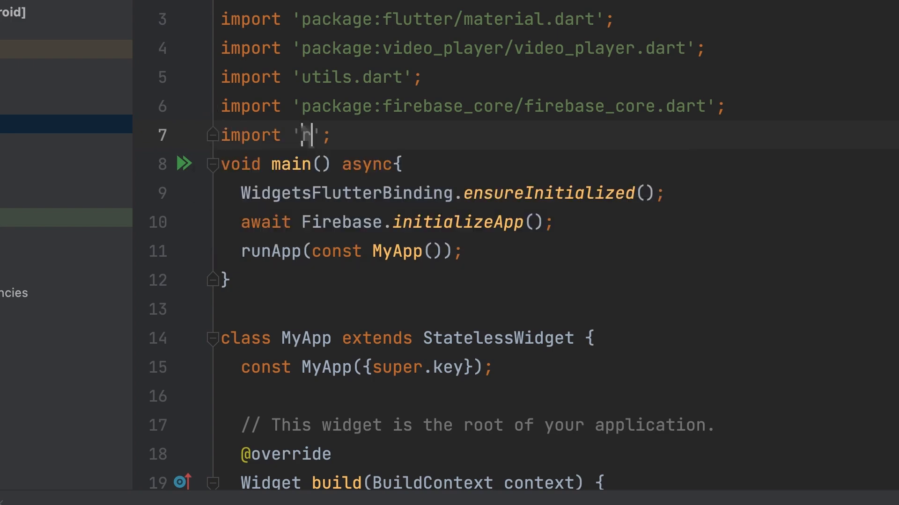
text(resources/sa)
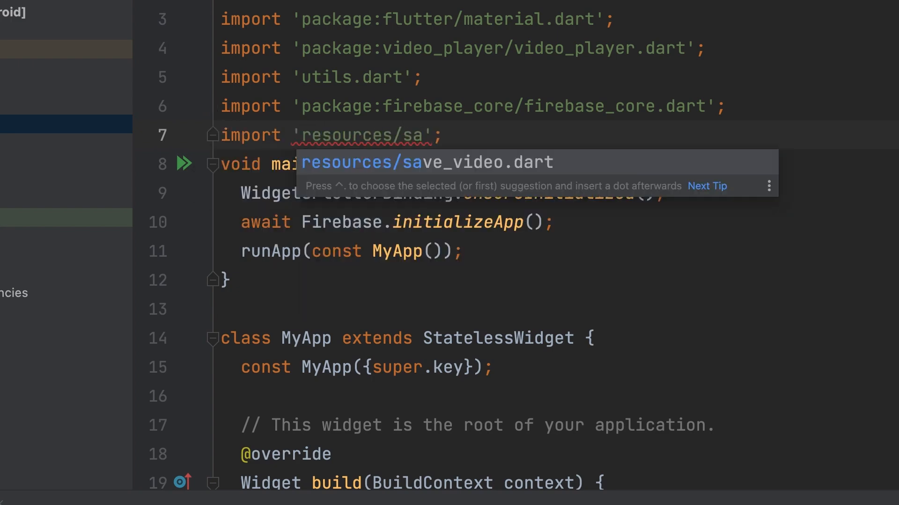
scroll(down, 3)
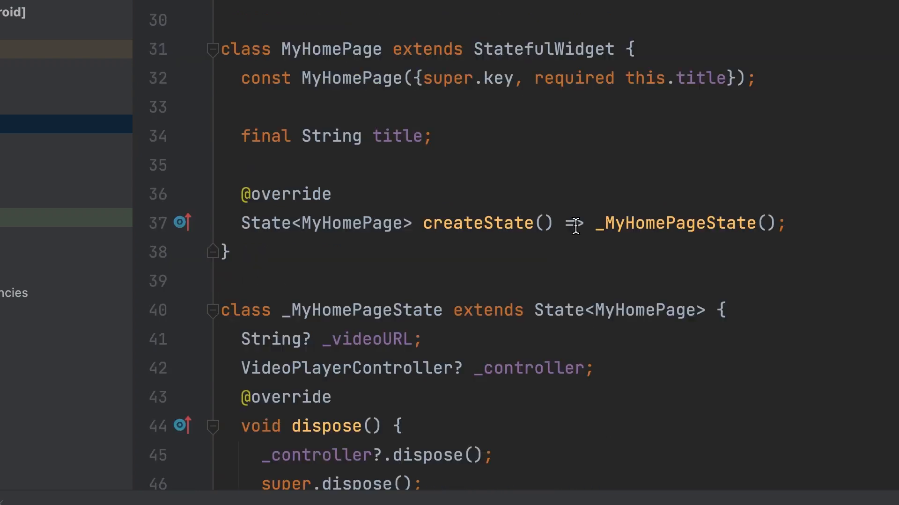
scroll(down, 3)
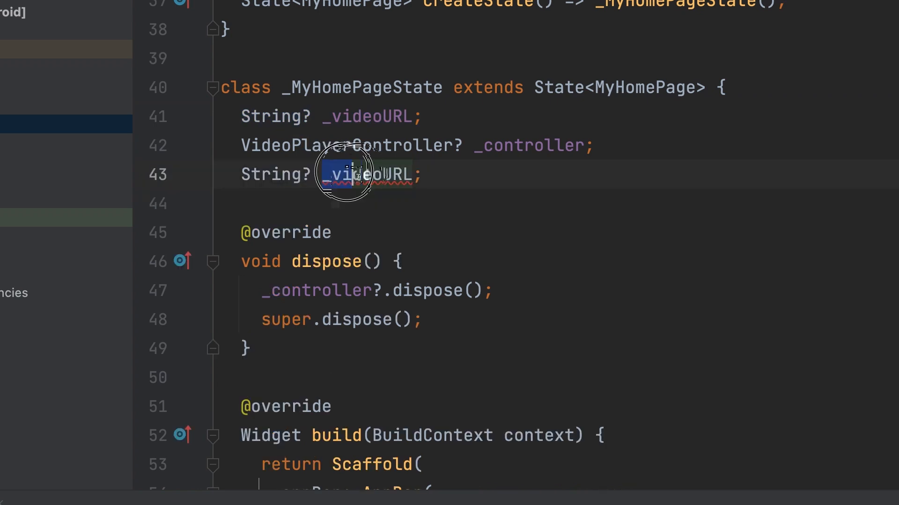
text(_d)
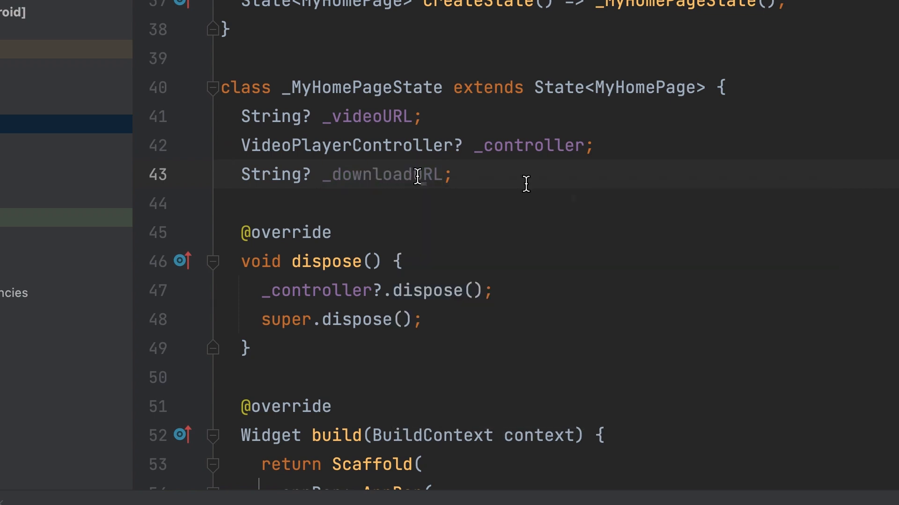
- Set _downloadURL = await StoreData().uploadVideo(_videoURL!); inside _uploadVideo
scroll(down, 3)
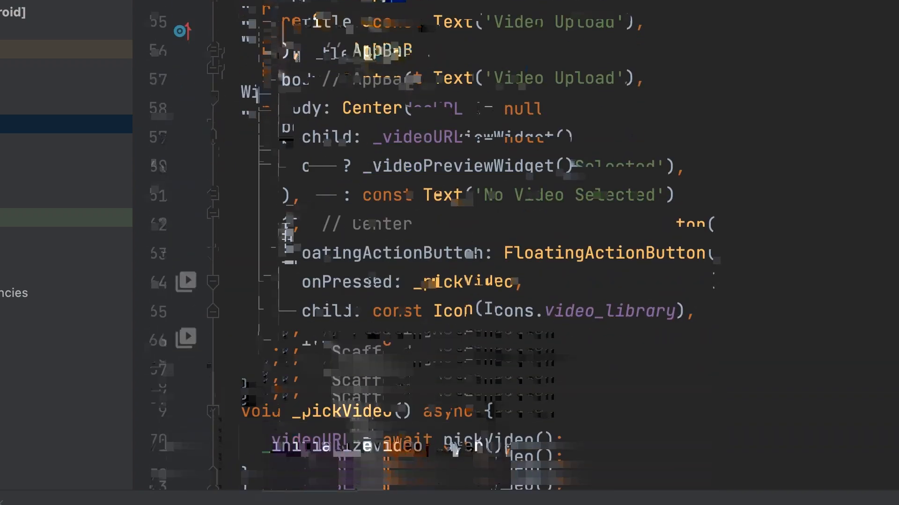
scroll(down, 3)
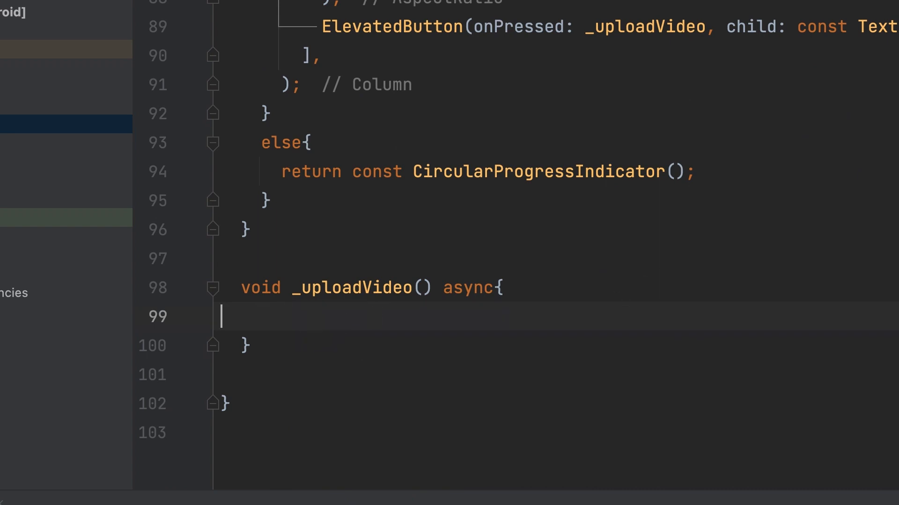
text(_downloadURL =)
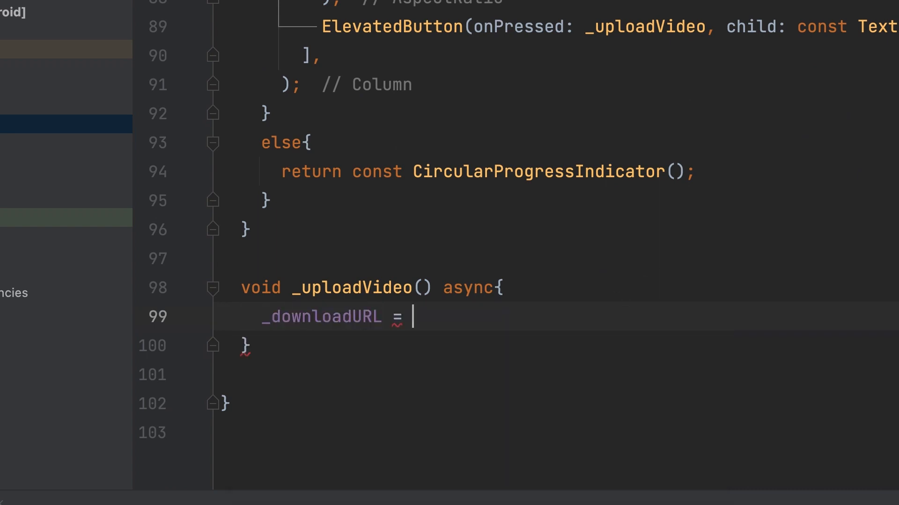
text(await)
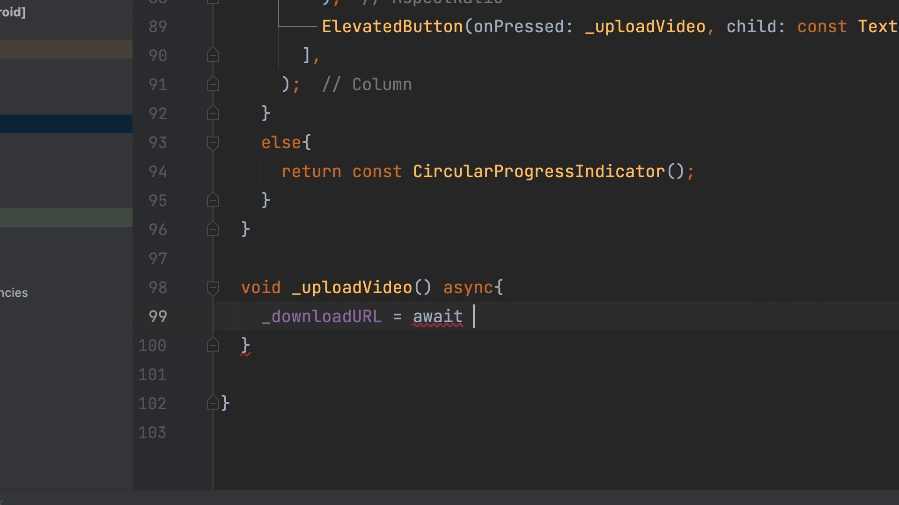
text(Sto)
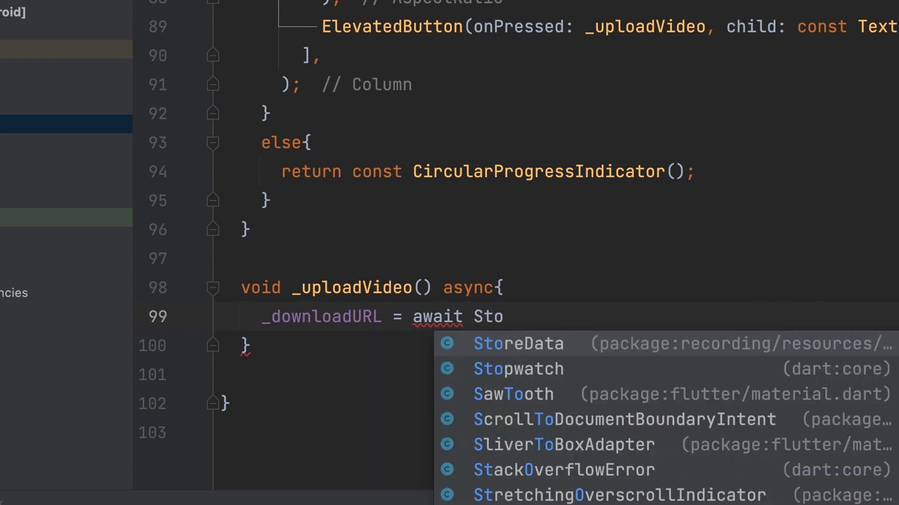
click(516, 343)
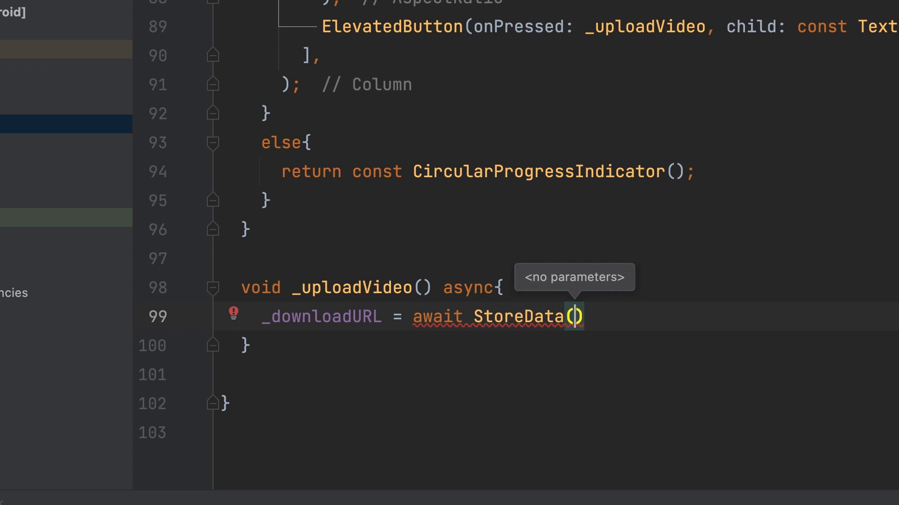
text(.uploadVideo(videoUrl)
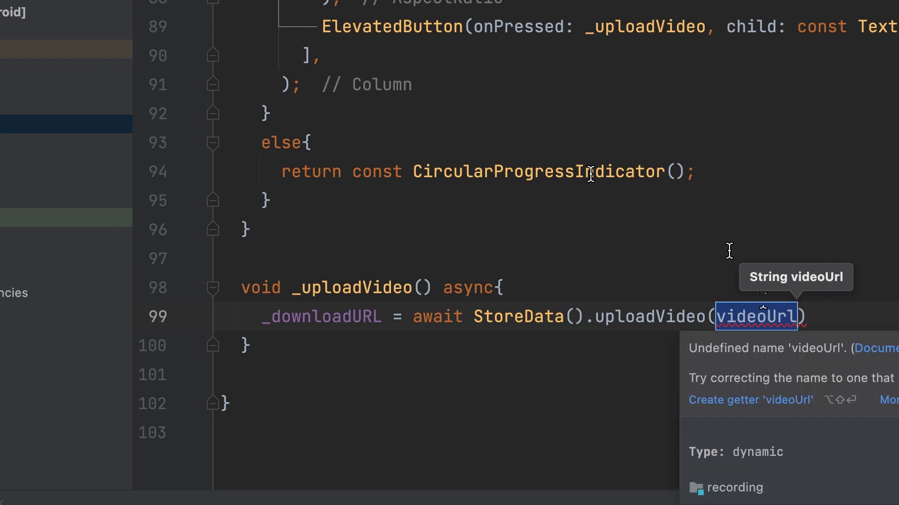
scroll(up, 3)
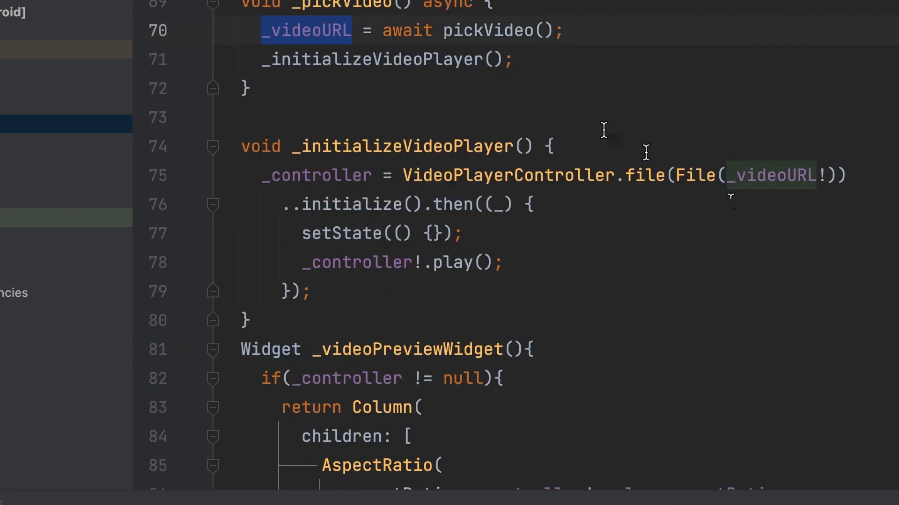
scroll(down, 3)
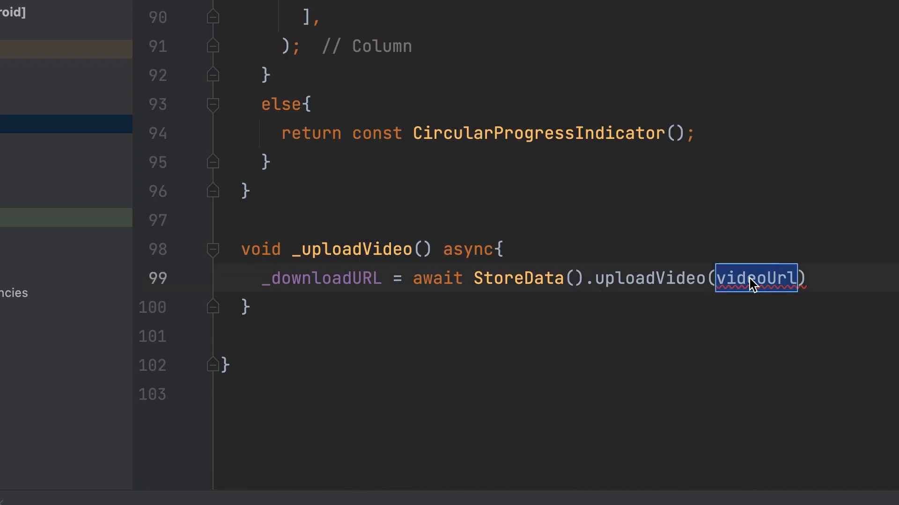
text(_videoURL!)
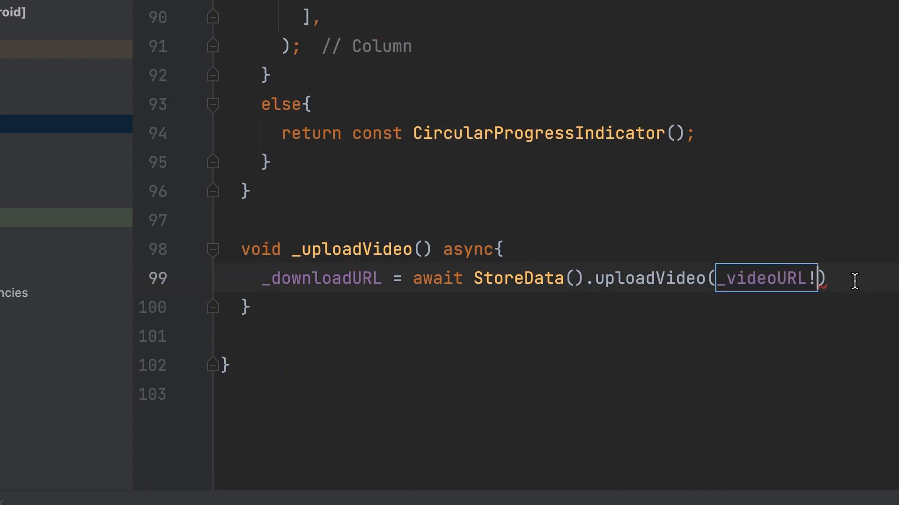
text(;)
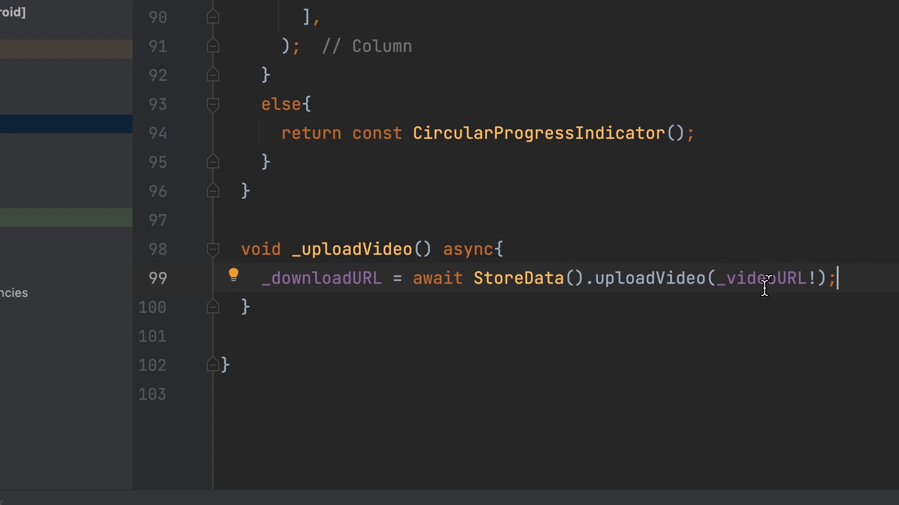
mouse_move(321, 295)
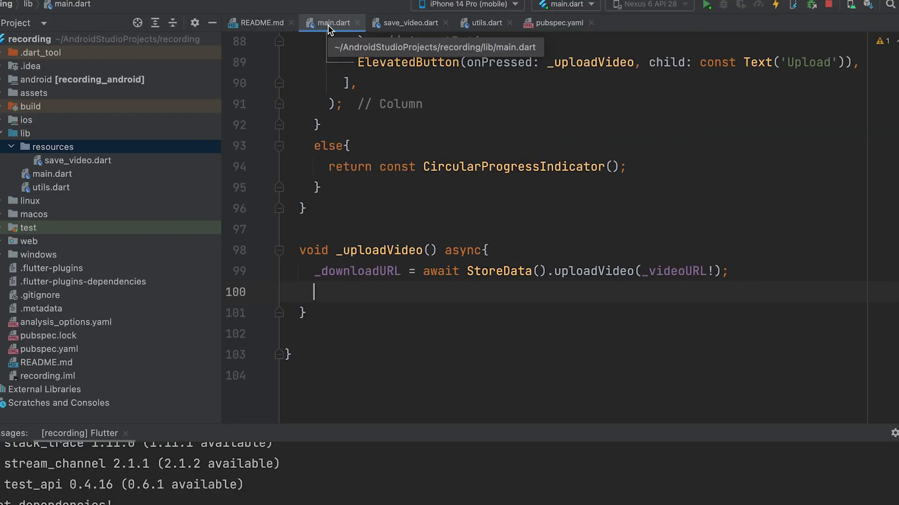
- Import cloud_firestore and declare final FirebaseFirestore _fireStore = FirebaseFirestore.instance;
click(408, 22)
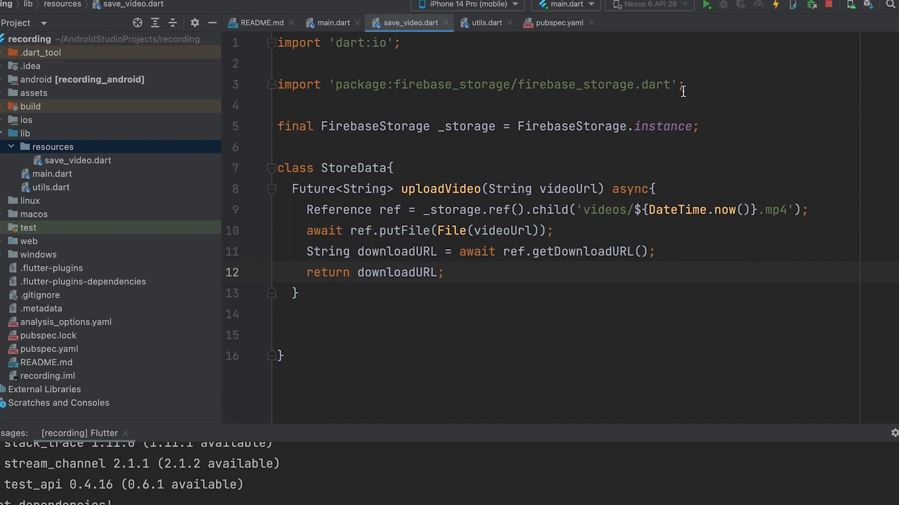
text(im)
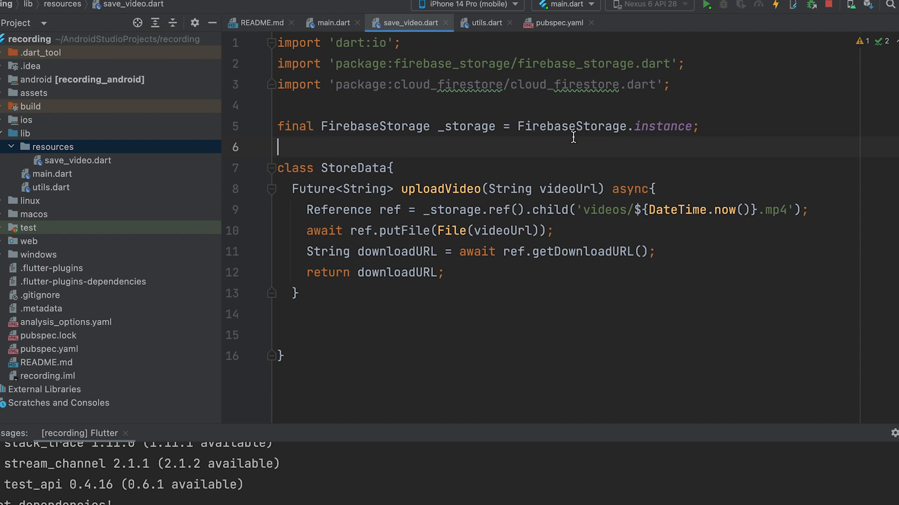
text(final)
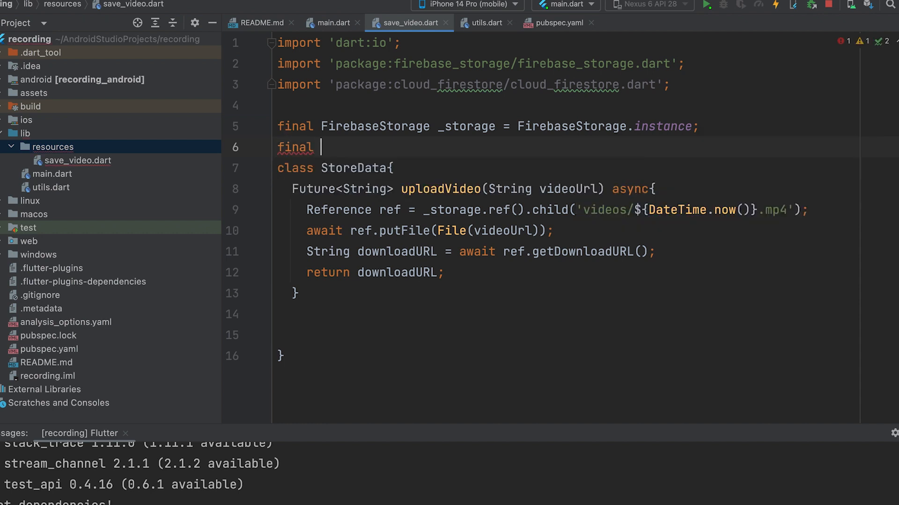
text(FirebaseFirestore)
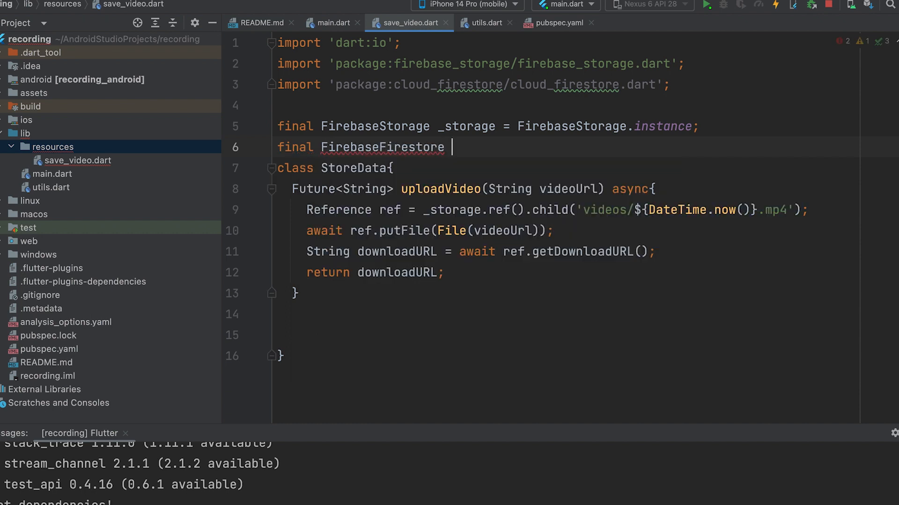
text(_firestore)
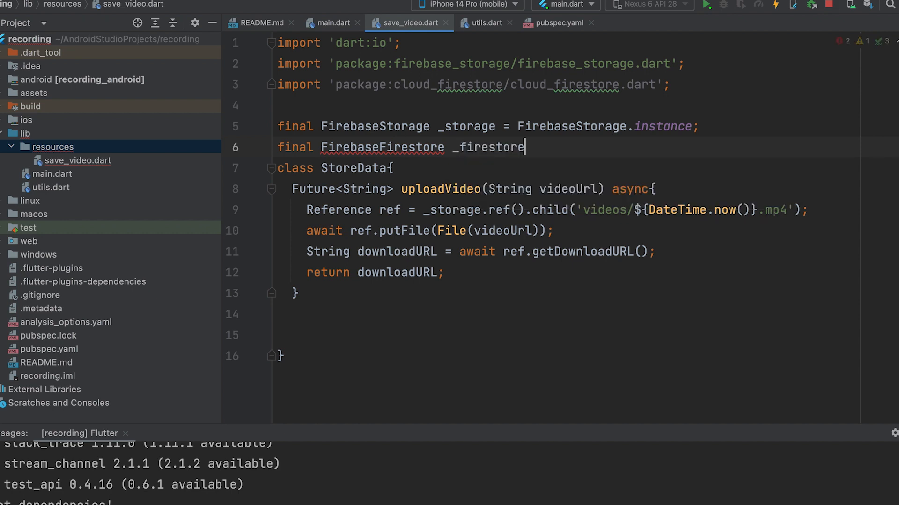
text(=)
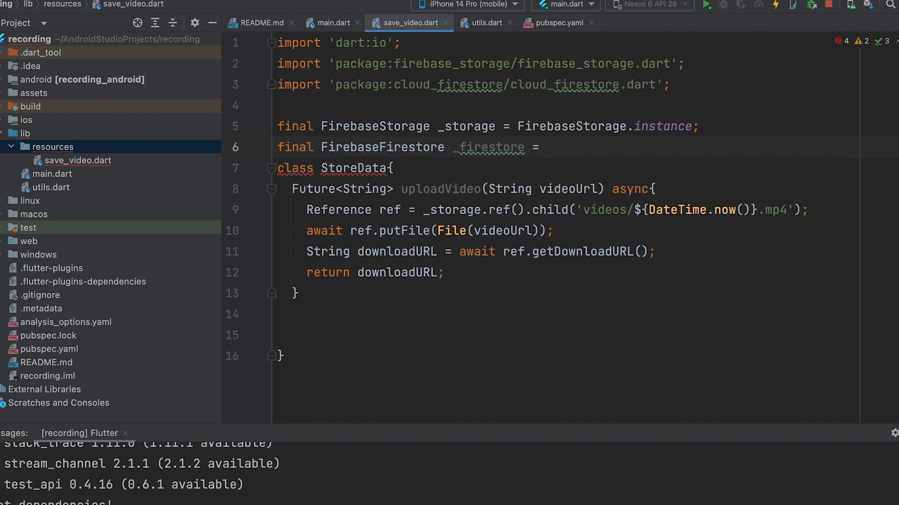
text(FirebaseFirestore.instance;)
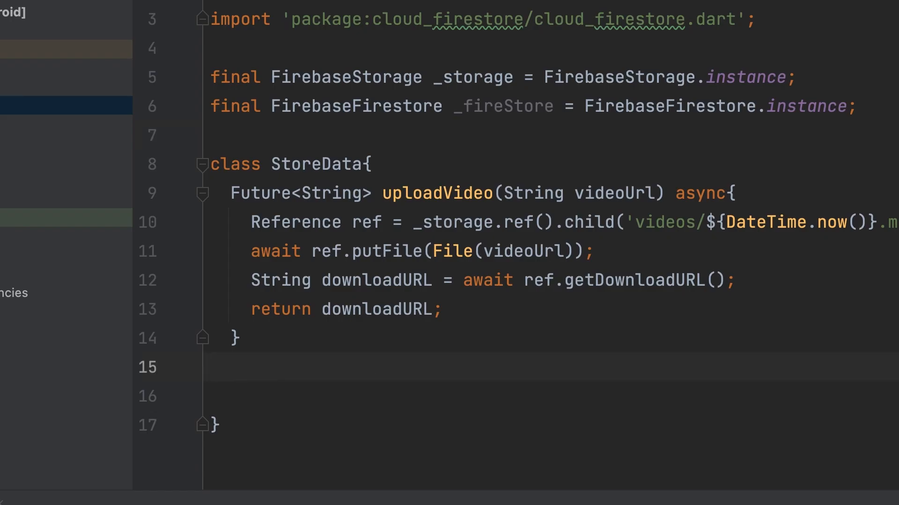
- Write the async saveVideoData(String videoDownloadUrl) signature with an empty body
text(Future<void>)
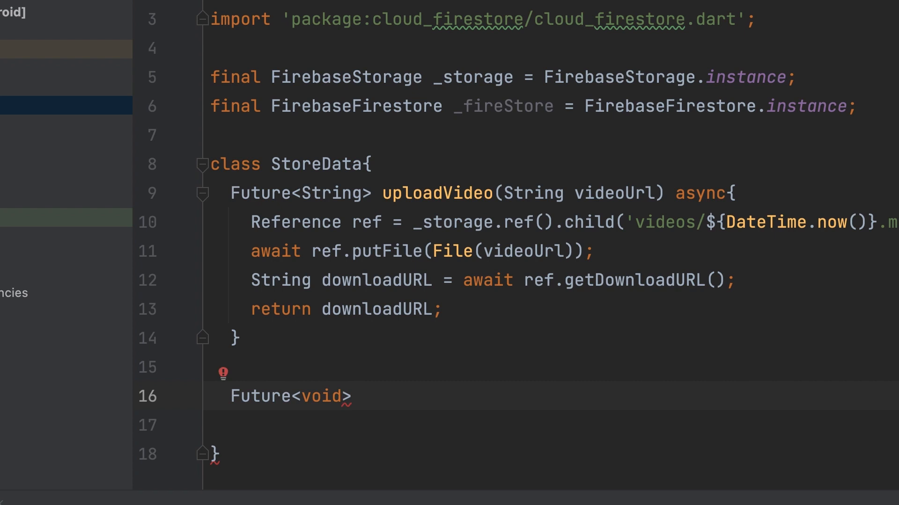
click(353, 395)
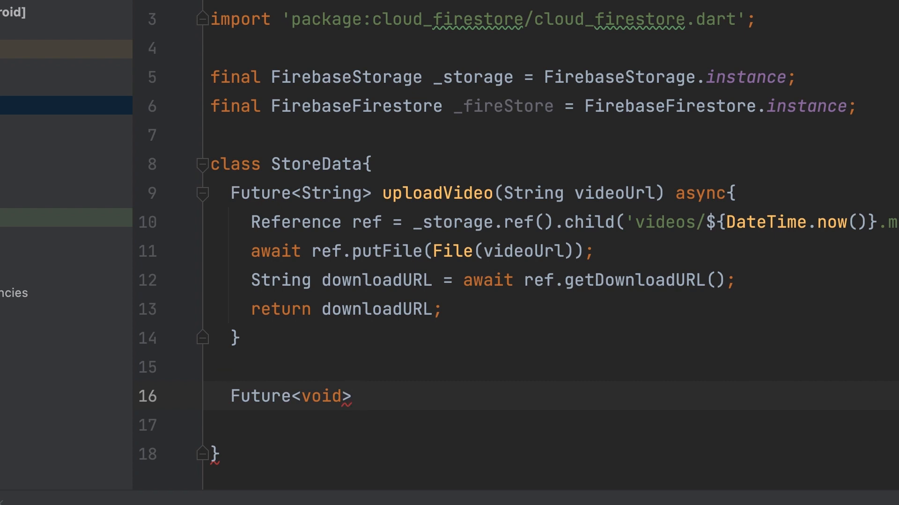
text(saveVi)
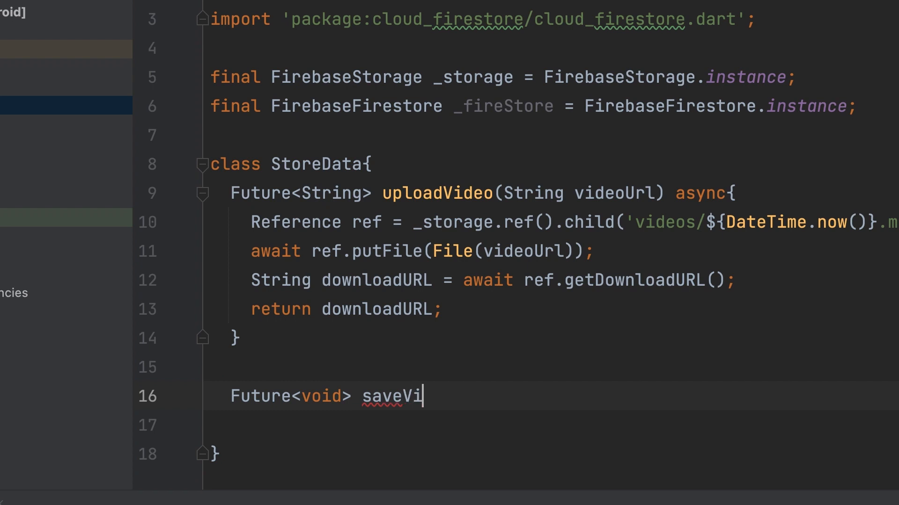
text(deoData)
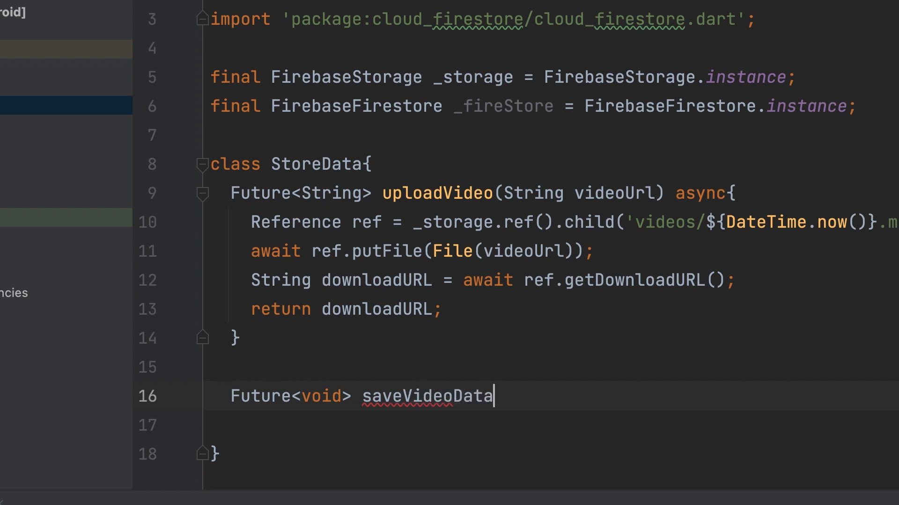
text(())
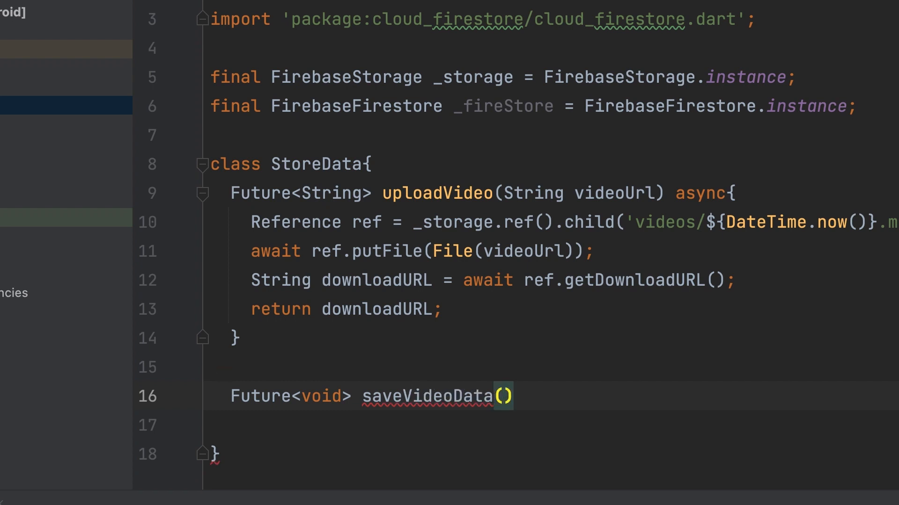
text(String)
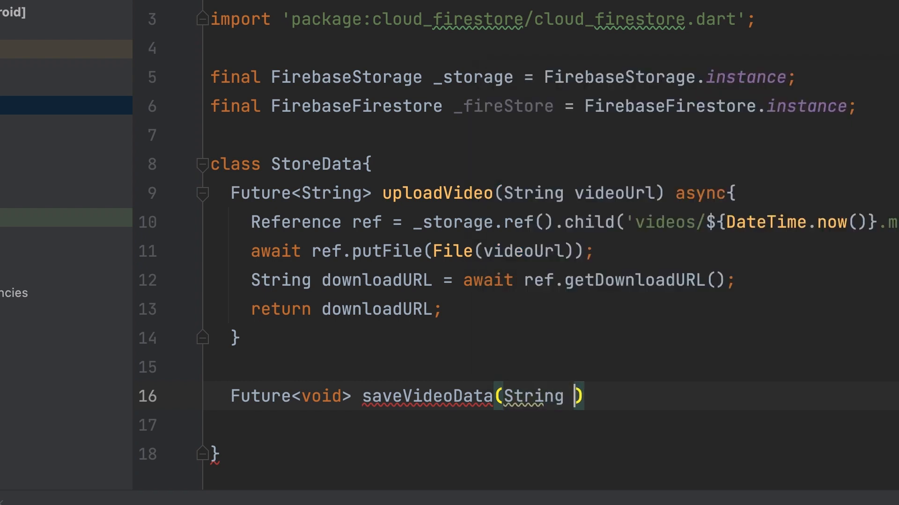
text(video)
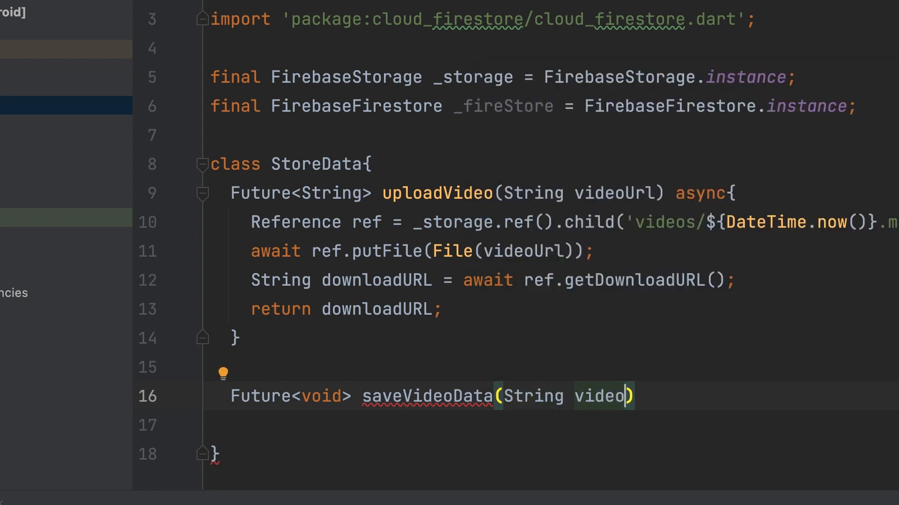
text(U)
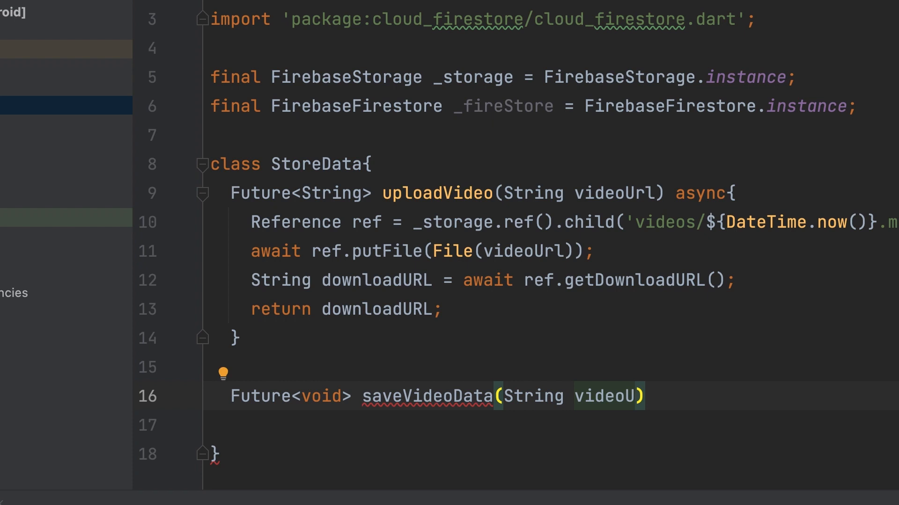
text(rl)
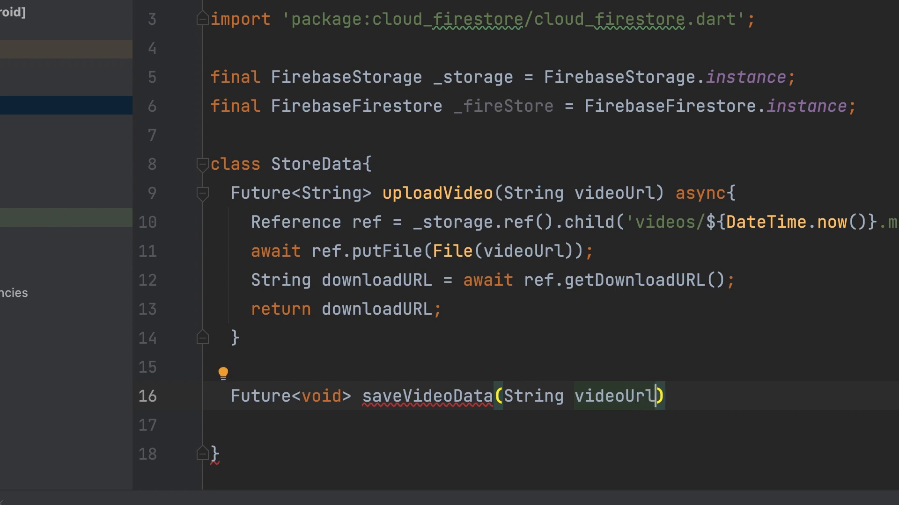
click(621, 396)
text(Download)
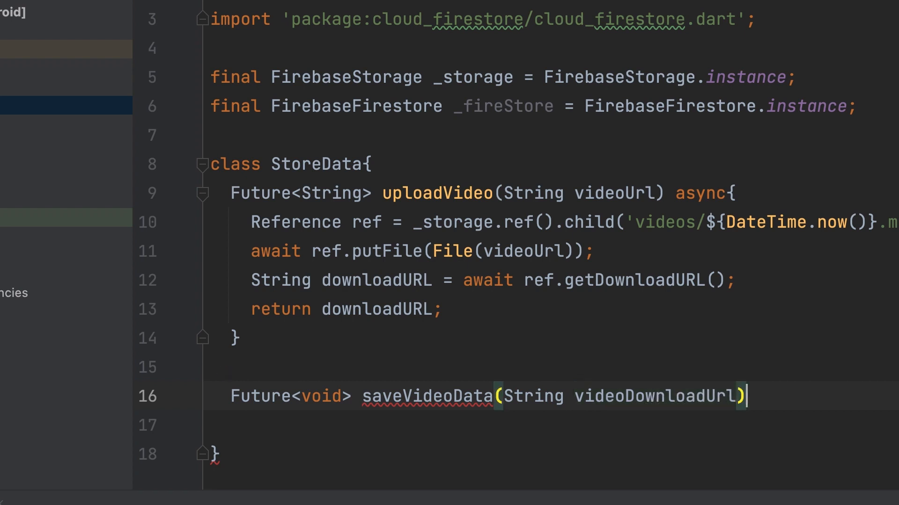
text(async)
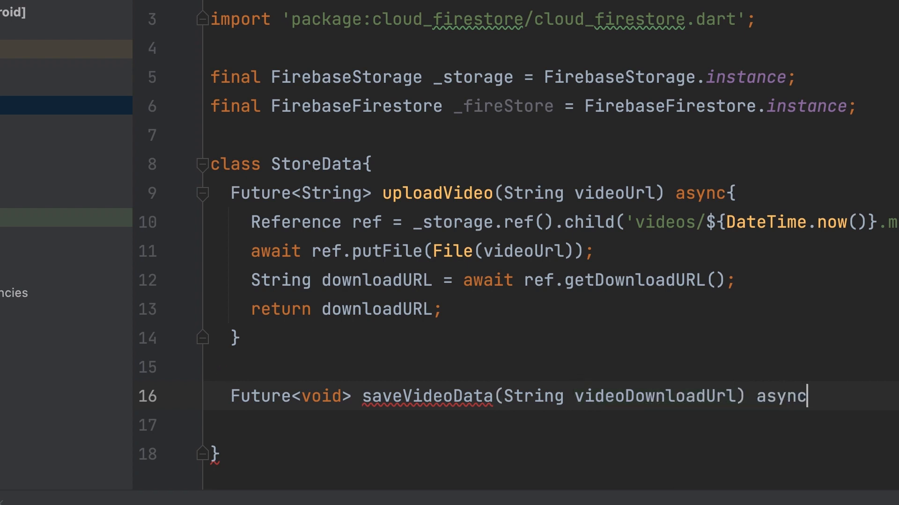
text({)
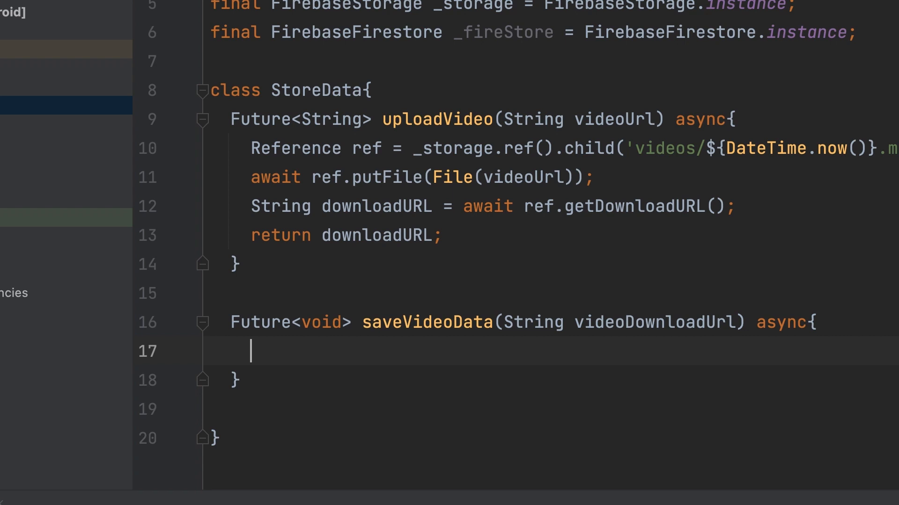
- Await _fireStore.collection('videos').add({}) for a new document
text(await)
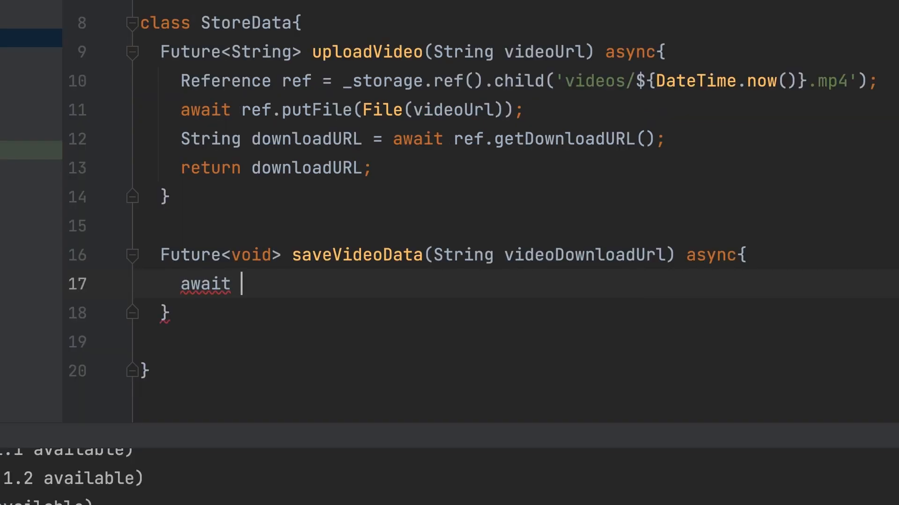
text(_fireStore)
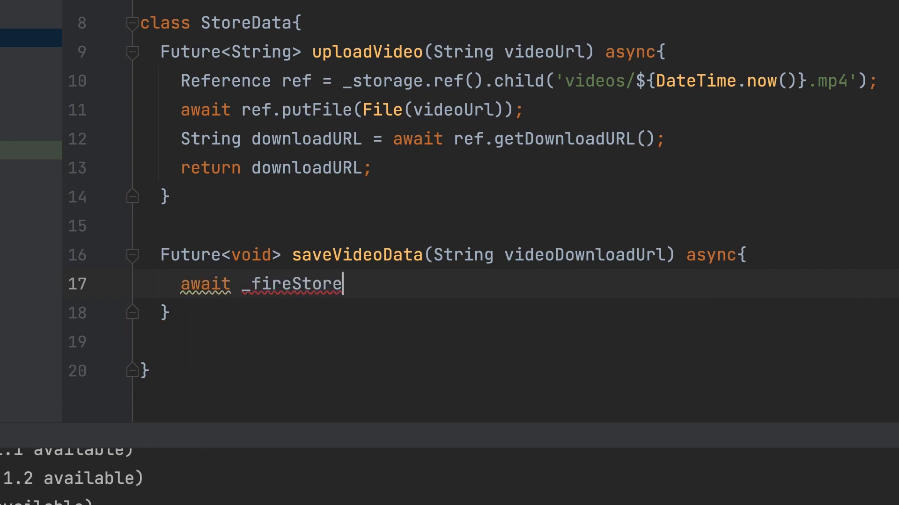
text(.co)
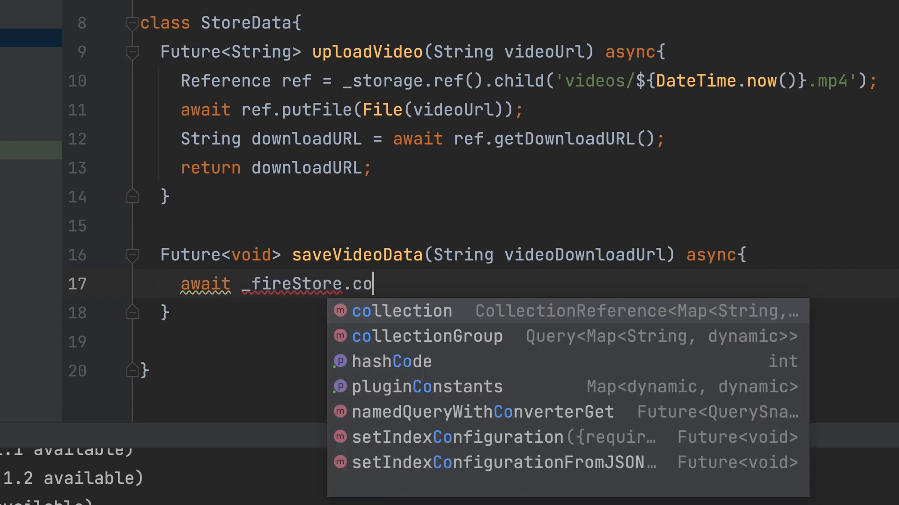
click(402, 310)
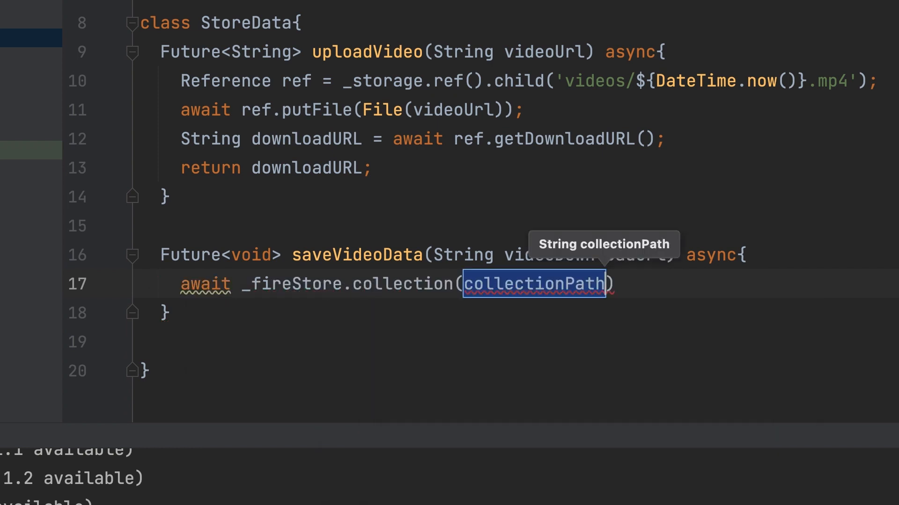
text('videos')
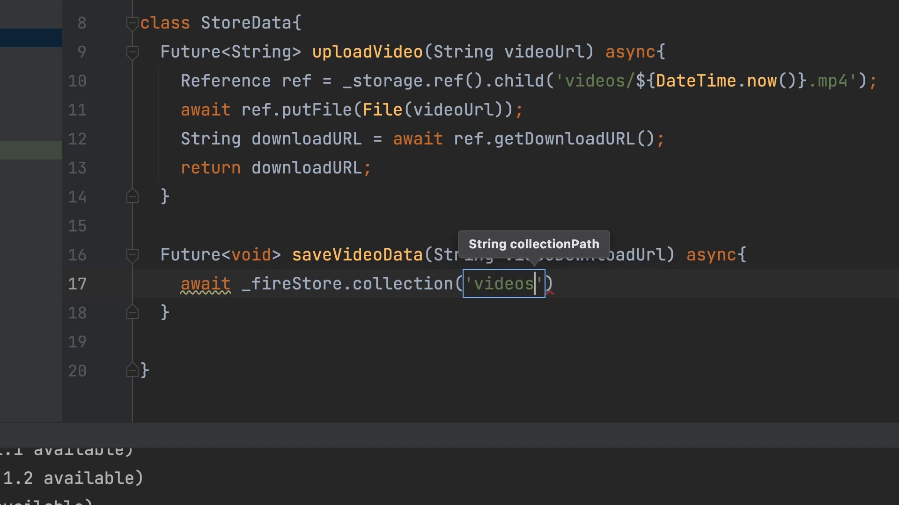
text(.ad)
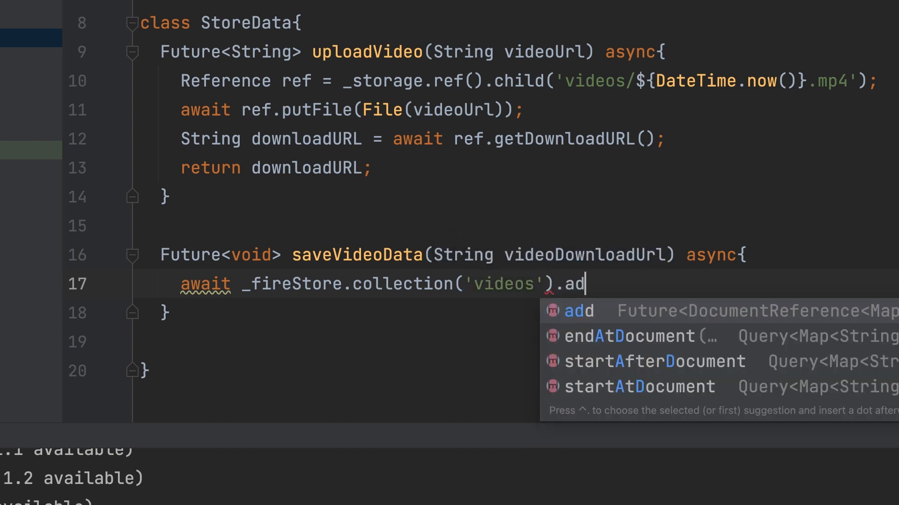
click(577, 310)
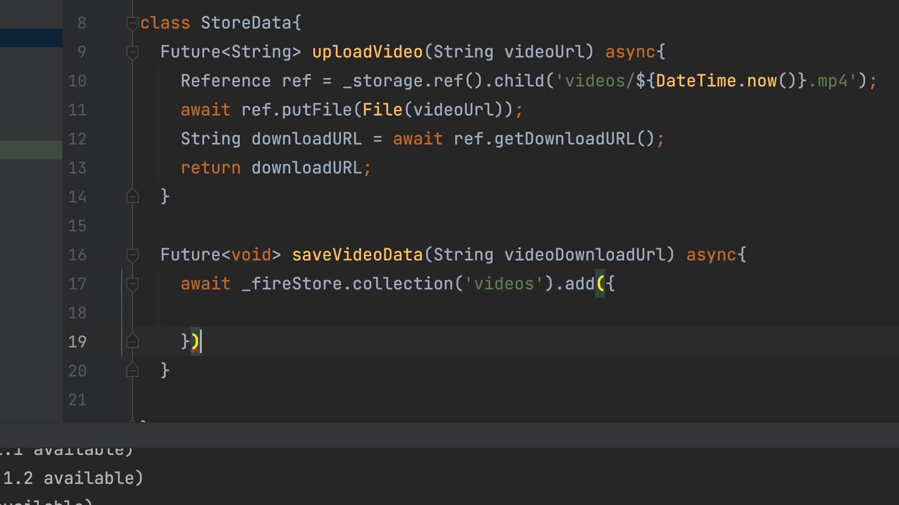
text(;)
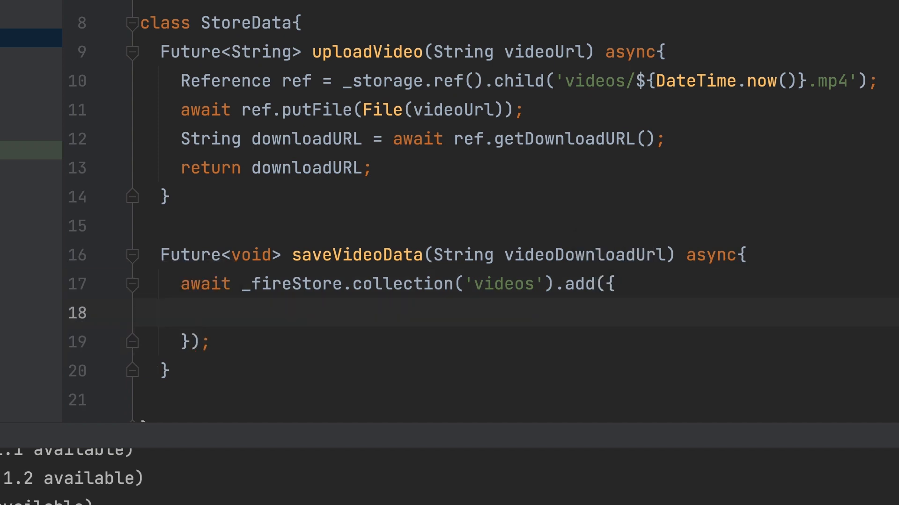
- Fill the map with url: videoDownloadUrl, timeStamp: FieldValue.serverTimestamp() and name: 'User Video'
text('url')
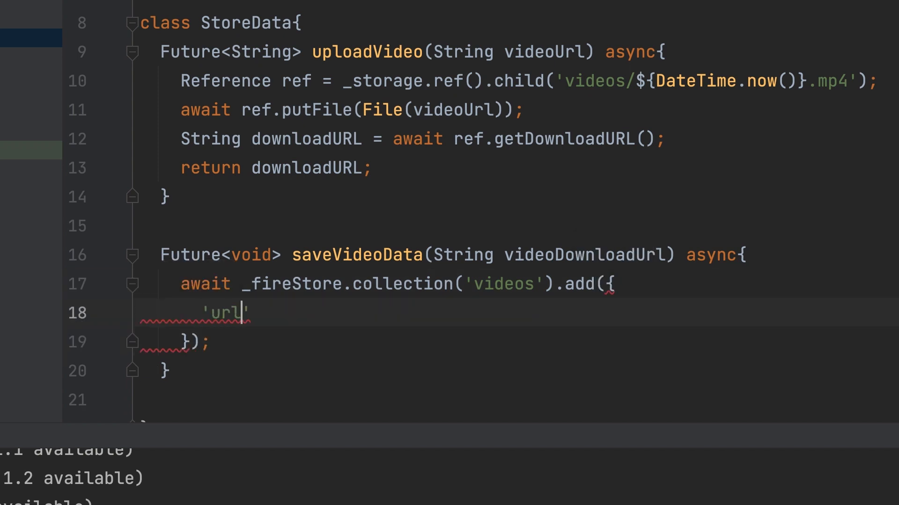
text(:)
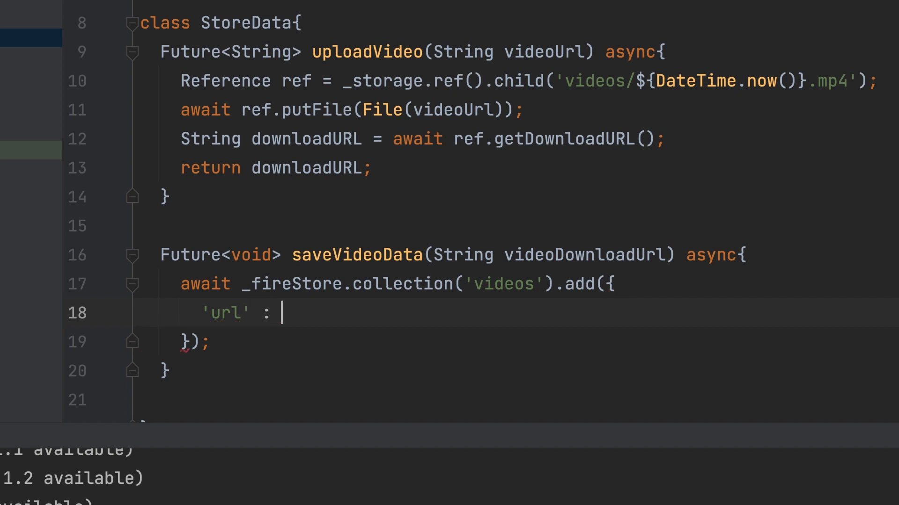
text(videoDownloadUrl)
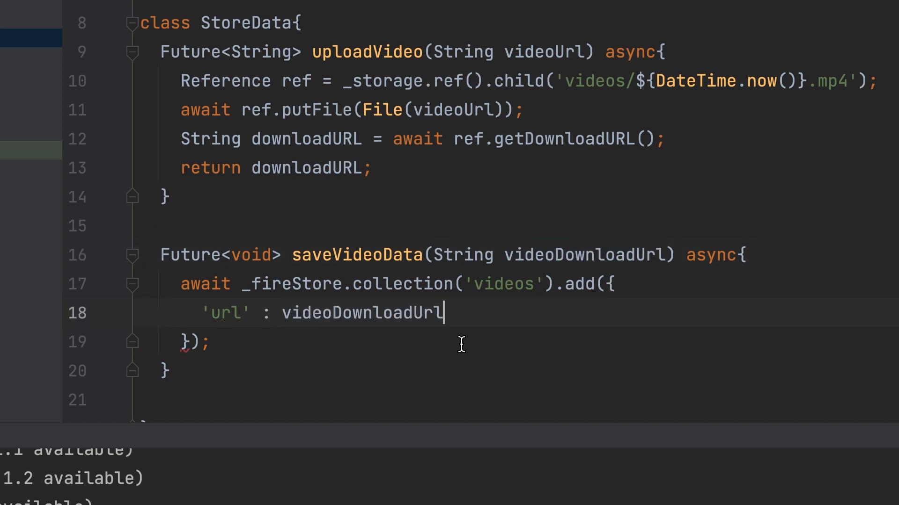
text(,)
text(')
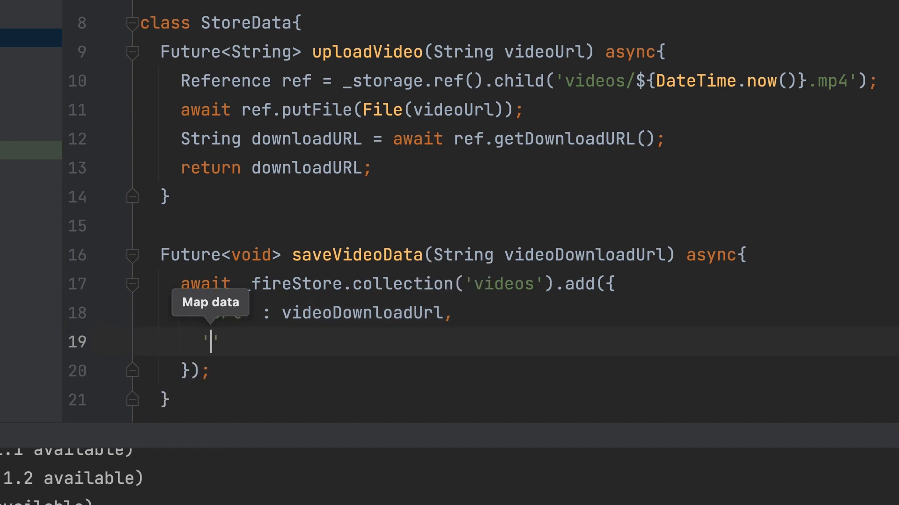
text(time)
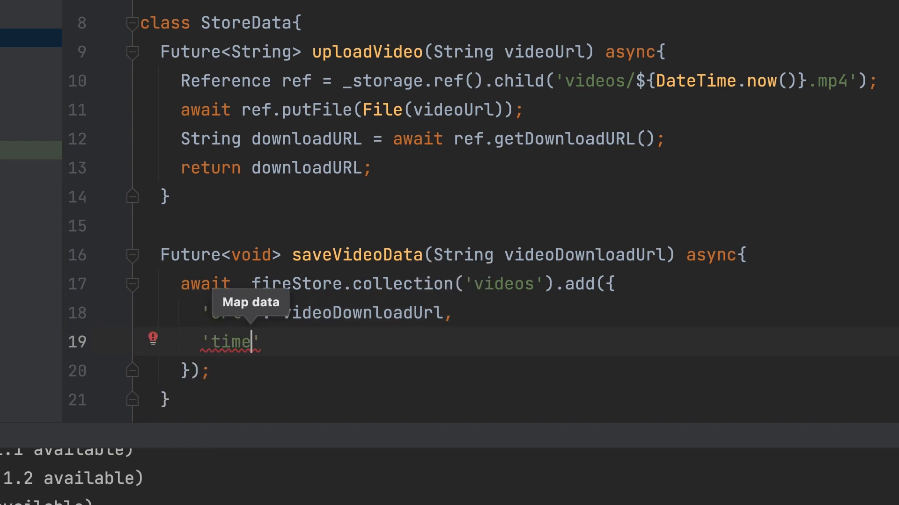
text(Stamp)
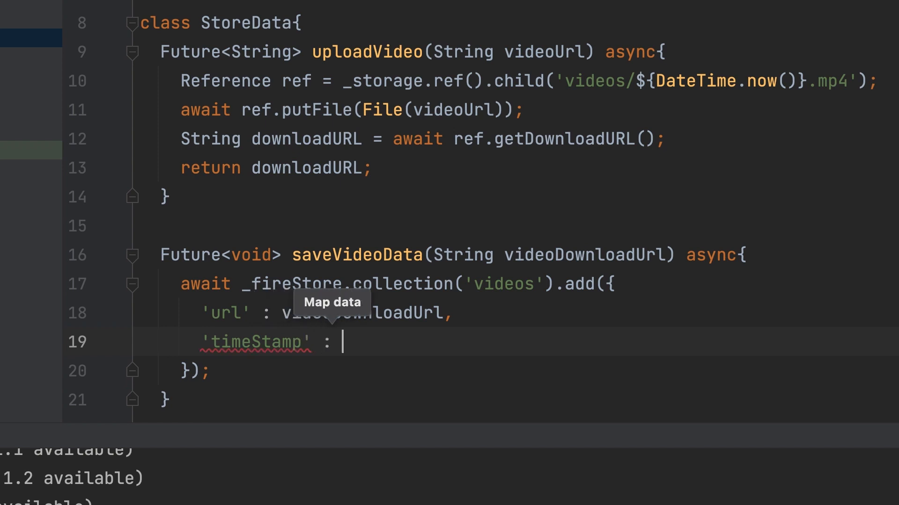
text(F)
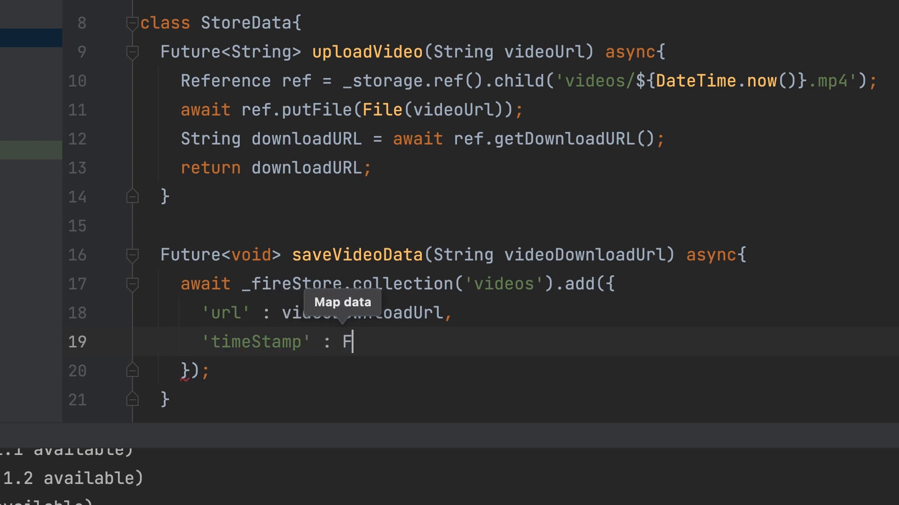
text(ieldValue.serverTimestamp(),)
text(')
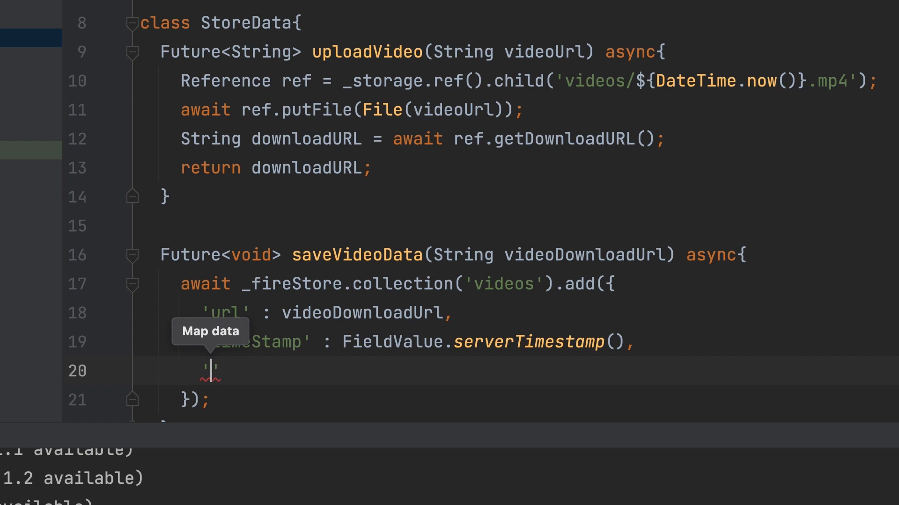
text(name' : 'User ')
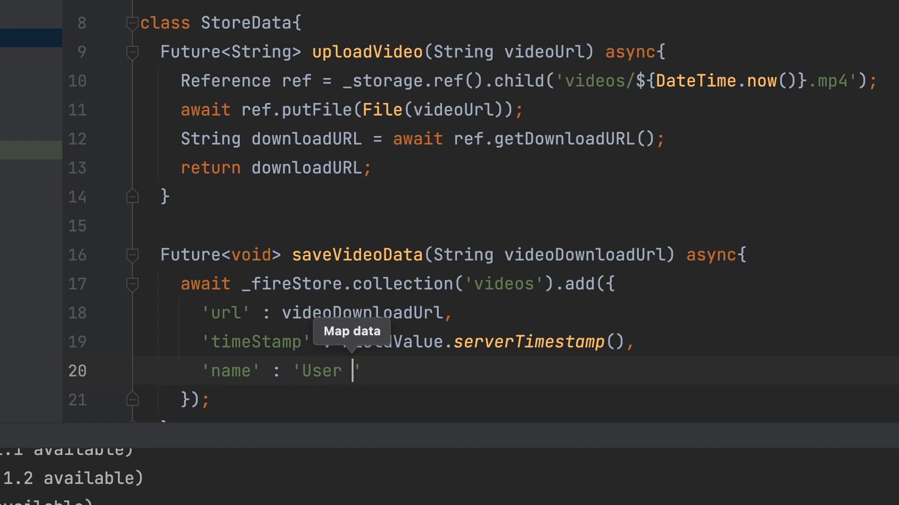
text(Video)
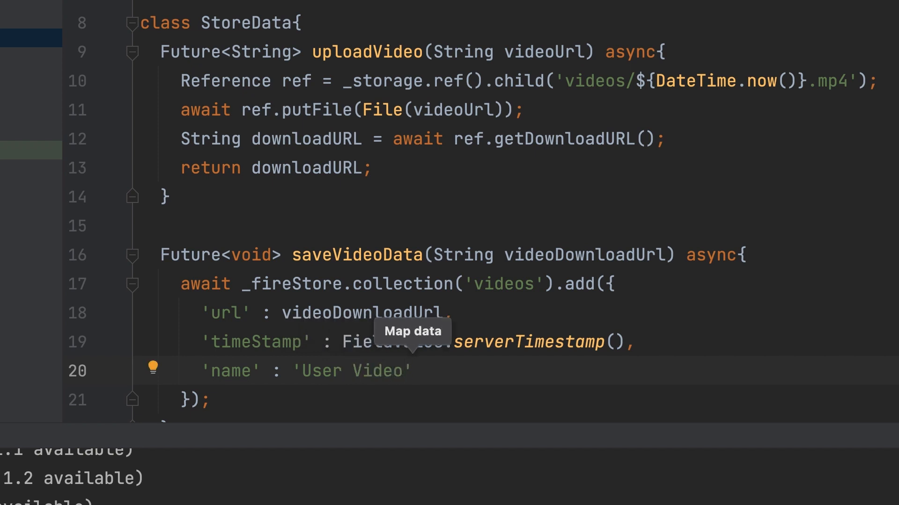
scroll(down, 3)
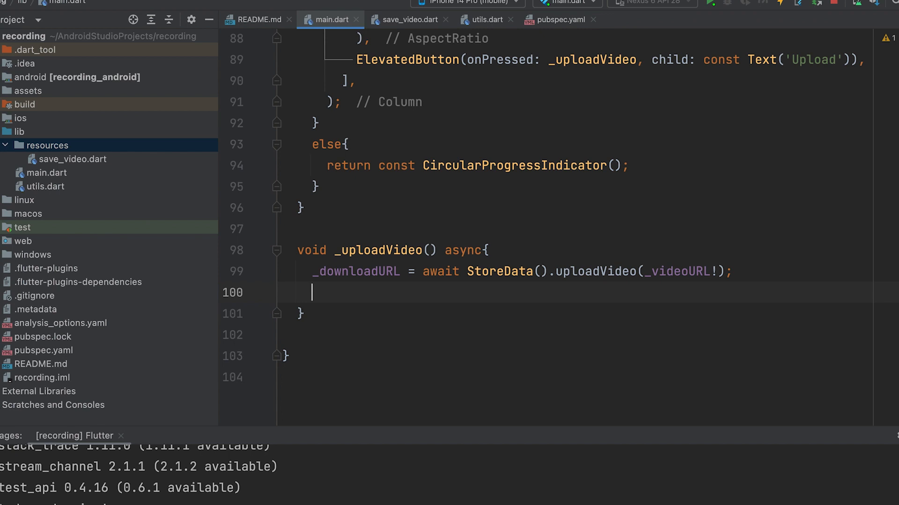
mouse_move(732, 386)
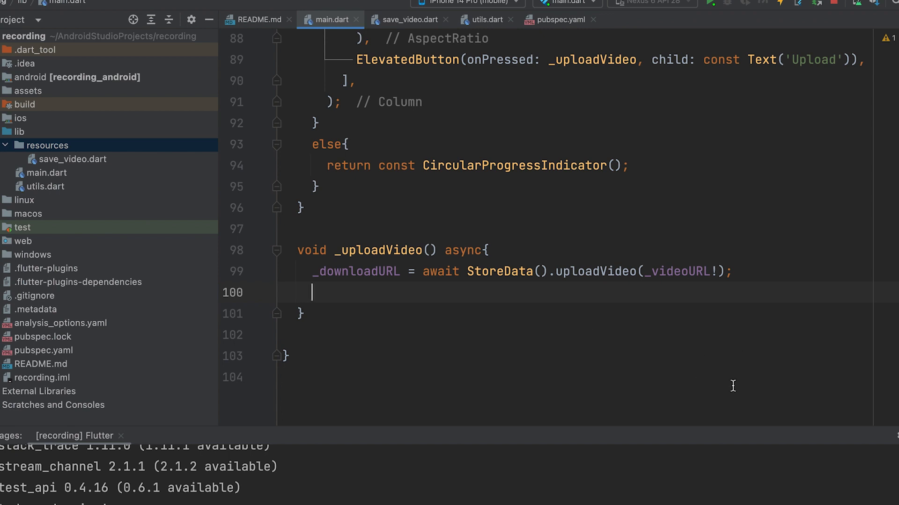
- Await StoreData().saveVideoData(_downloadURL!); after the upload call in _uploadVideo
text(await)
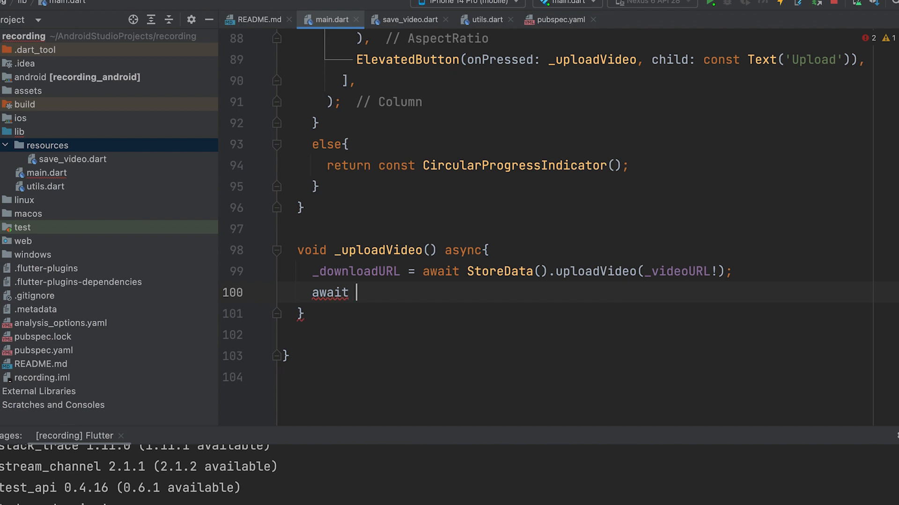
text(StoreData()
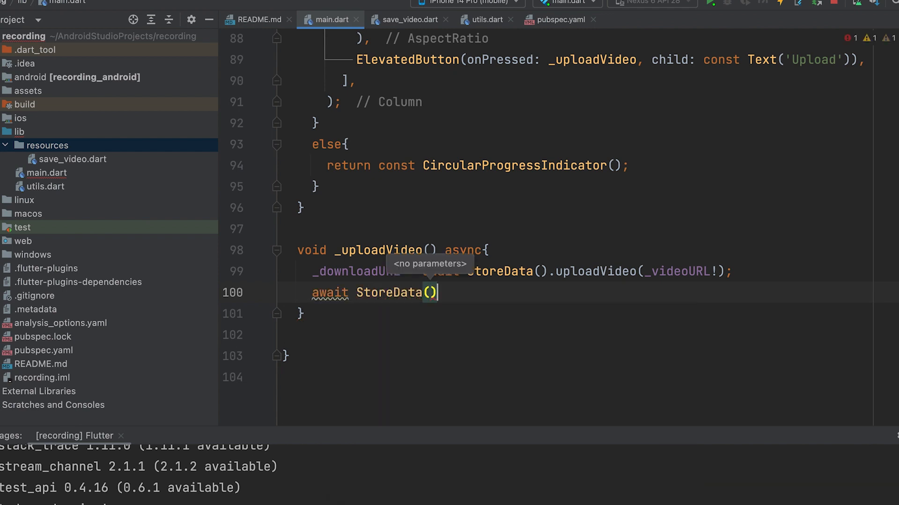
text(.saveVideoData(videoDownloadUrl)
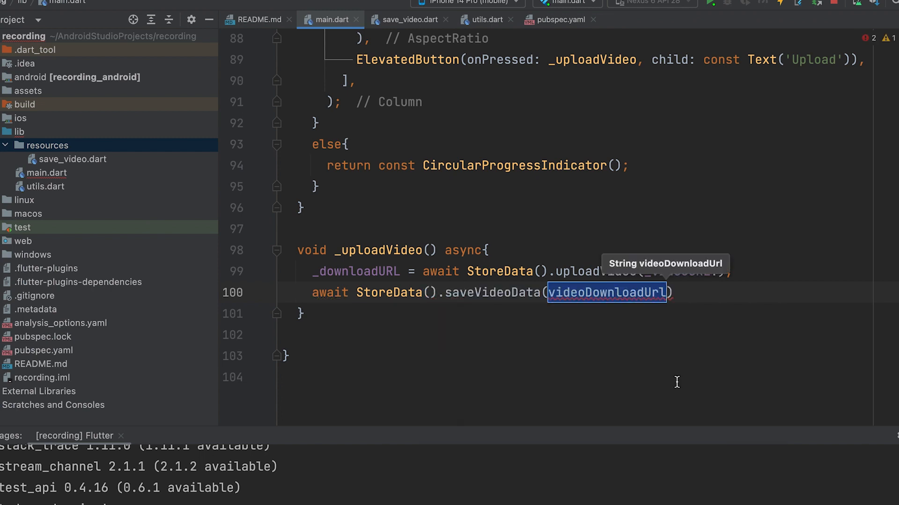
mouse_move(492, 292)
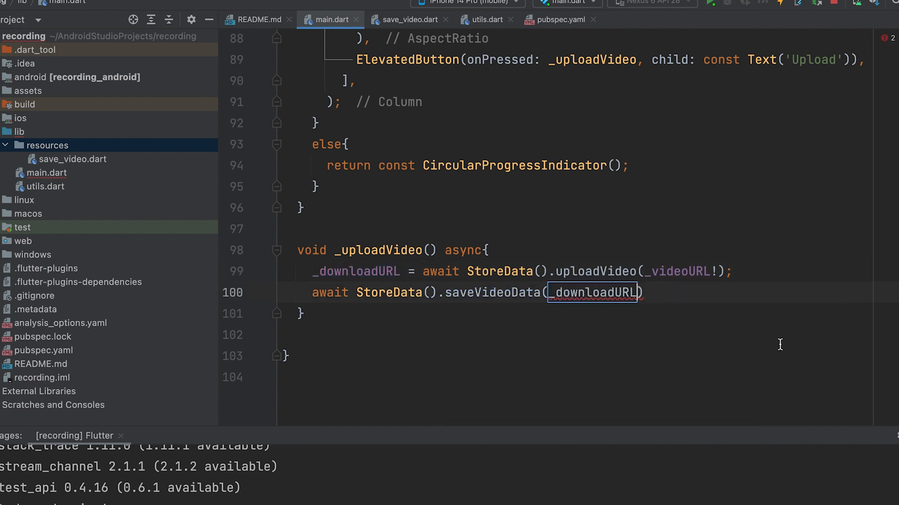
text(!)
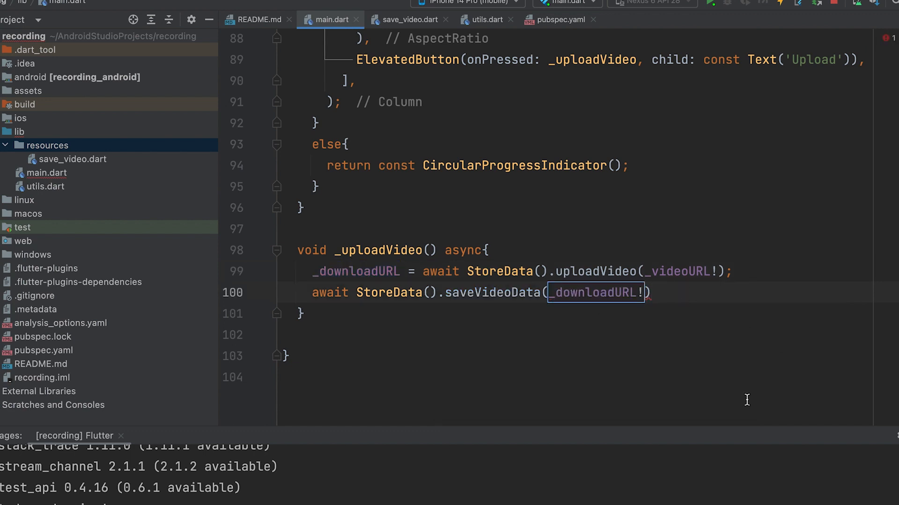
text(;)
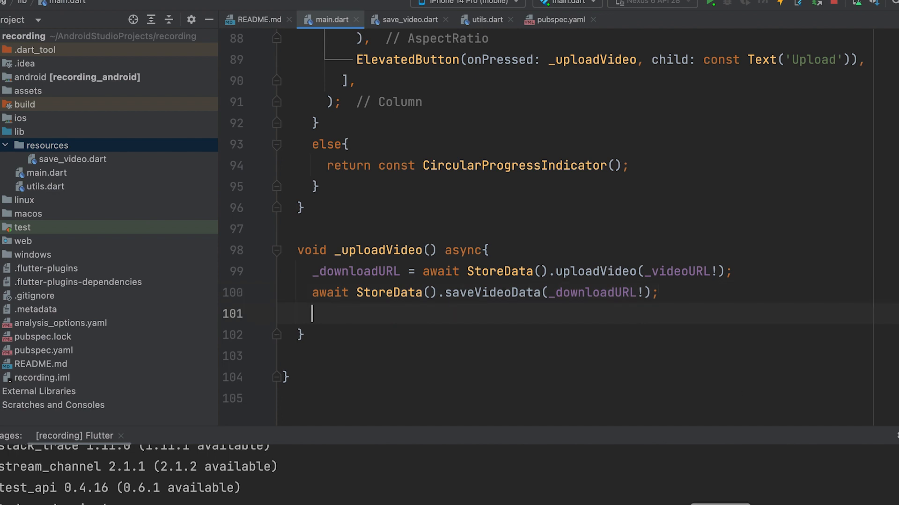
mouse_move(685, 275)
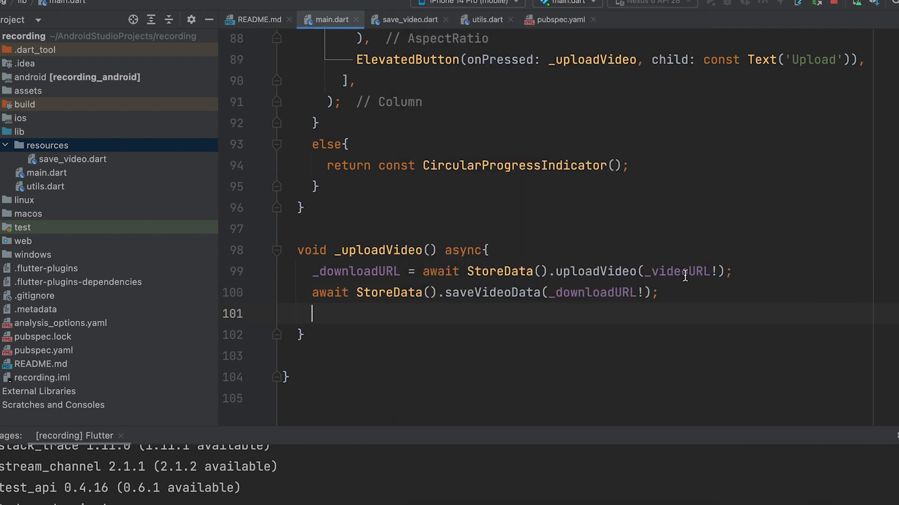
- End _uploadVideo with setState(() { _videoURL = null; });
text(setState(() {)
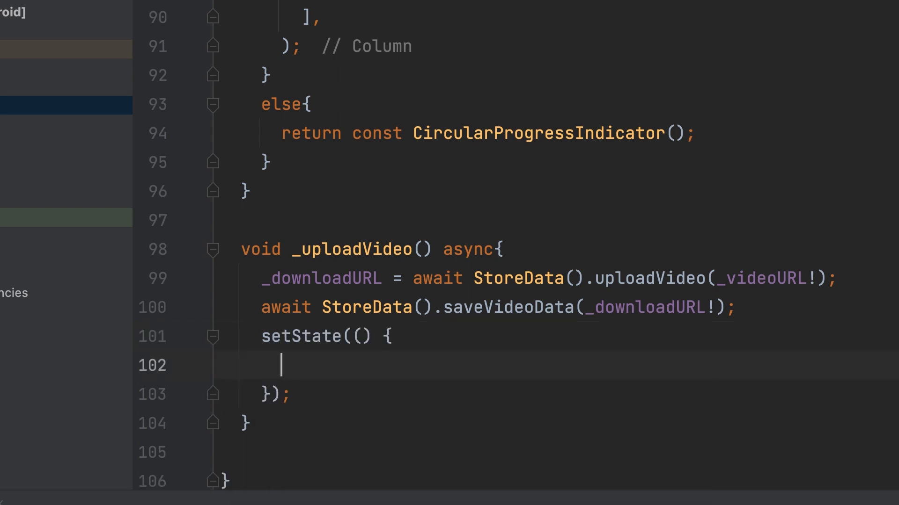
text(_videoURL =)
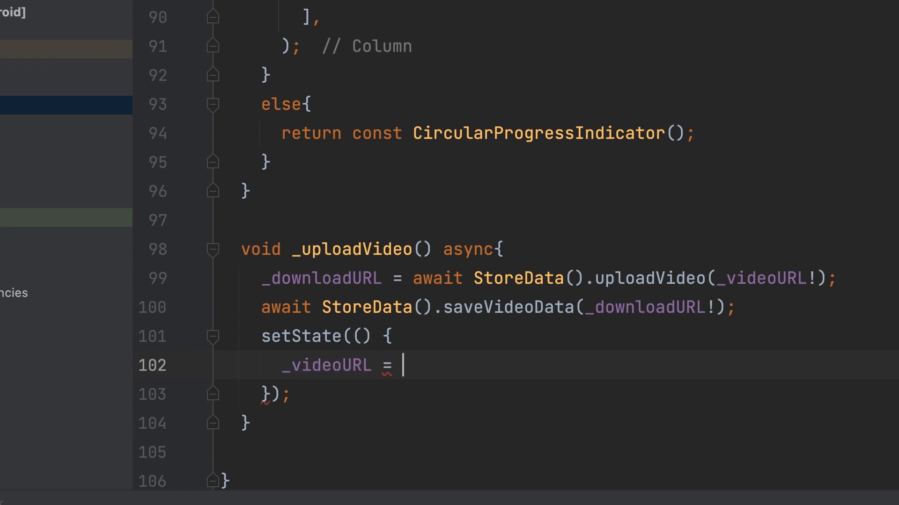
text(null)
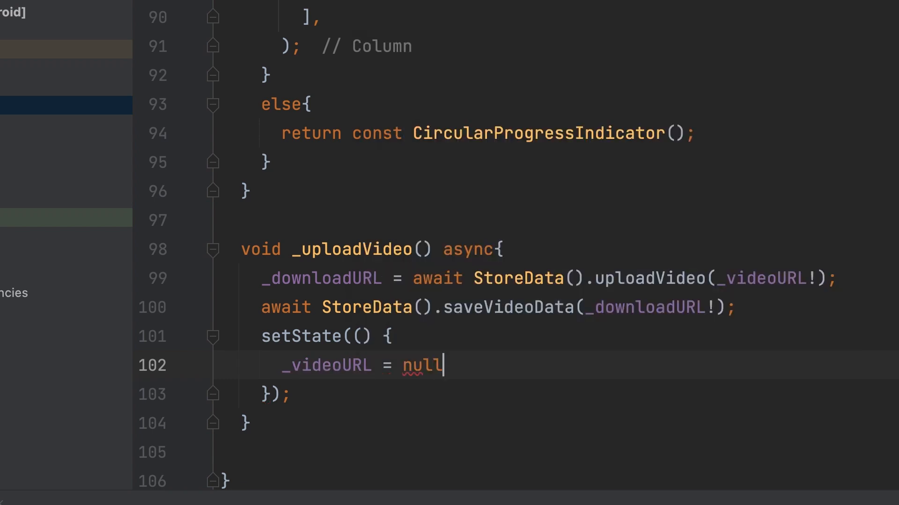
text(;)
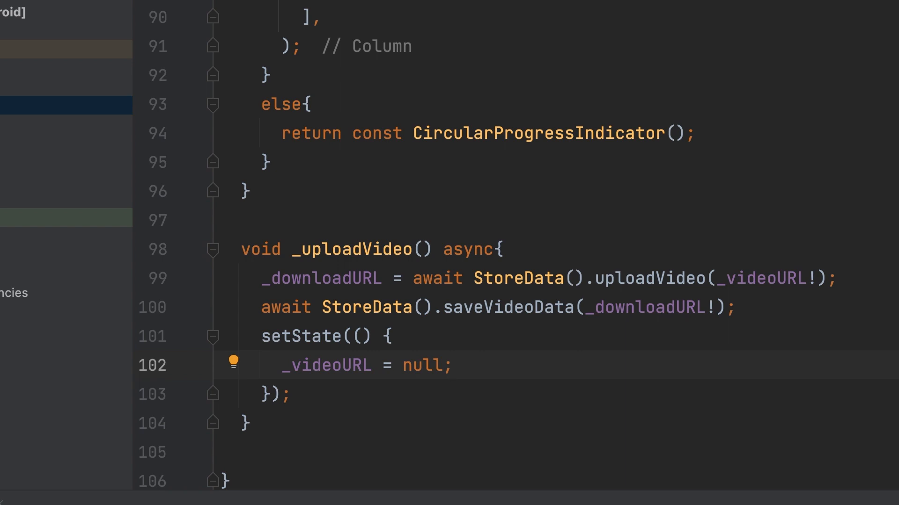
click(292, 394)
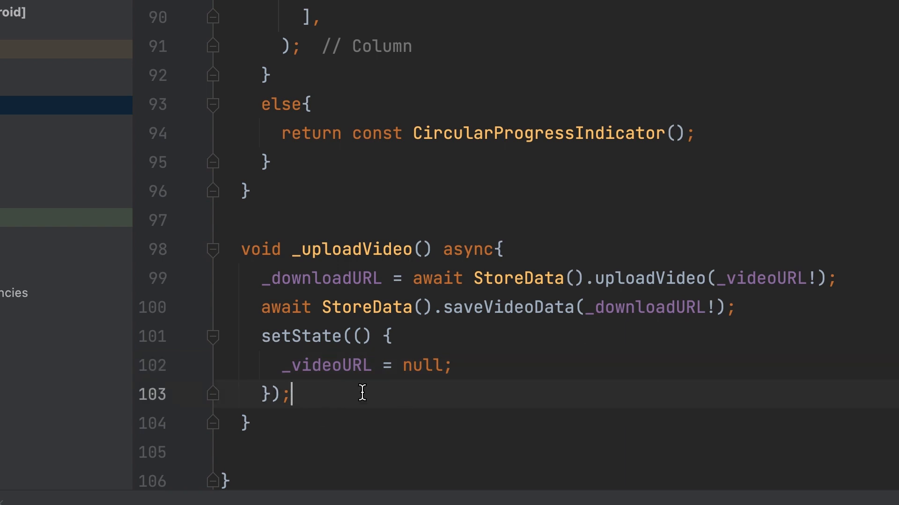
mouse_move(360, 394)
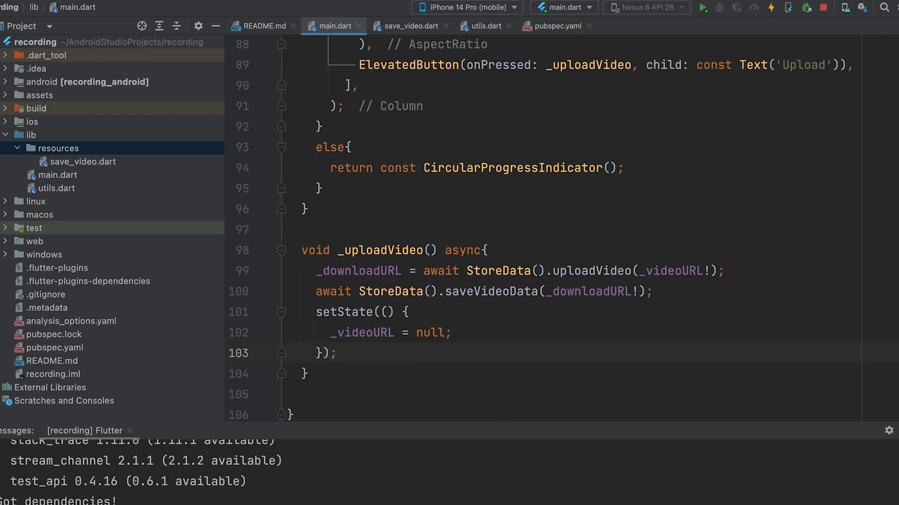
mouse_move(823, 9)
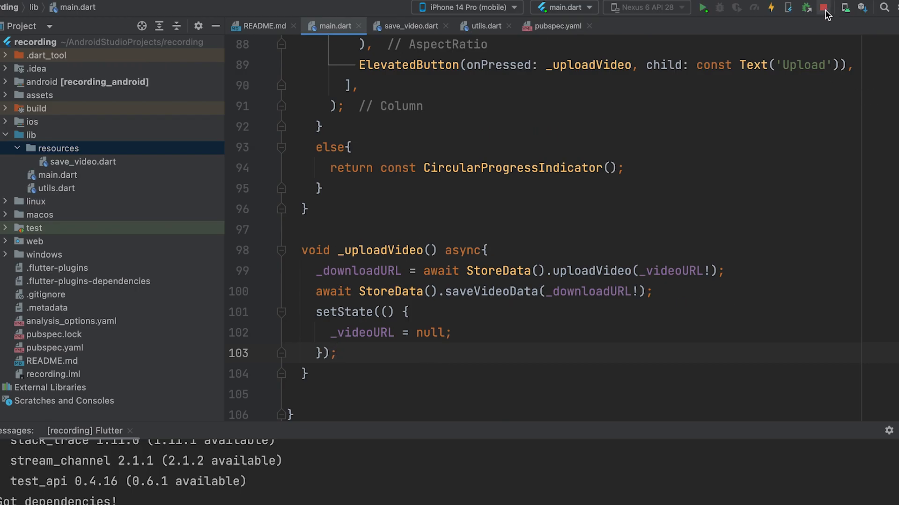
- Relaunch the app on the iPhone 14 Pro simulator and choose the snowy forest video from the picker
click(824, 7)
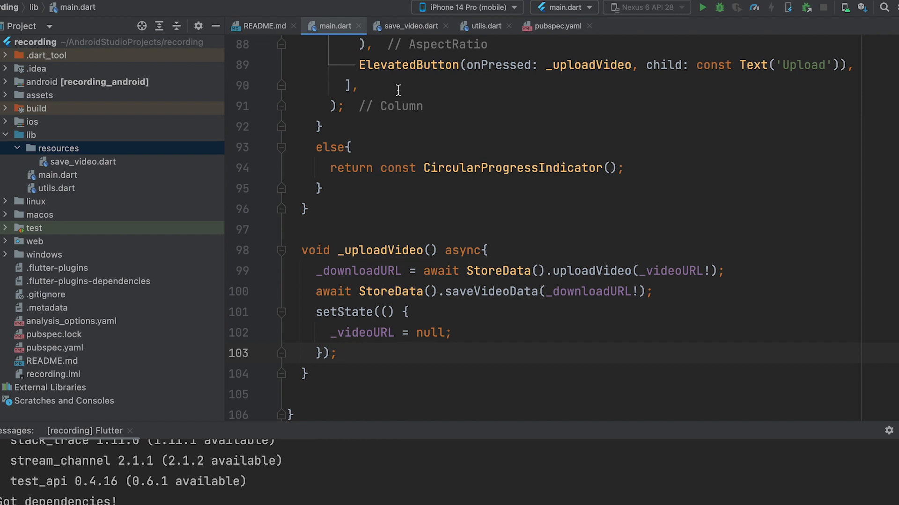
click(701, 8)
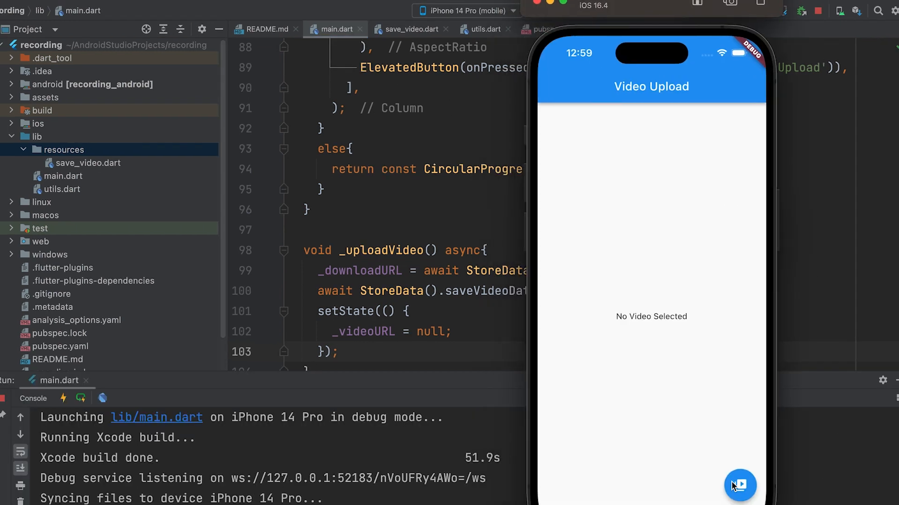
click(739, 486)
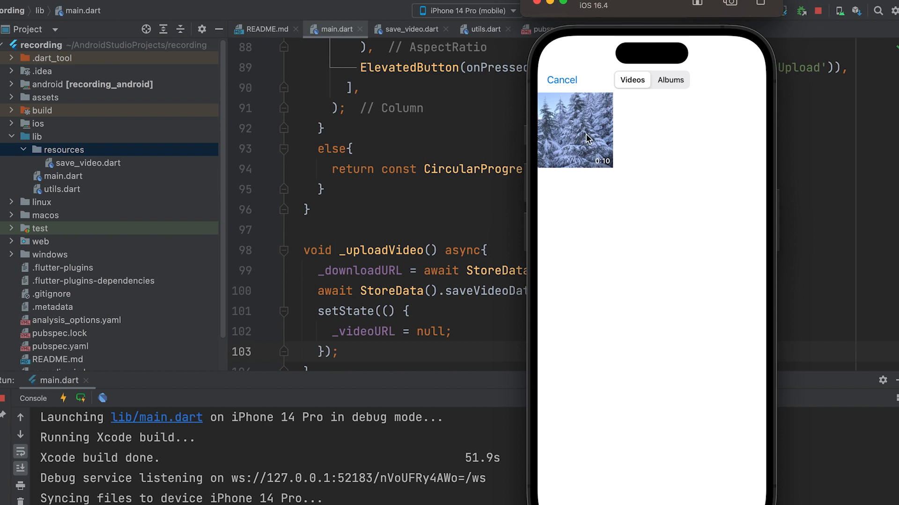
click(575, 129)
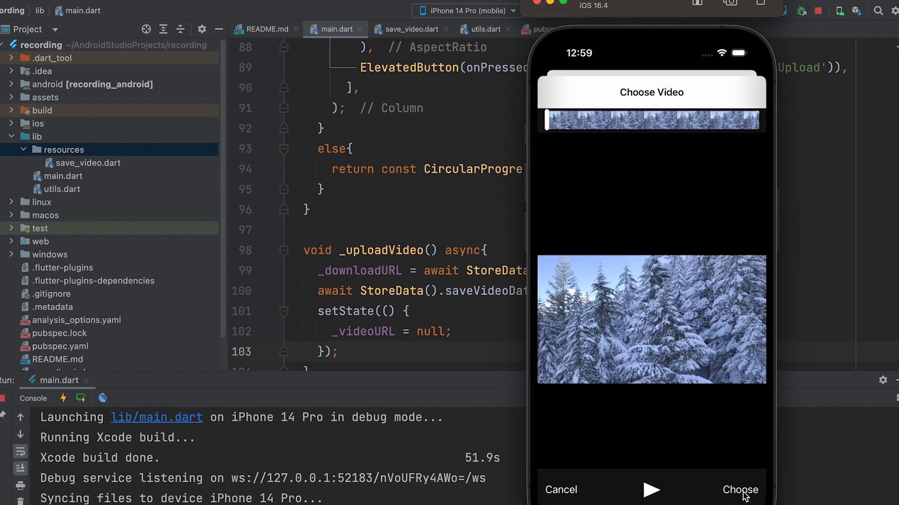
click(739, 489)
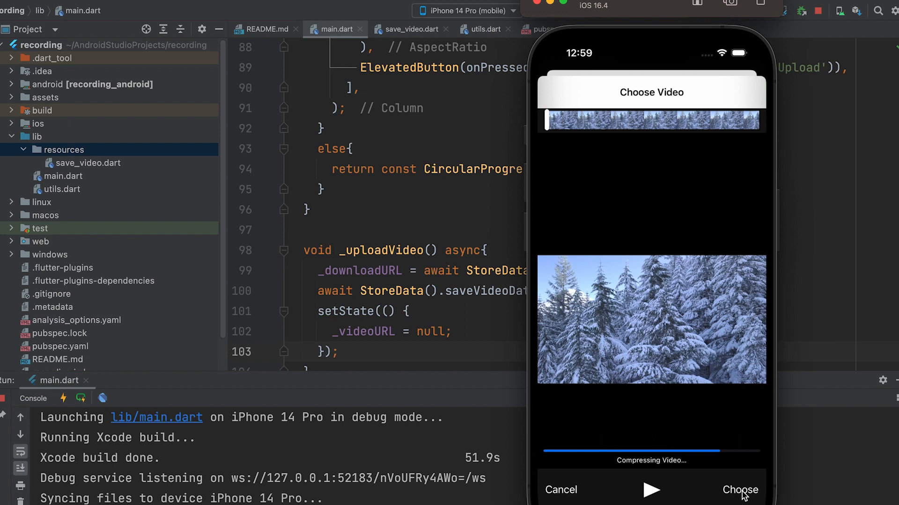
click(740, 490)
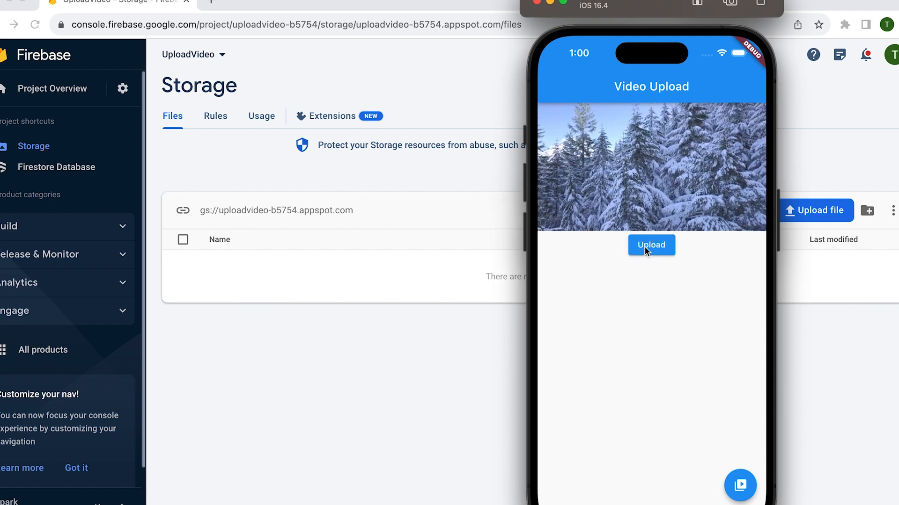
- Upload the picked video to Firebase Storage from the simulator app
click(652, 244)
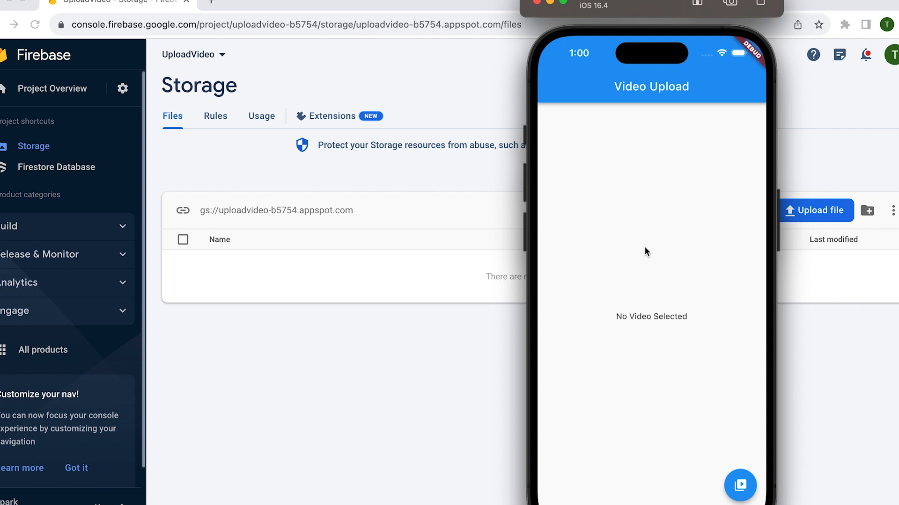
mouse_move(84, 32)
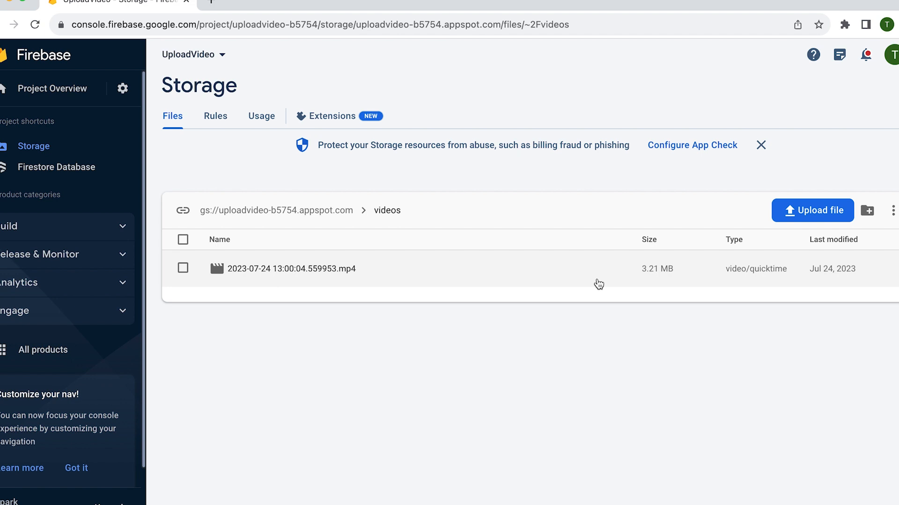
- Show the videos document with name 'User Video', timeStamp and the mp4 URL in Firestore
click(56, 167)
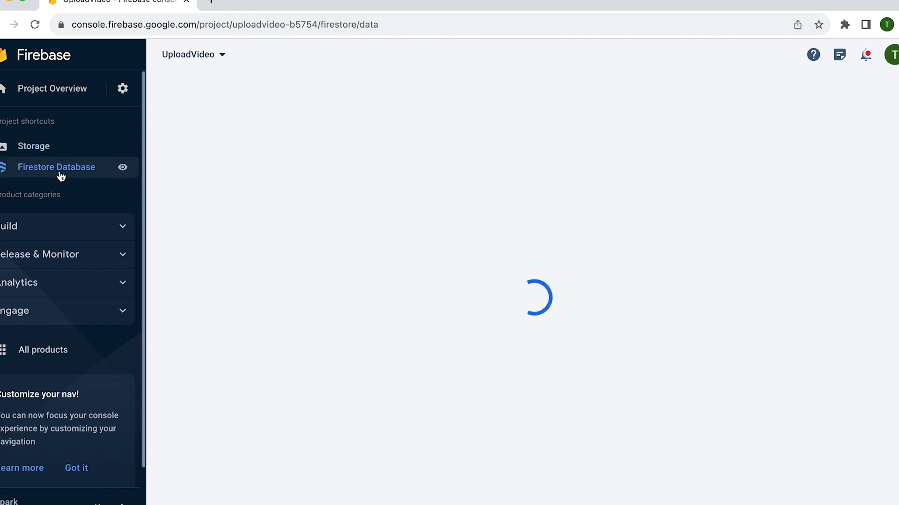
click(56, 167)
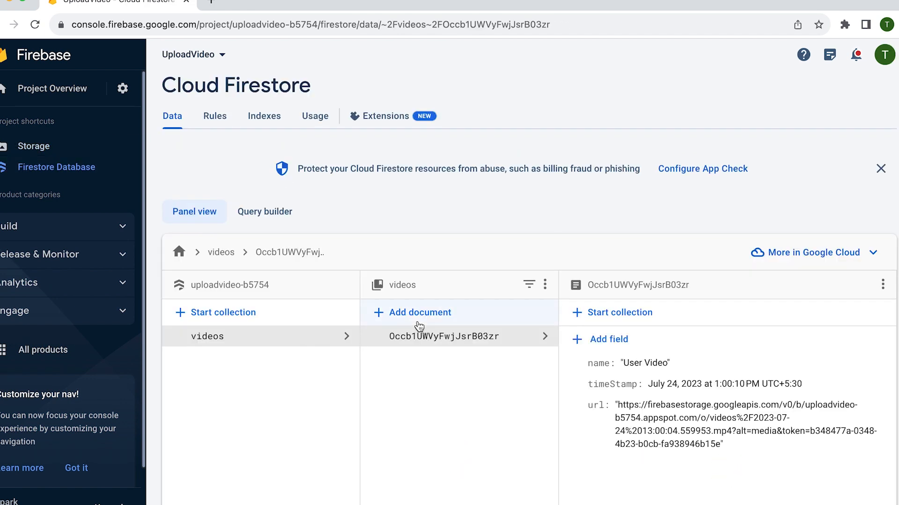
mouse_move(734, 430)
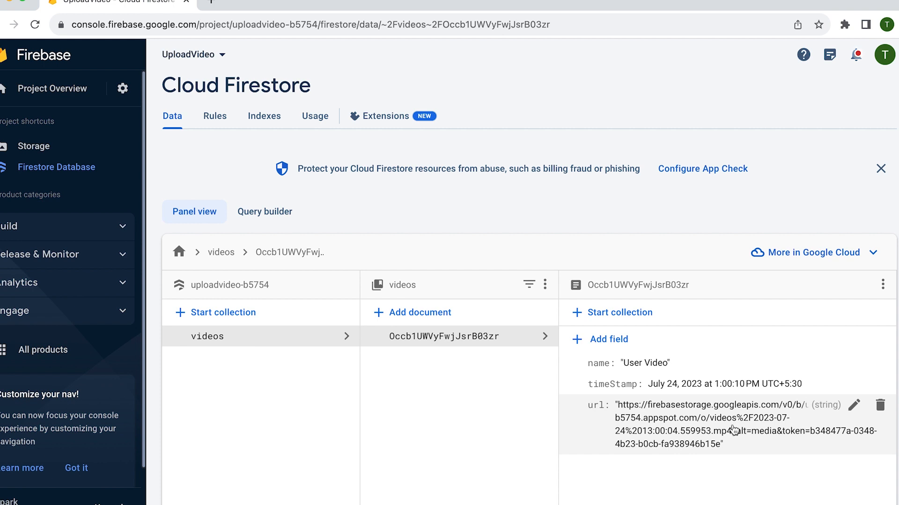
mouse_move(715, 449)
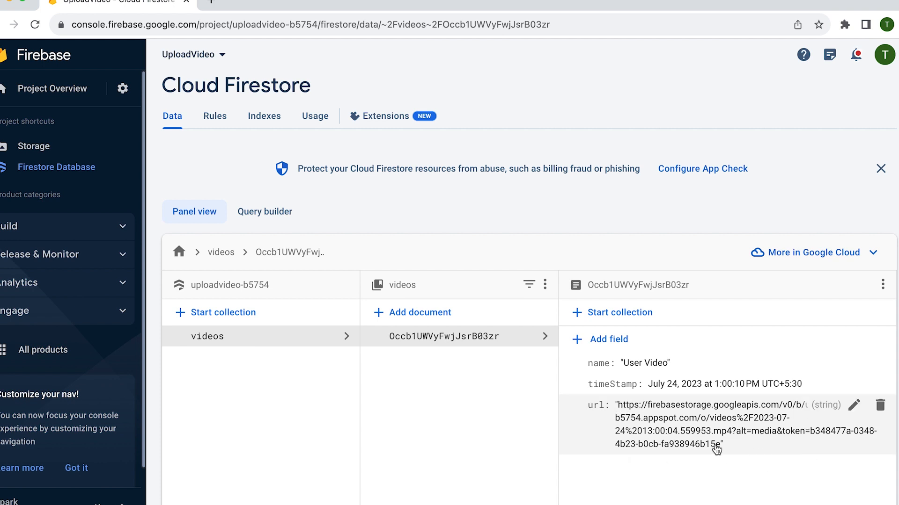
mouse_move(644, 411)
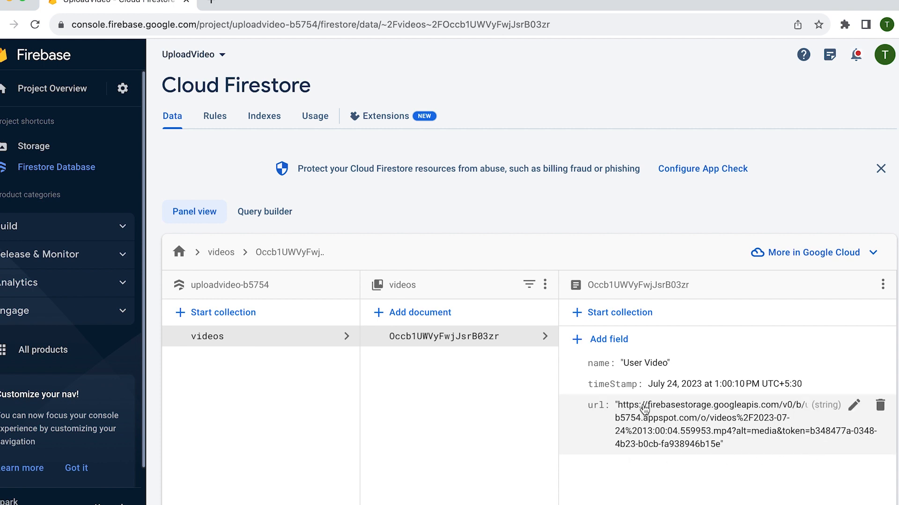